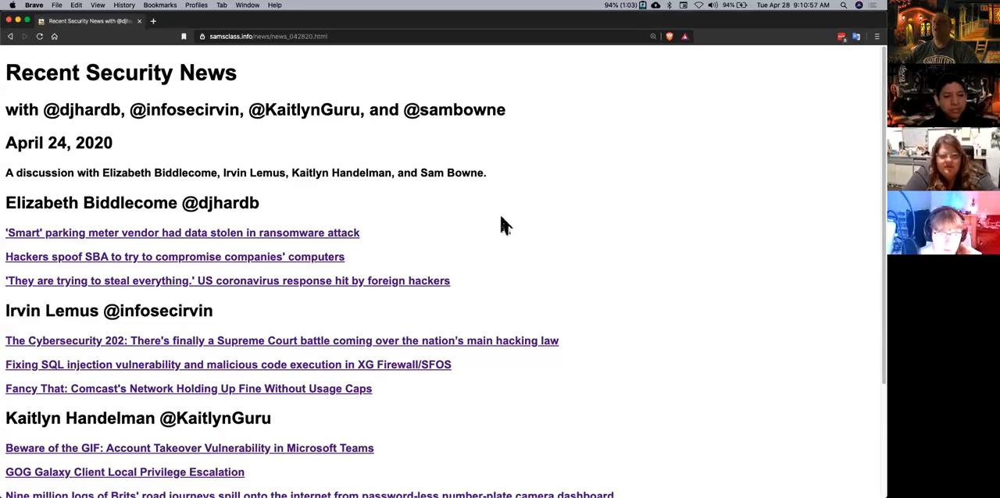
pyautogui.moveTo(514, 207)
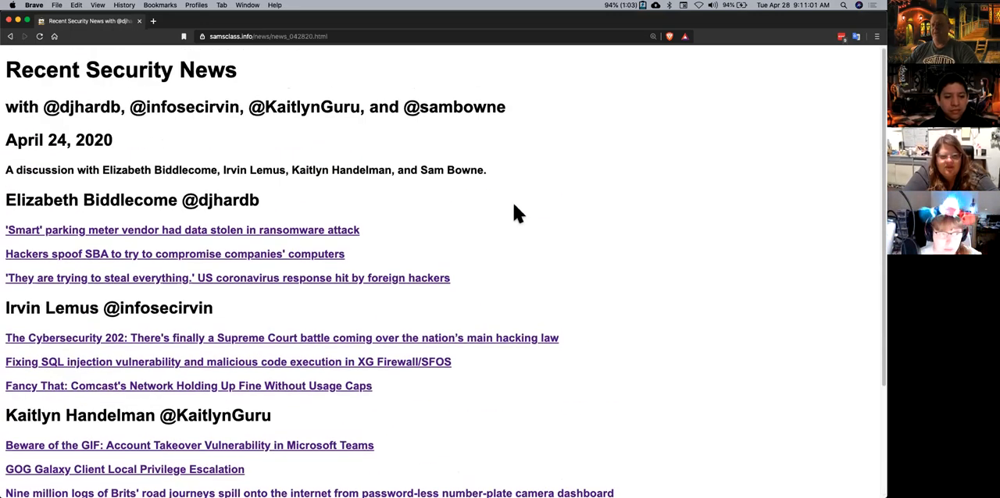
pyautogui.moveTo(483, 215)
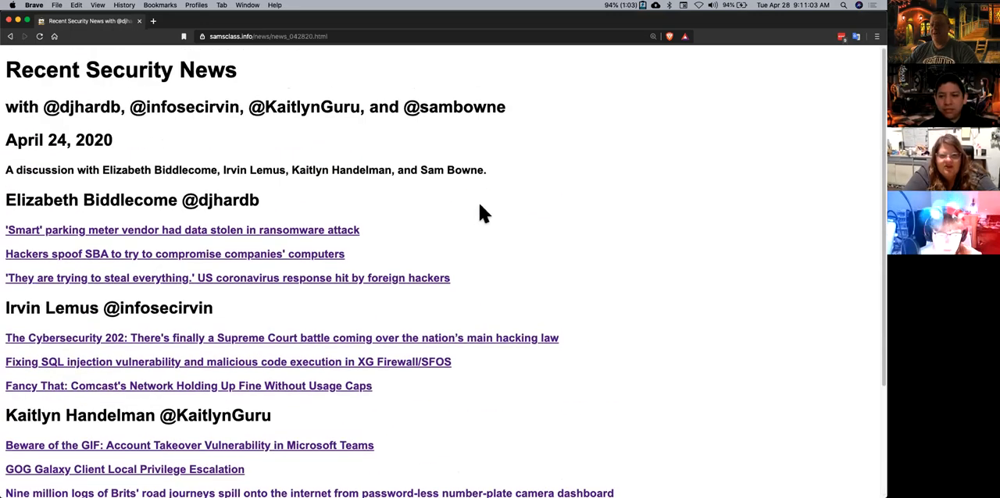
pyautogui.moveTo(349, 243)
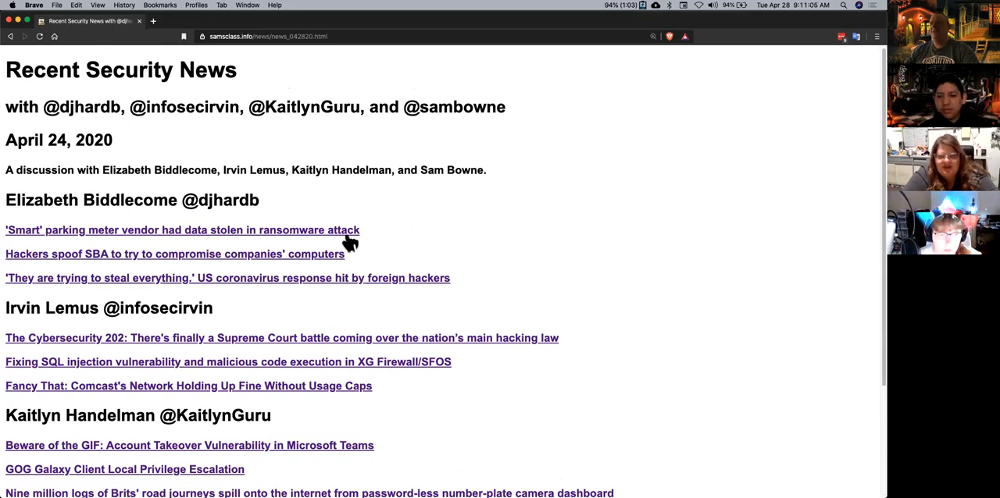
# Open the smart parking meter ransomware article in a new tab, then switch back to the link page.
pyautogui.click(181, 230)
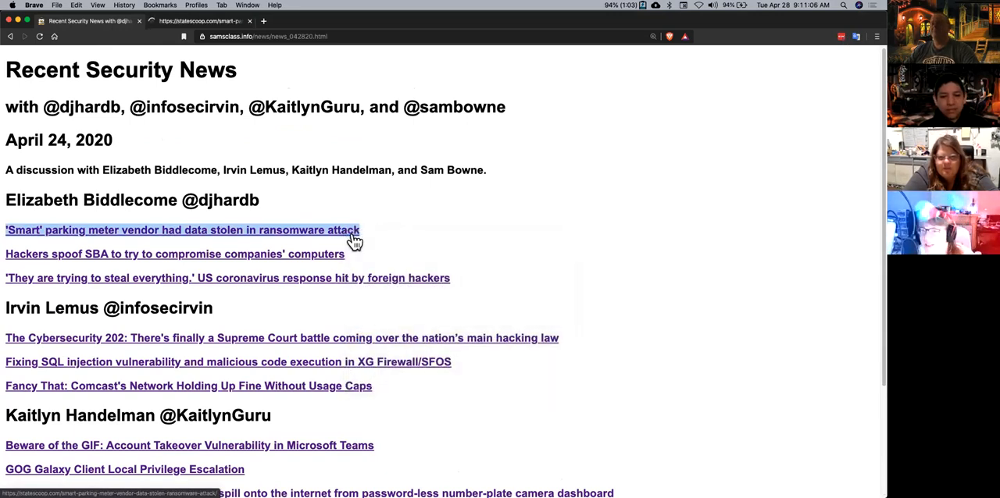
pyautogui.click(181, 229)
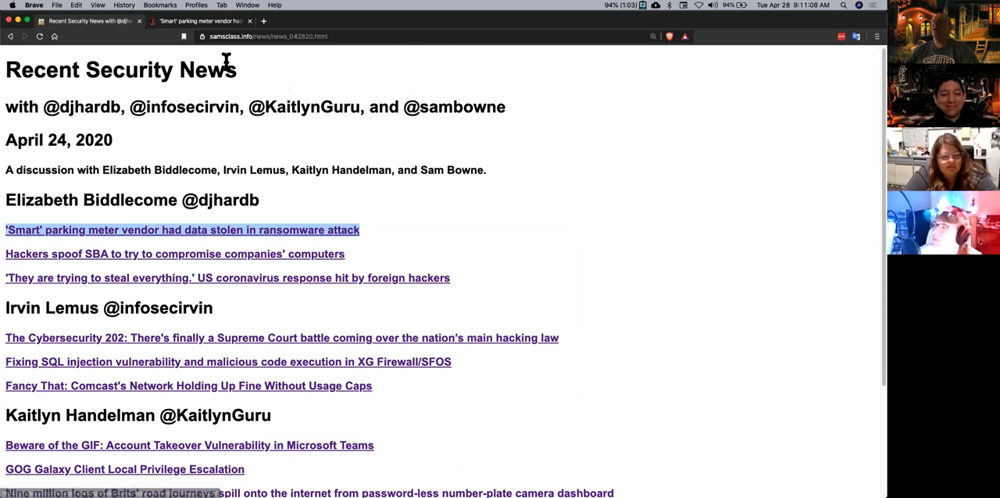
pyautogui.click(181, 229)
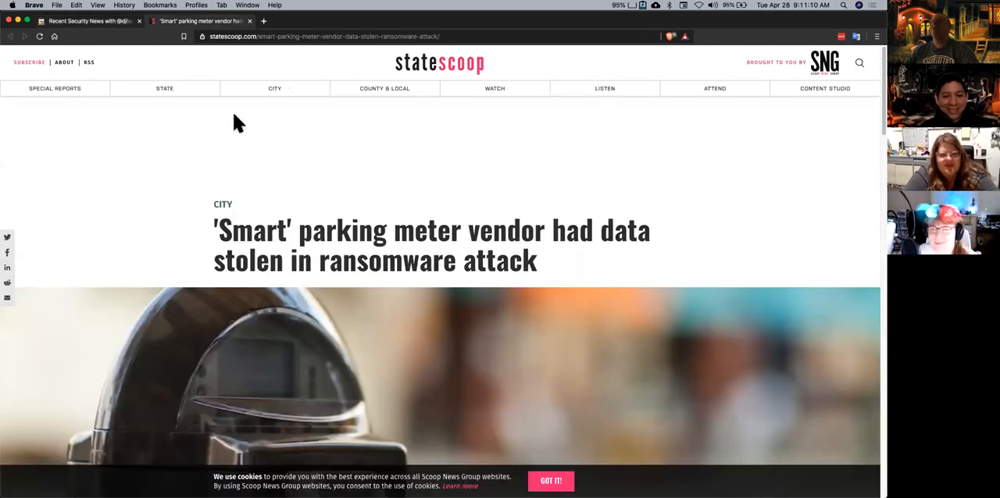
pyautogui.click(86, 22)
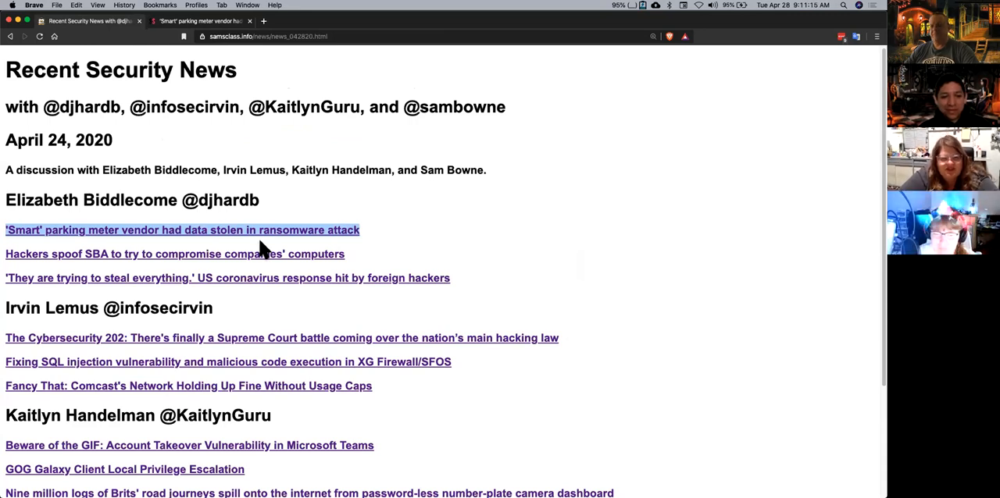
# Scroll through the Recent Security News link list and back up.
pyautogui.scroll(-3)
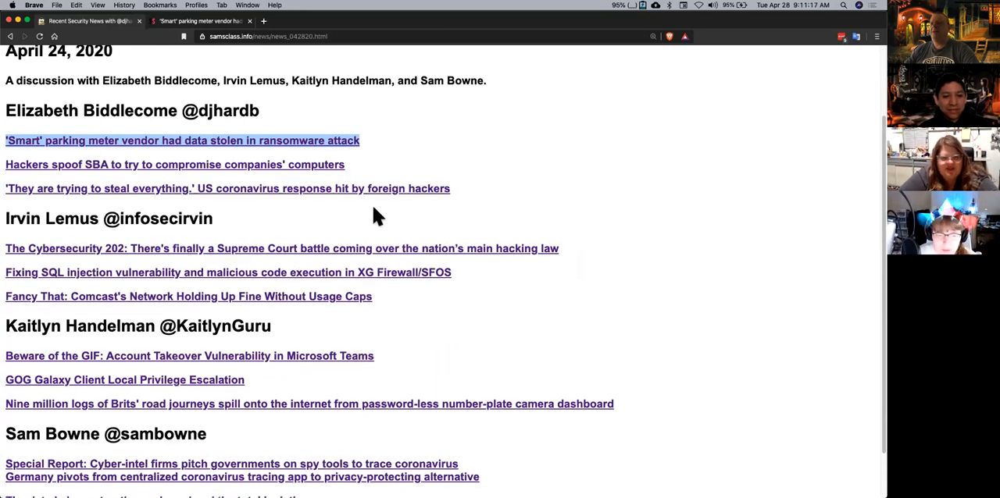
pyautogui.scroll(-3)
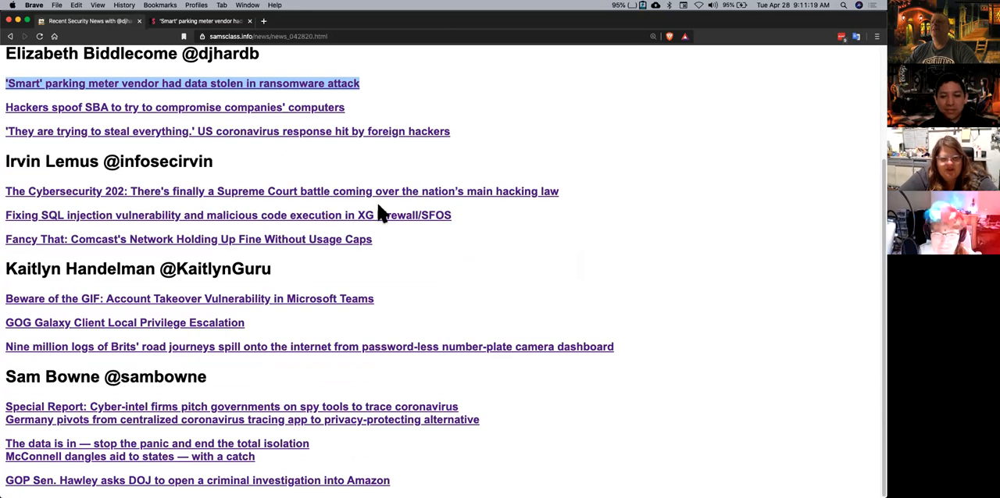
pyautogui.moveTo(422, 313)
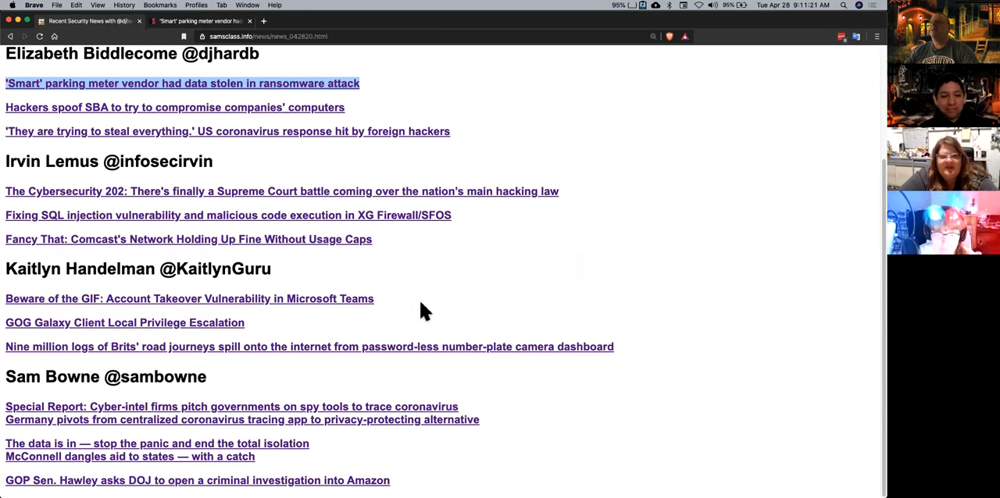
pyautogui.scroll(3)
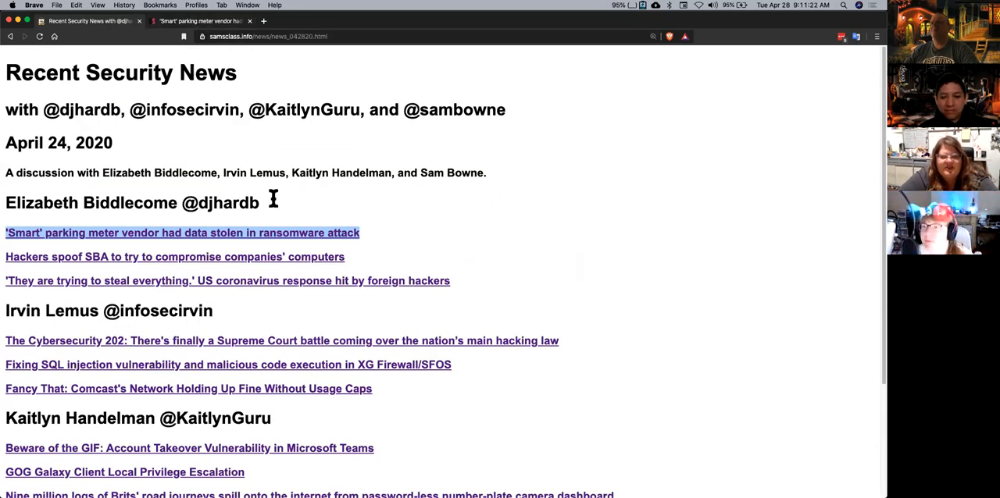
pyautogui.moveTo(328, 403)
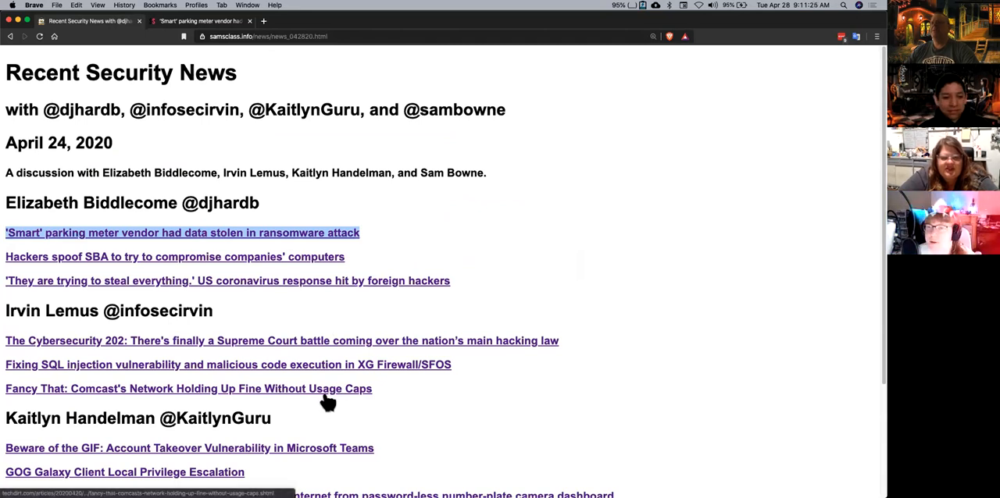
pyautogui.moveTo(242, 218)
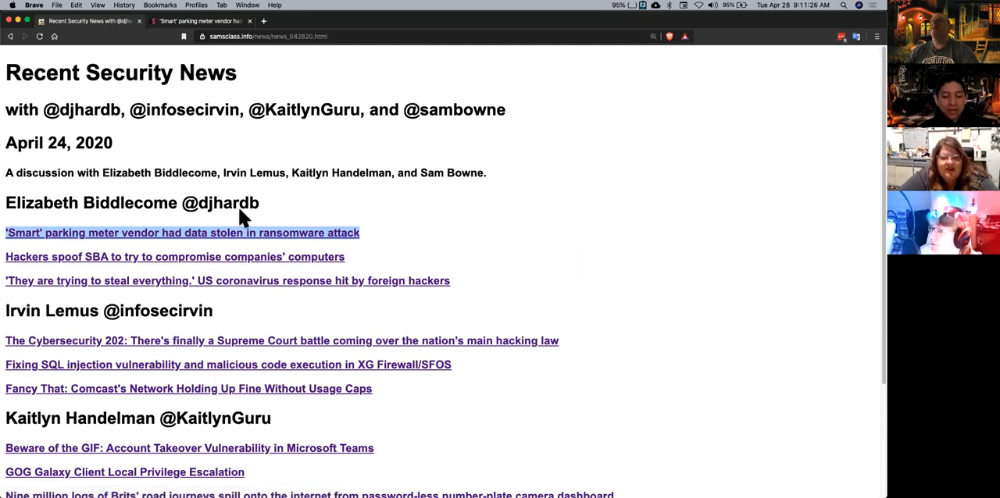
pyautogui.moveTo(196, 60)
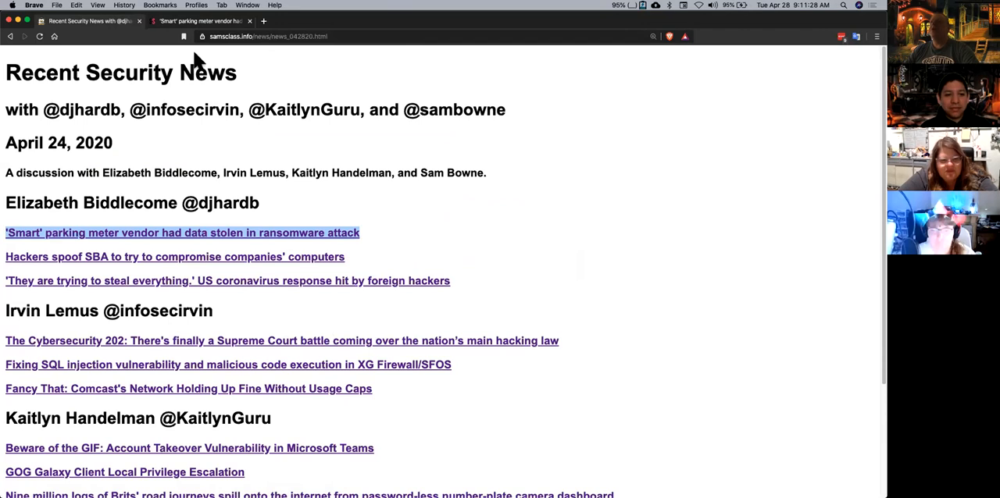
# Switch to the StateScoop parking meter article and enlarge its text for reading.
pyautogui.click(181, 233)
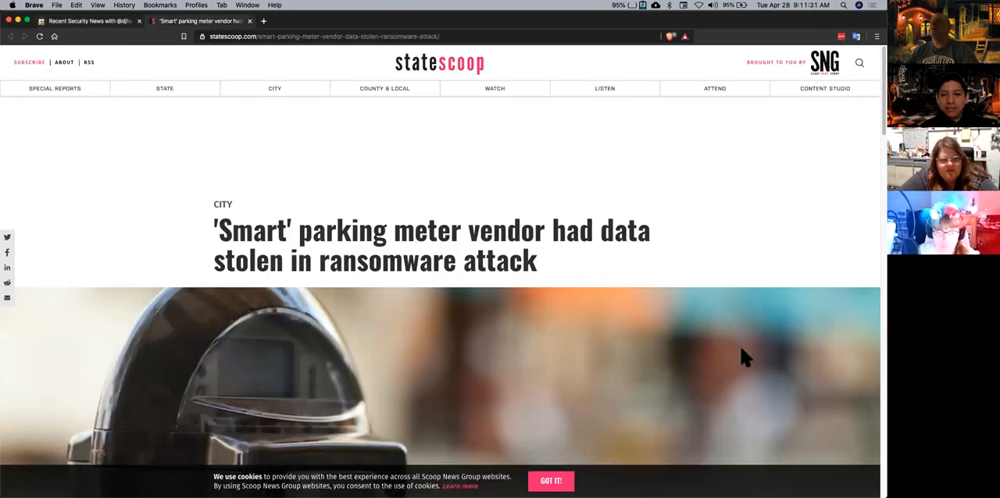
pyautogui.click(550, 481)
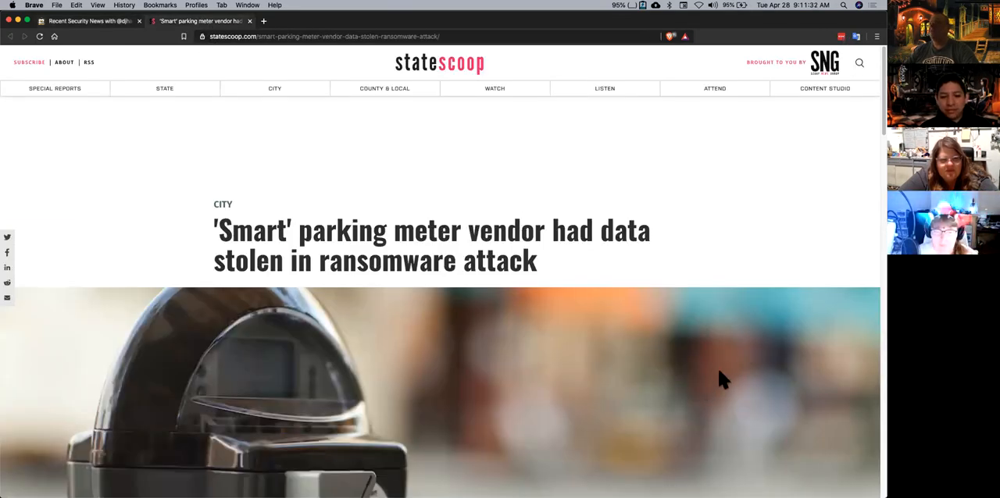
pyautogui.scroll(-3)
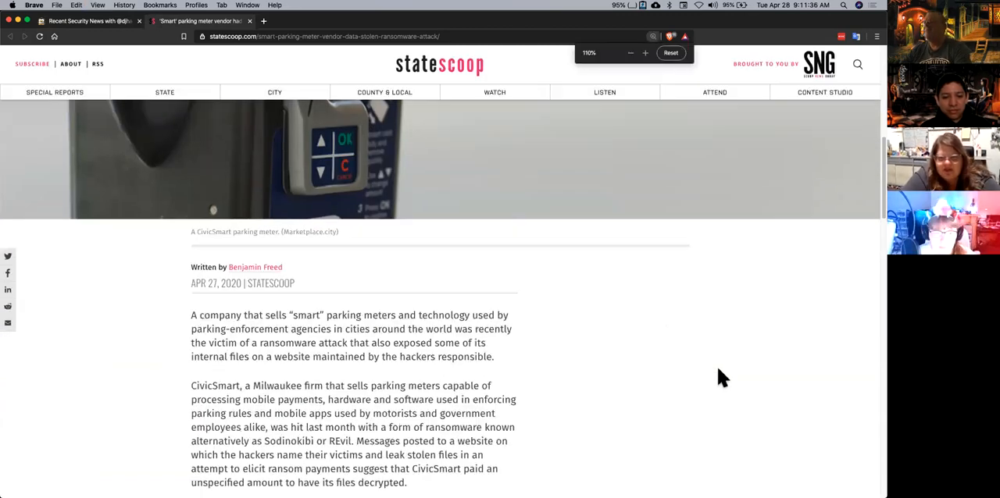
pyautogui.click(643, 53)
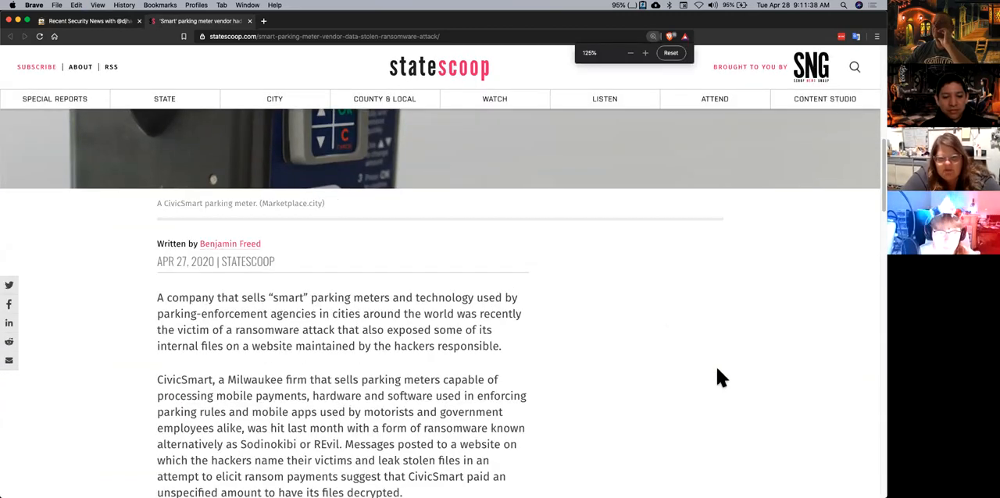
pyautogui.click(643, 53)
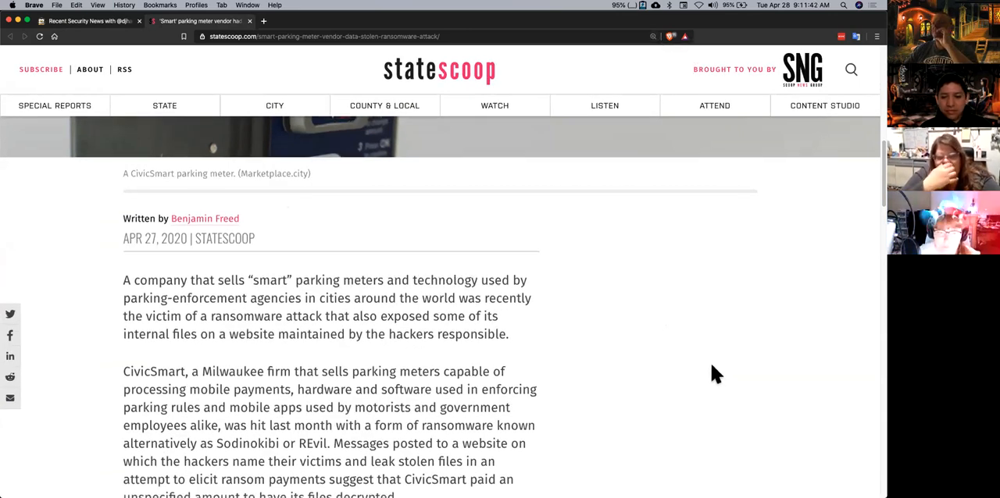
# Read back and forth through the CivicSmart ransomware article's opening sections.
pyautogui.scroll(-3)
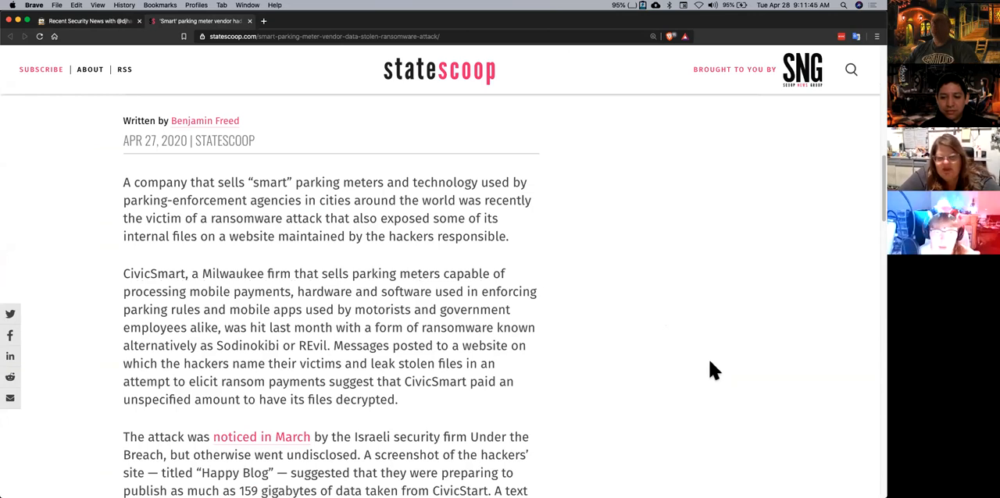
pyautogui.scroll(-3)
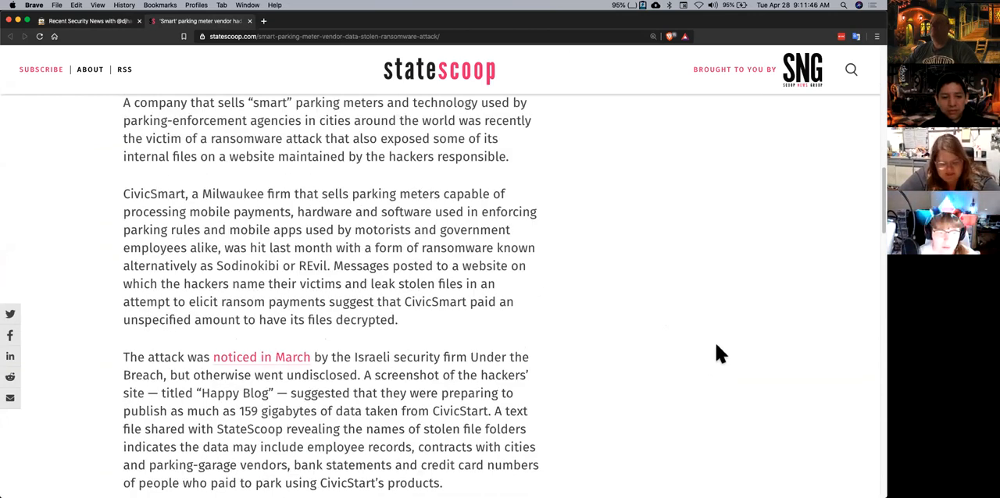
pyautogui.moveTo(247, 264)
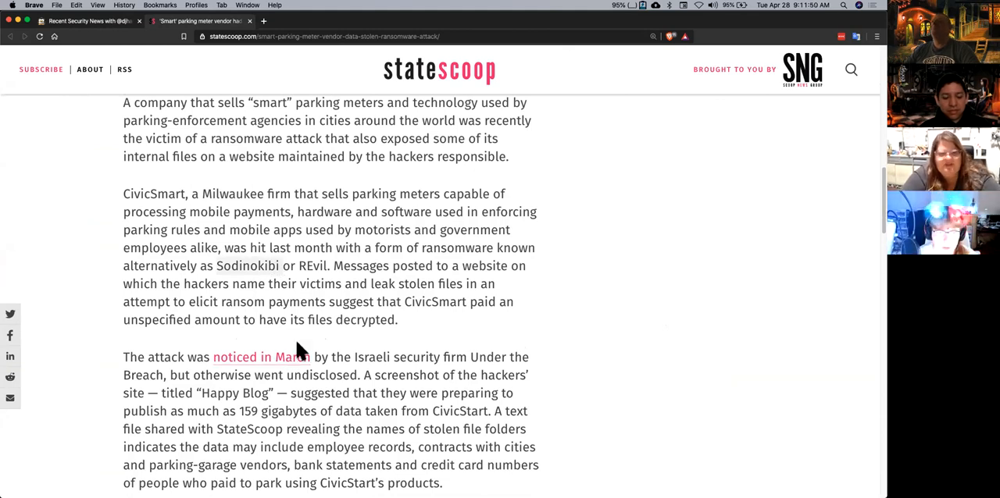
pyautogui.moveTo(555, 378)
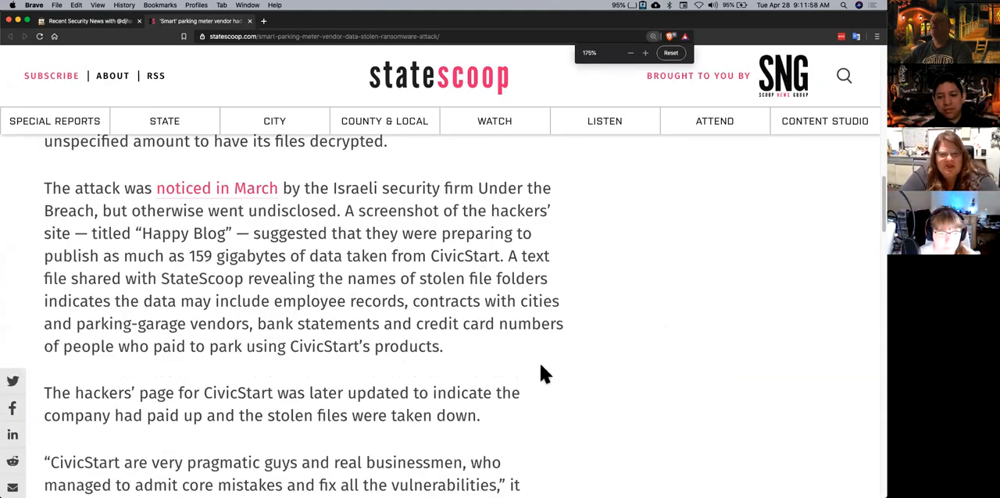
pyautogui.scroll(-3)
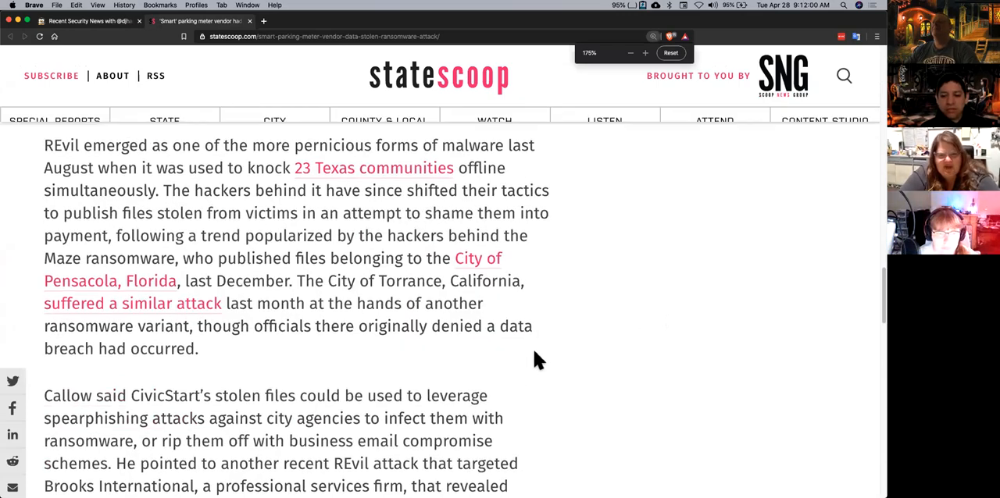
pyautogui.scroll(3)
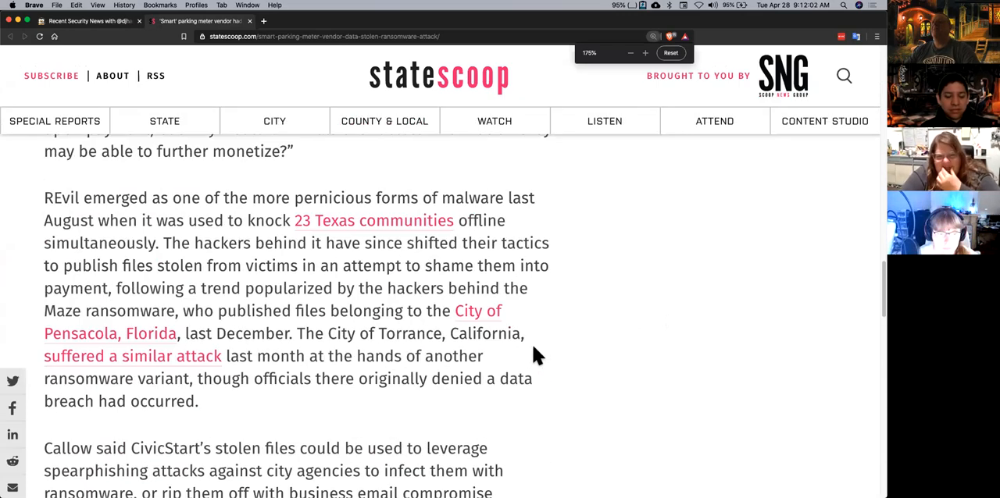
pyautogui.scroll(3)
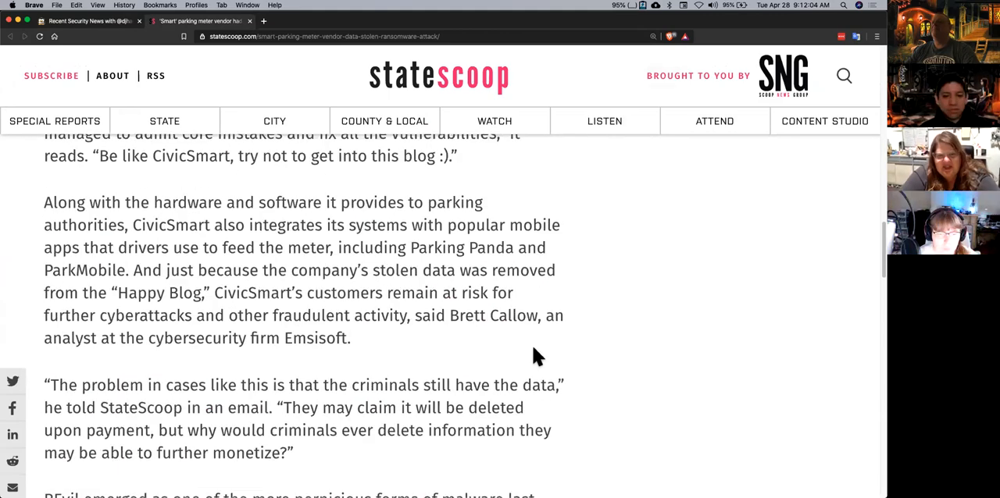
pyautogui.scroll(3)
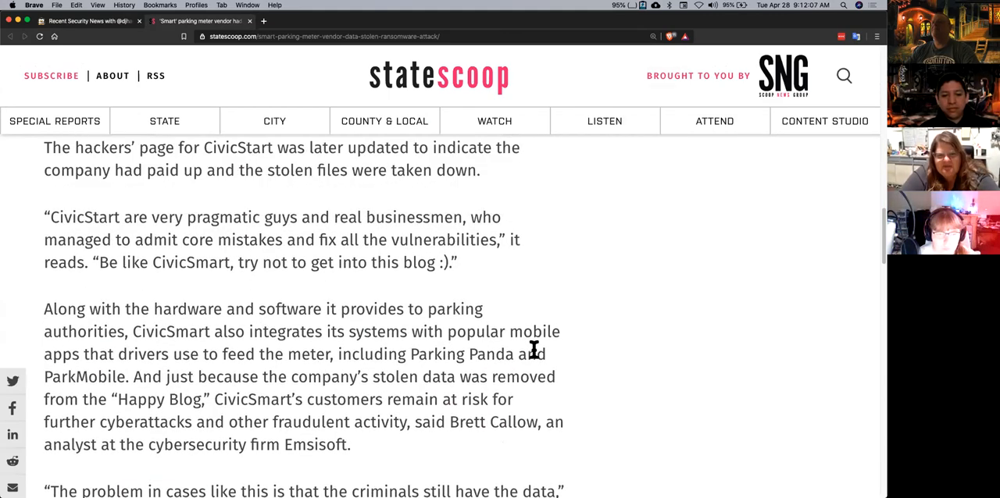
pyautogui.scroll(3)
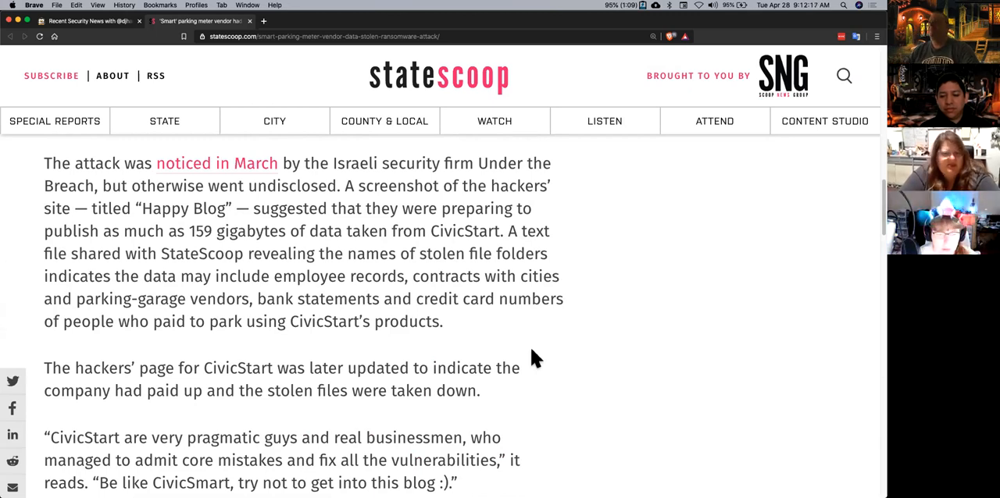
pyautogui.scroll(3)
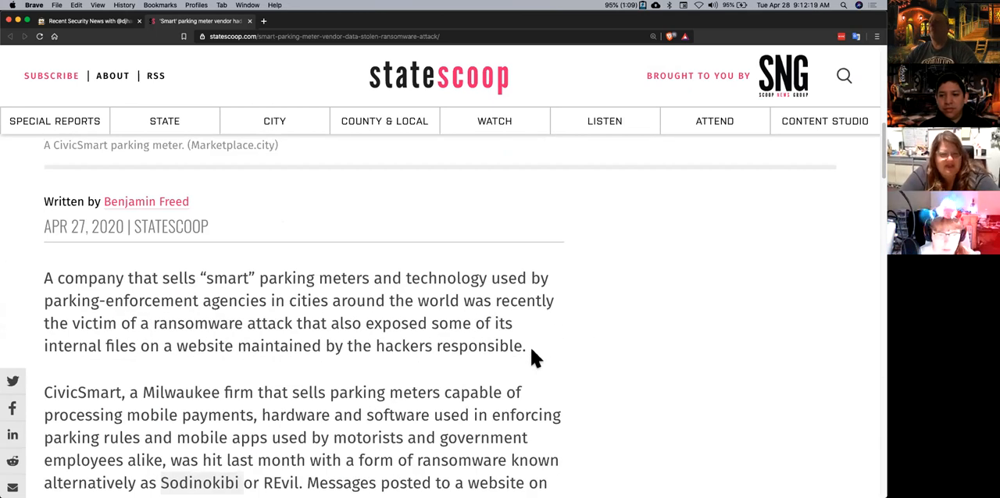
pyautogui.scroll(-3)
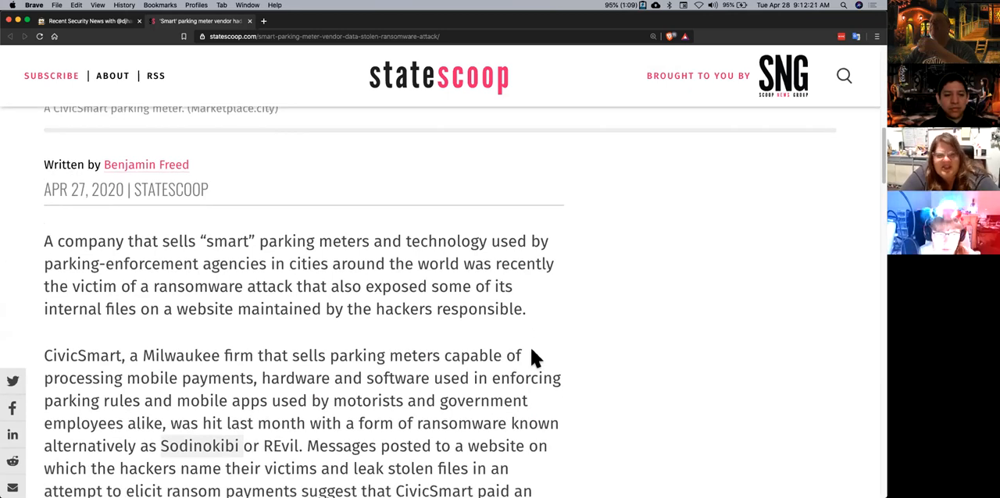
pyautogui.scroll(-3)
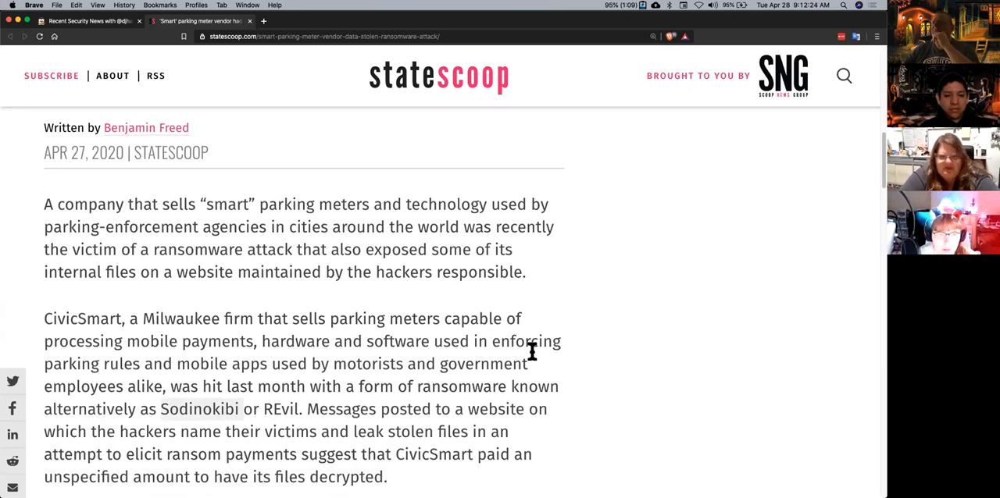
pyautogui.scroll(-3)
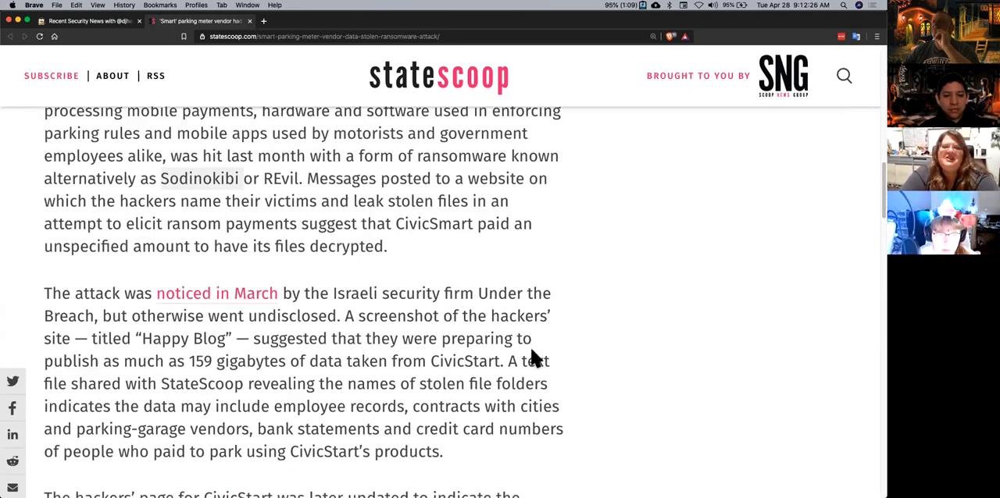
pyautogui.scroll(-3)
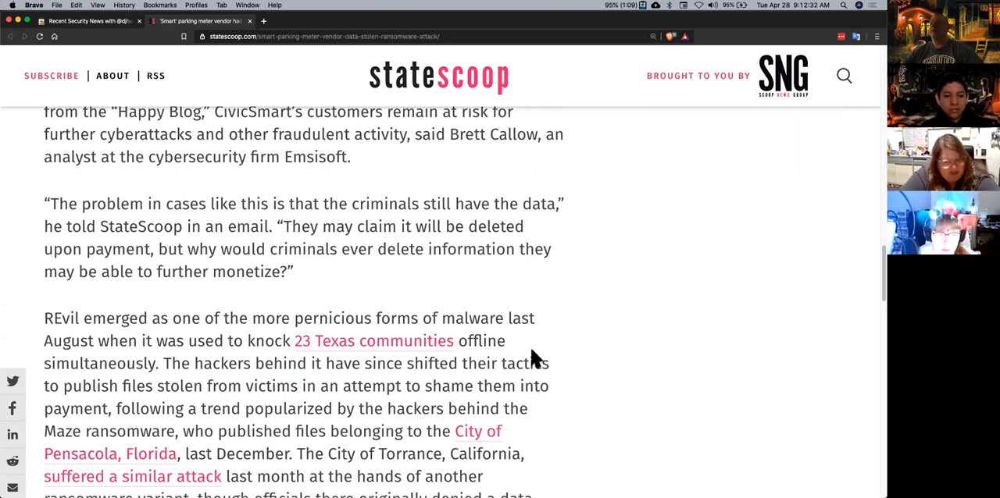
# Finish reading the rest of the CivicSmart ransomware story, revisiting earlier paragraphs.
pyautogui.scroll(3)
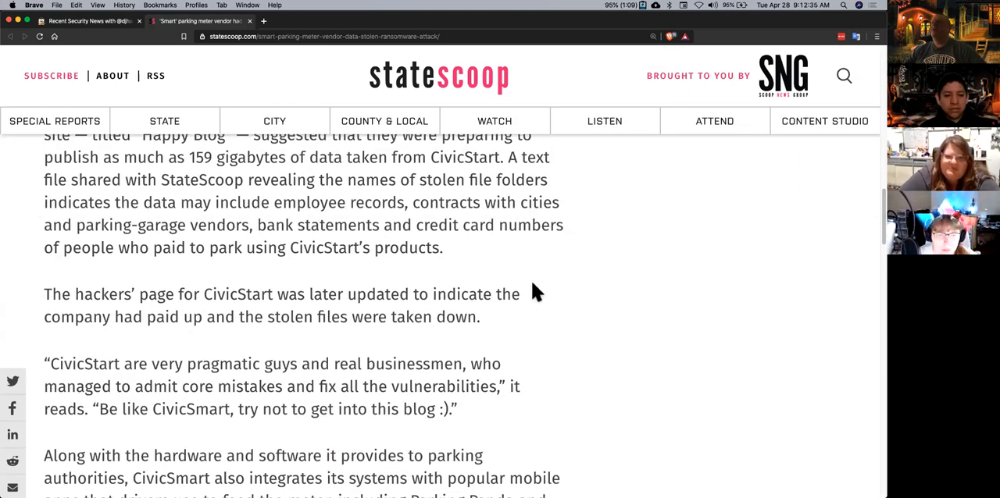
pyautogui.scroll(3)
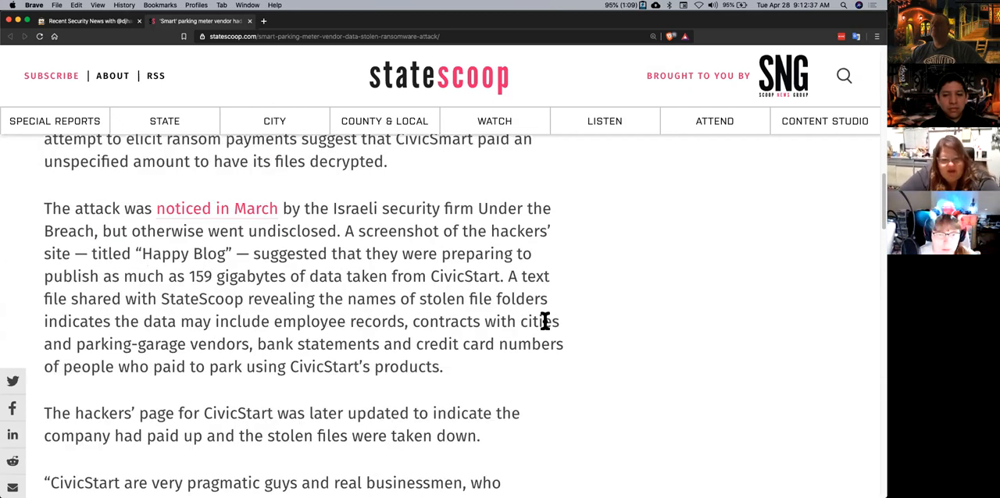
pyautogui.scroll(3)
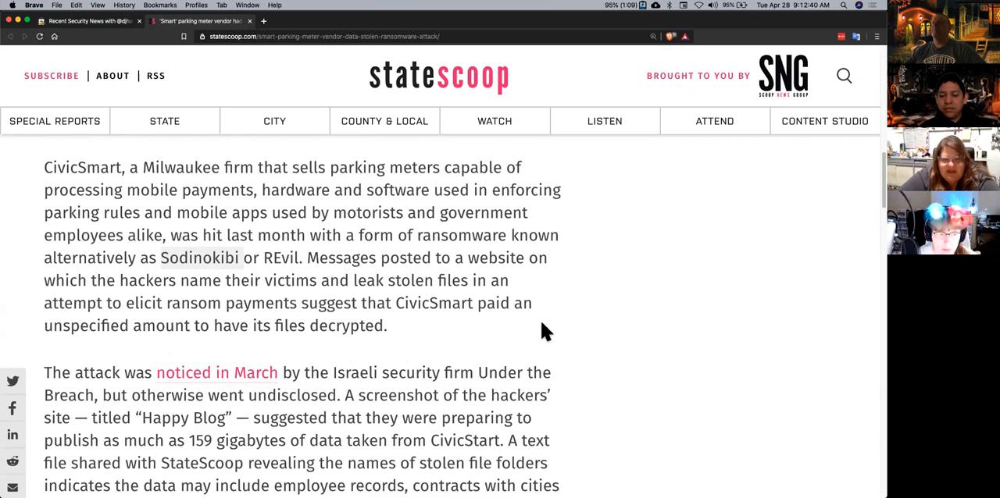
pyautogui.scroll(3)
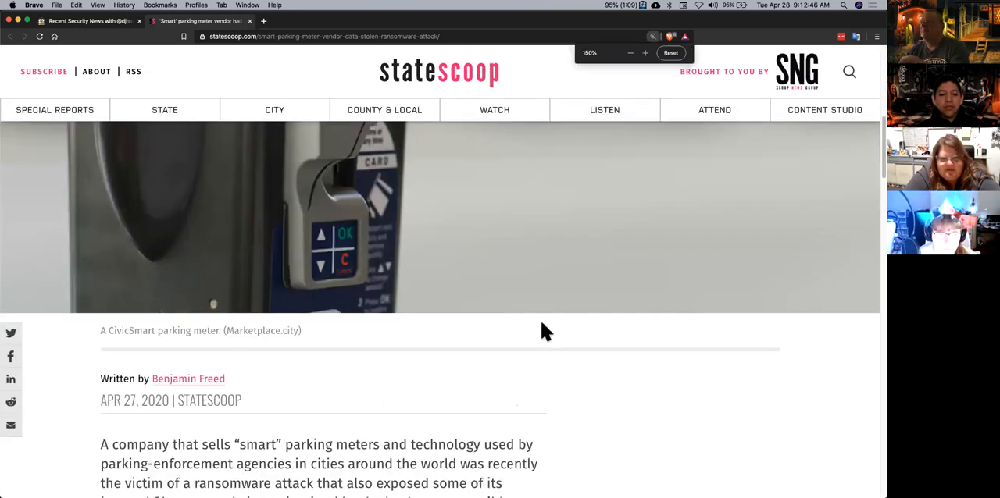
pyautogui.scroll(-3)
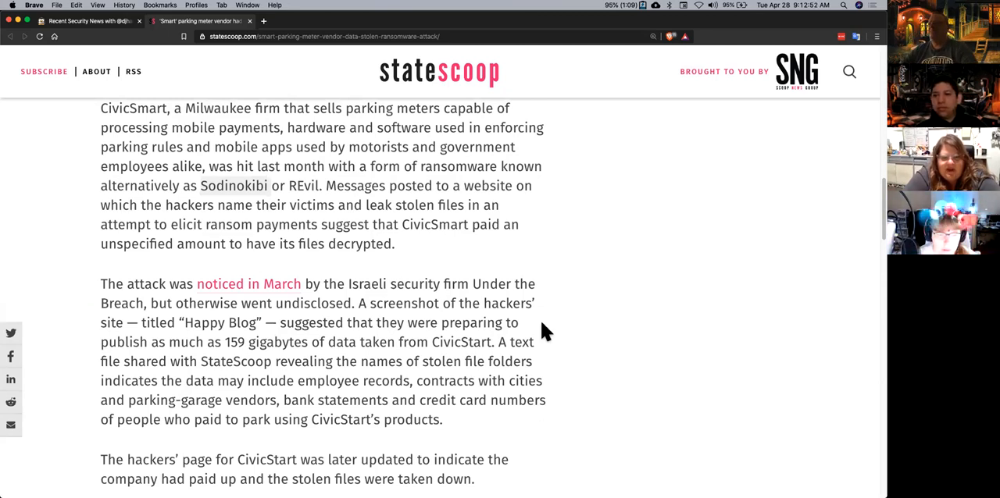
pyautogui.moveTo(530, 327)
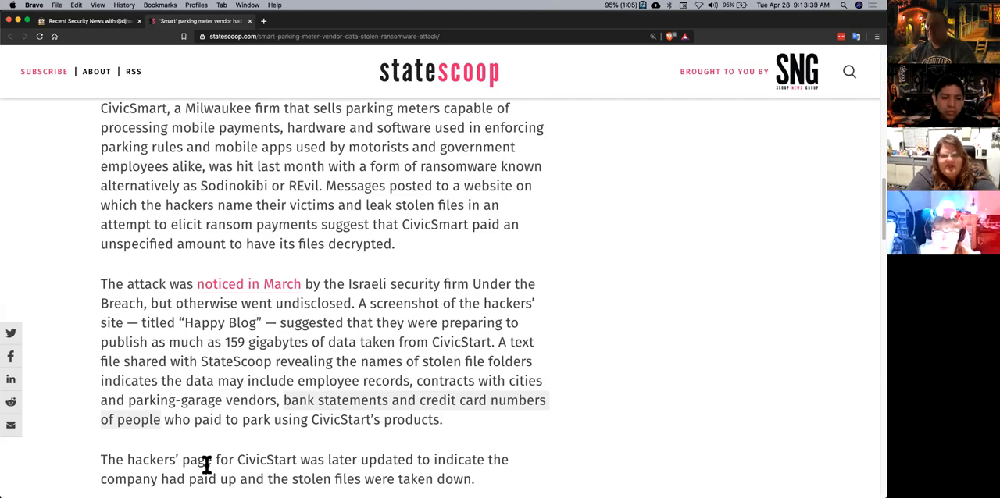
pyautogui.moveTo(518, 247)
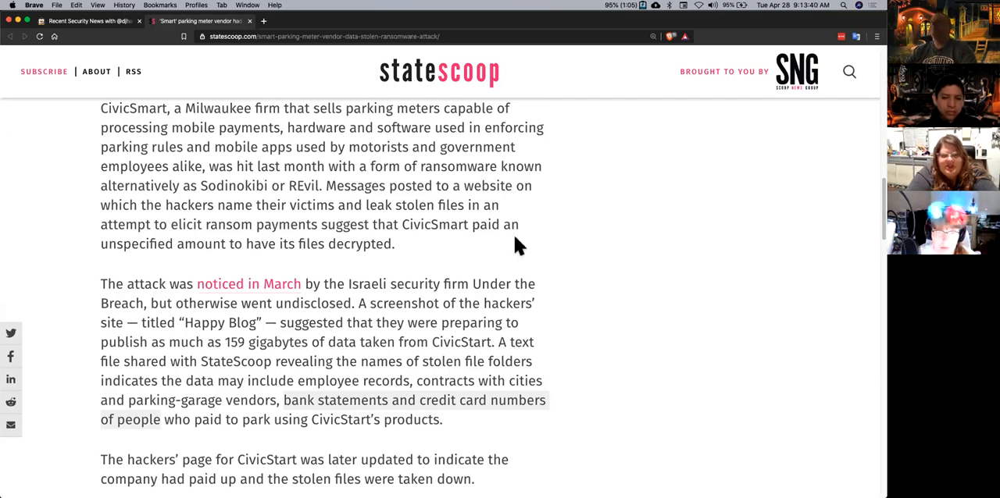
pyautogui.moveTo(675, 294)
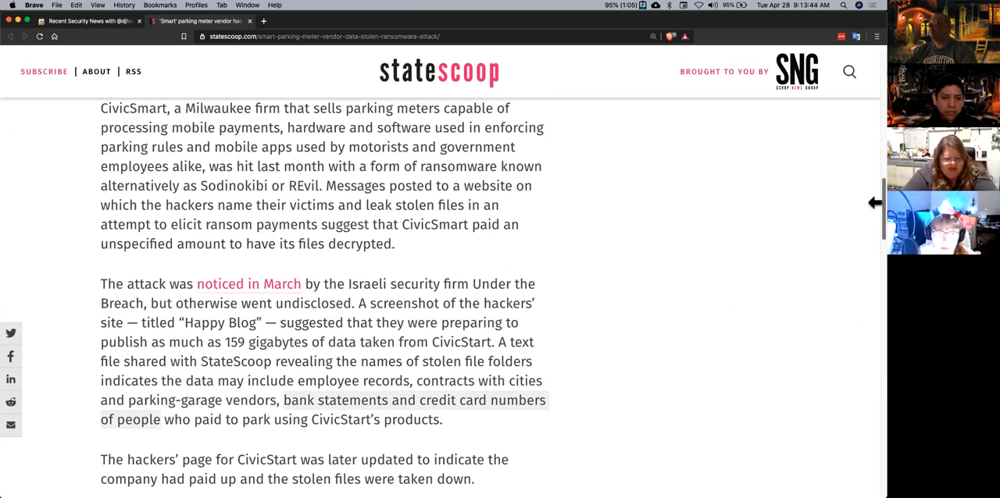
pyautogui.scroll(-3)
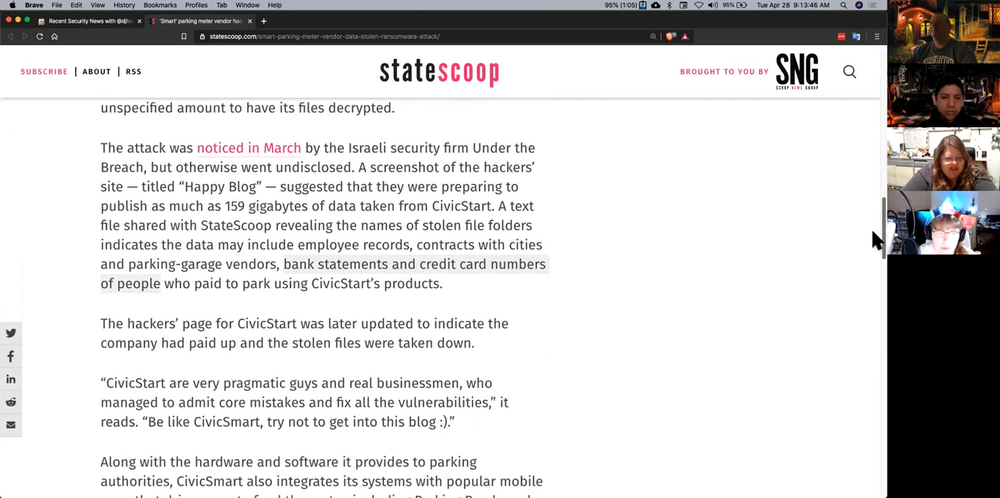
pyautogui.scroll(3)
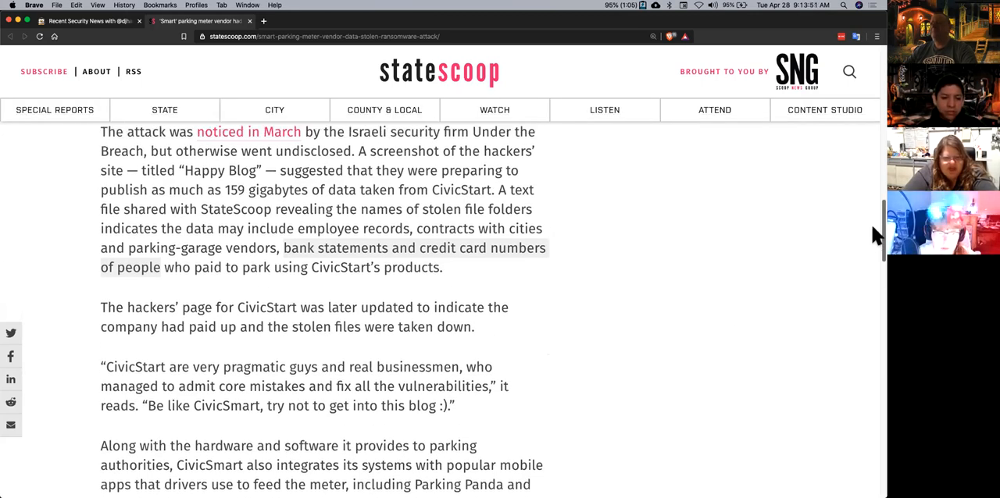
pyautogui.scroll(-3)
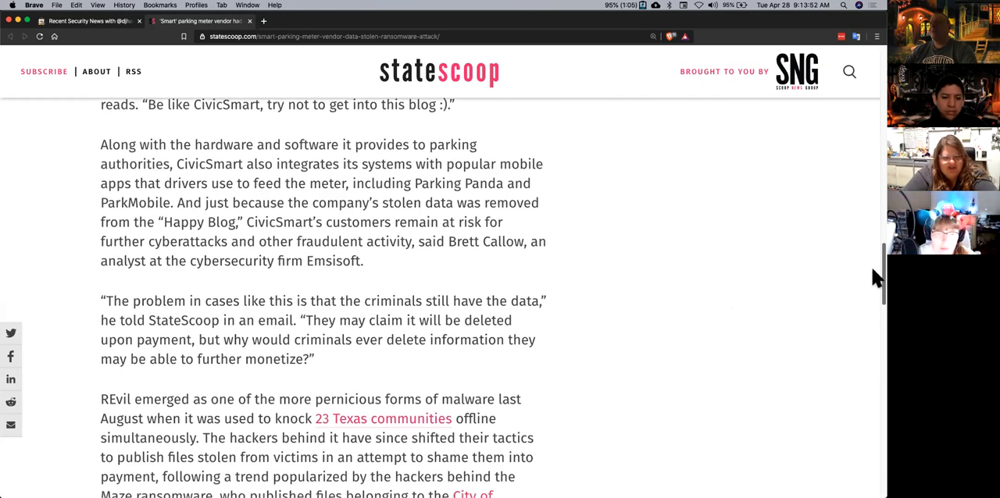
pyautogui.moveTo(731, 339)
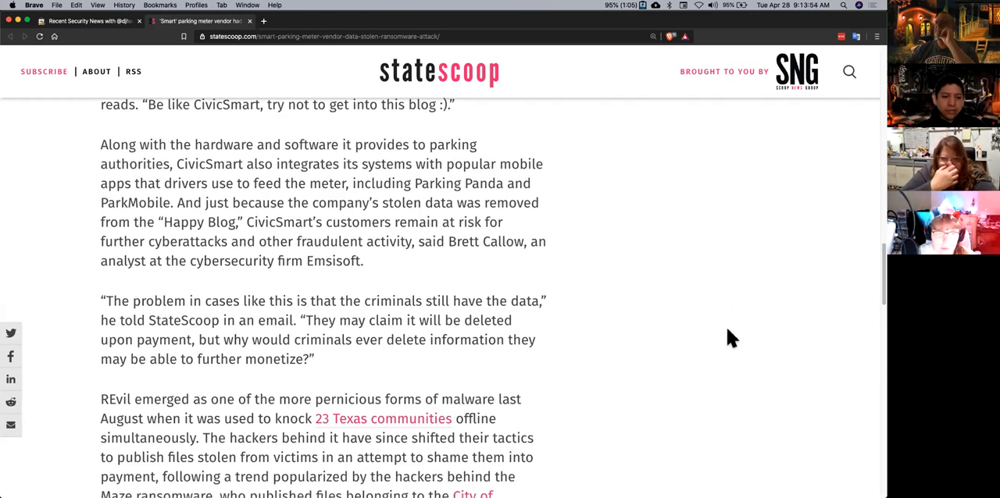
pyautogui.scroll(-3)
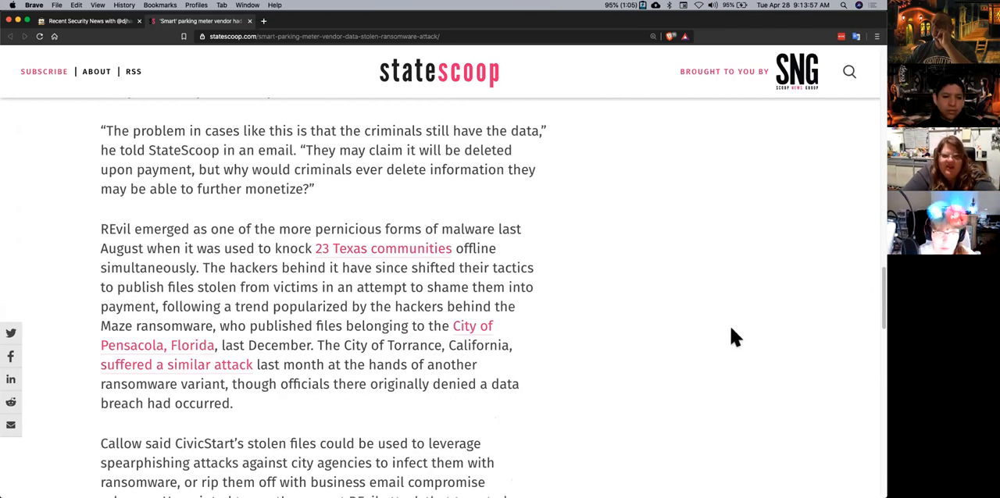
pyautogui.scroll(-3)
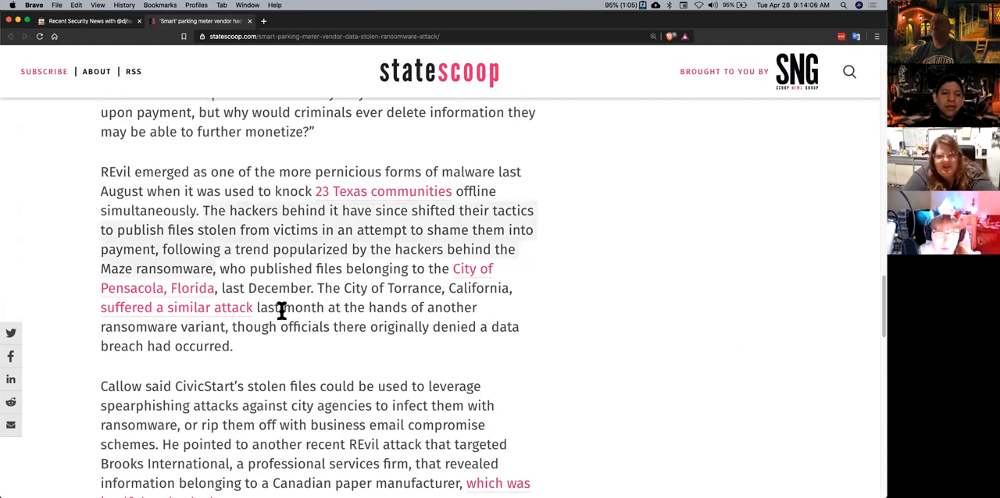
pyautogui.moveTo(391, 348)
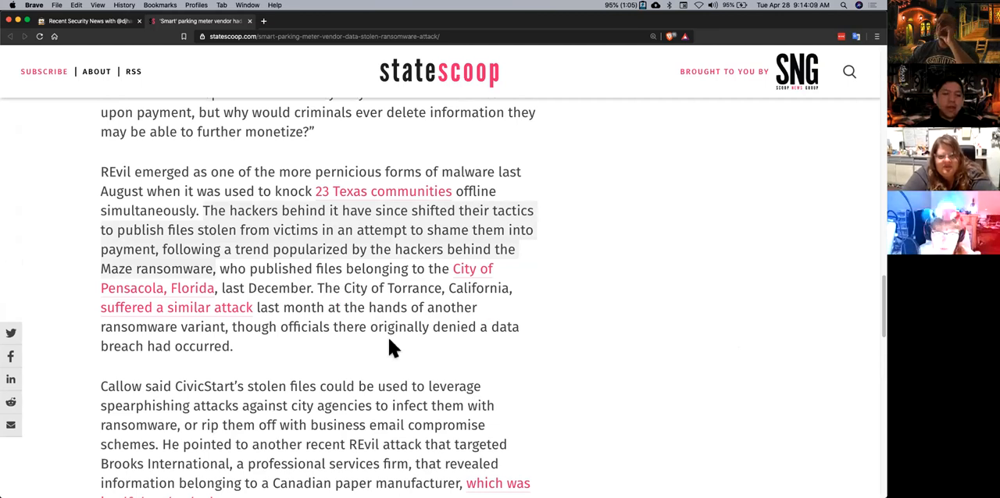
pyautogui.moveTo(662, 390)
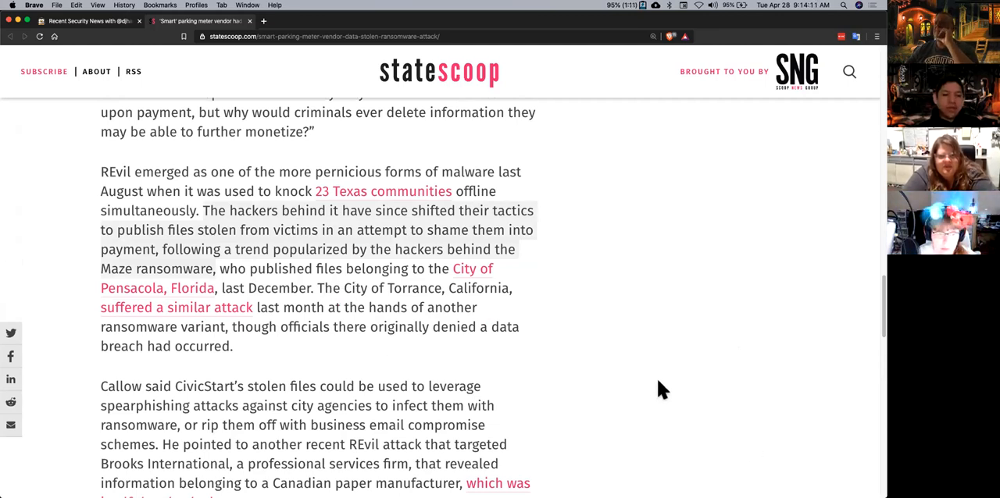
pyautogui.moveTo(672, 397)
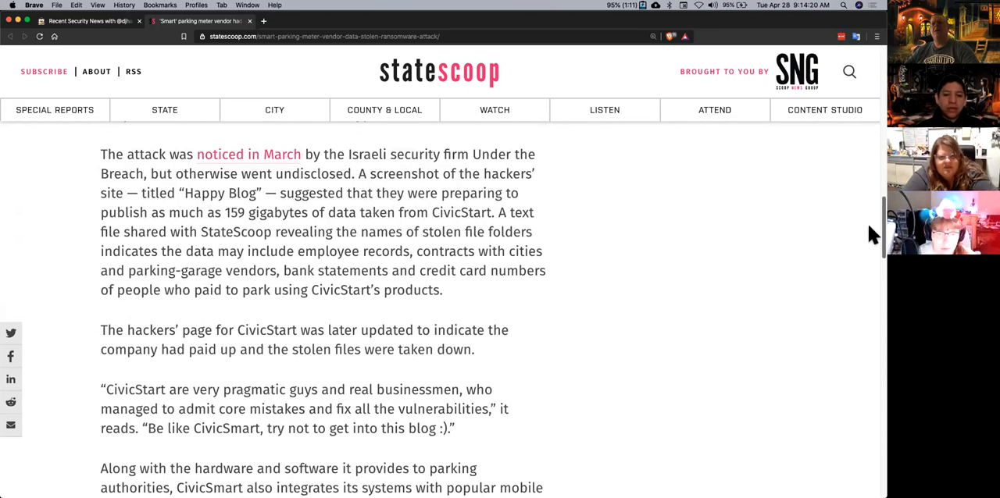
pyautogui.scroll(3)
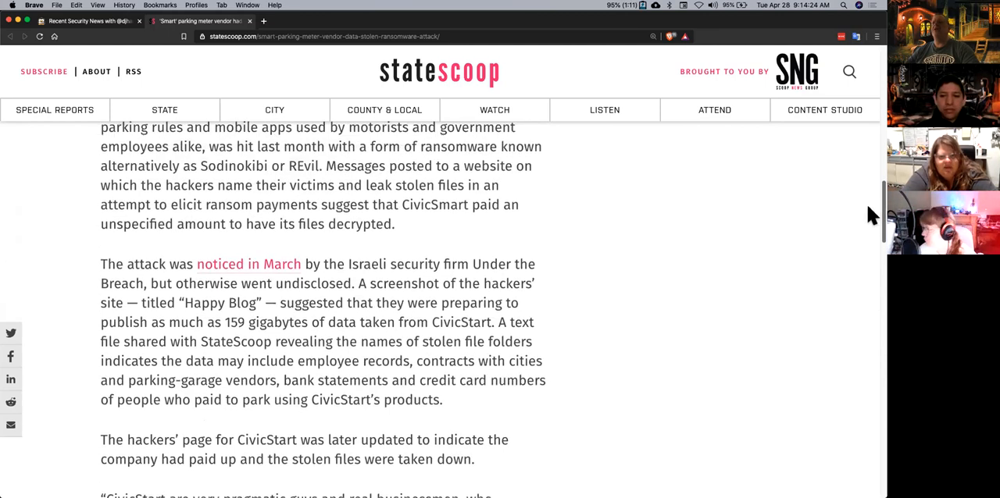
pyautogui.scroll(3)
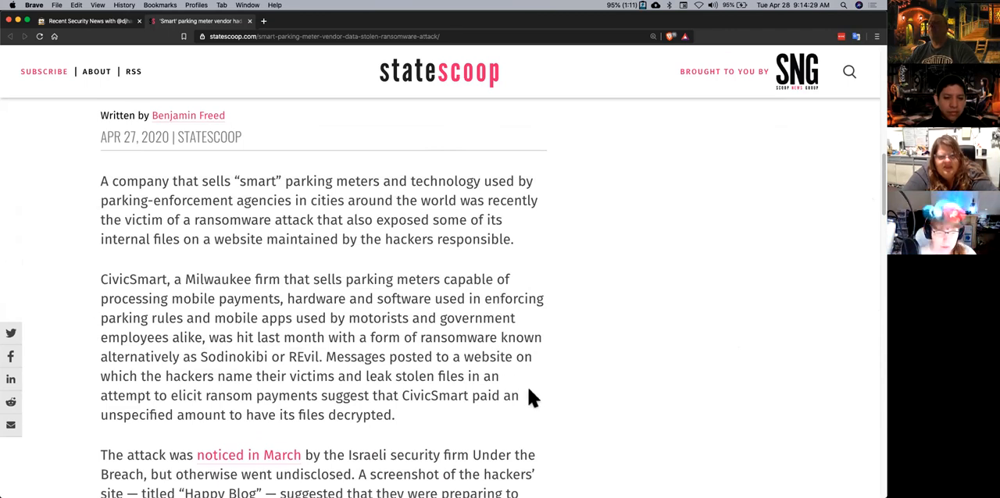
pyautogui.moveTo(561, 400)
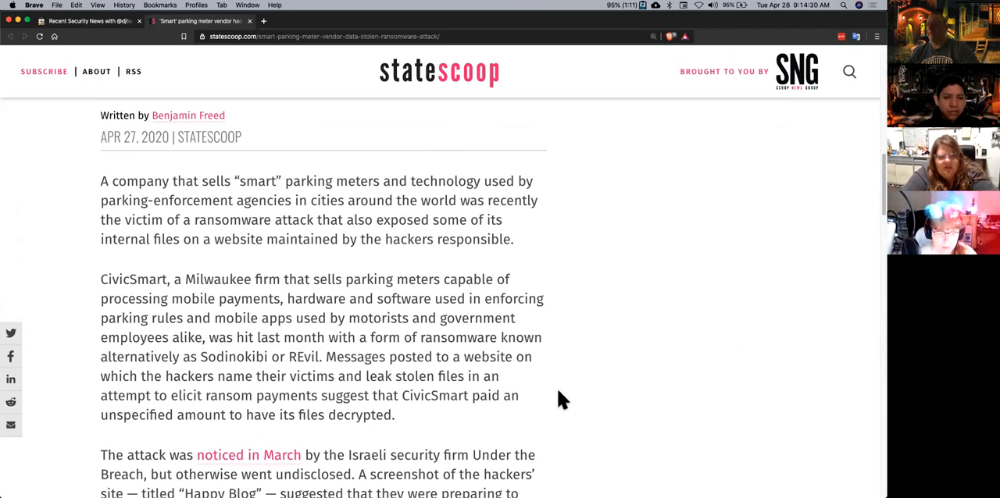
pyautogui.moveTo(568, 394)
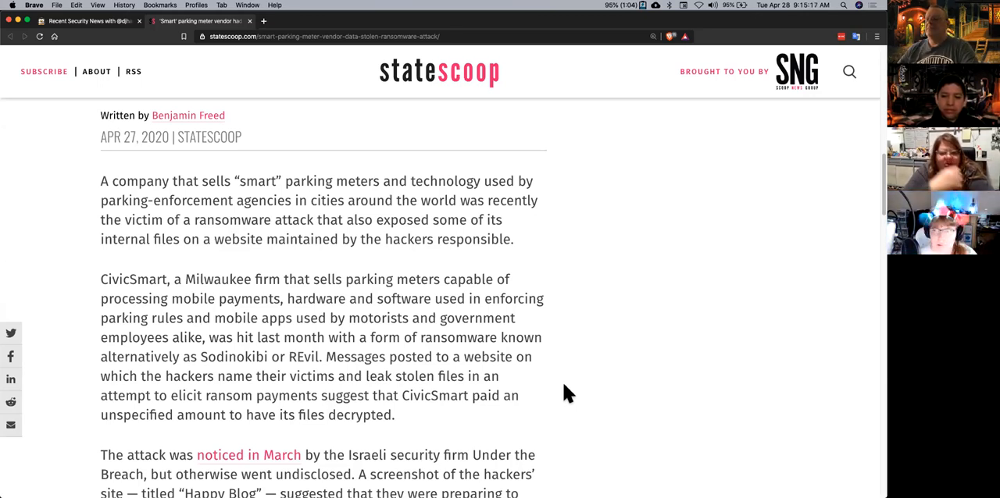
pyautogui.moveTo(700, 347)
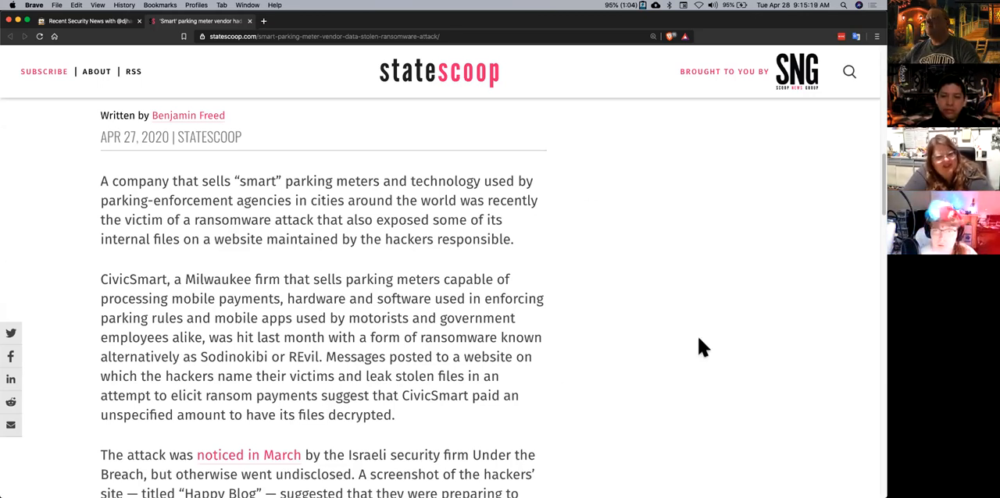
pyautogui.scroll(-3)
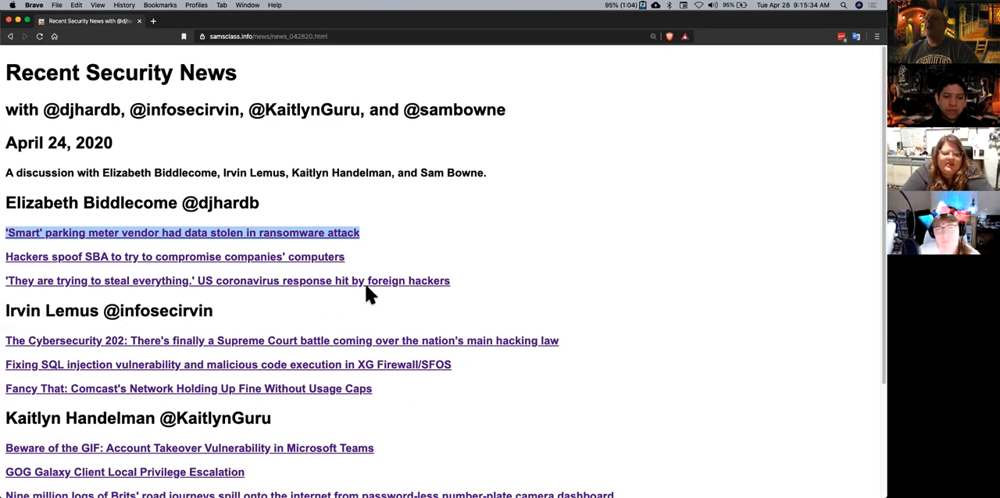
pyautogui.moveTo(606, 309)
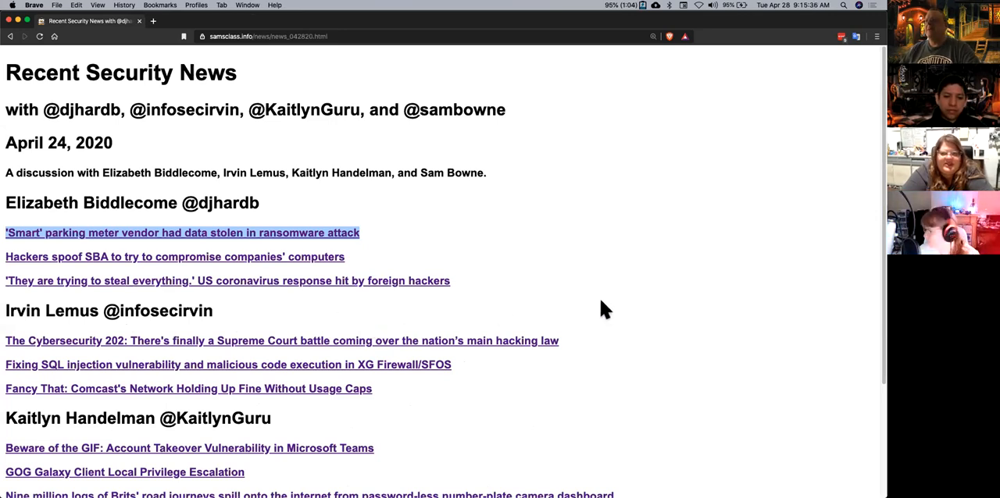
# Open the Cybersecurity 202 Supreme Court hacking-law story in a new tab and switch to it.
pyautogui.scroll(-3)
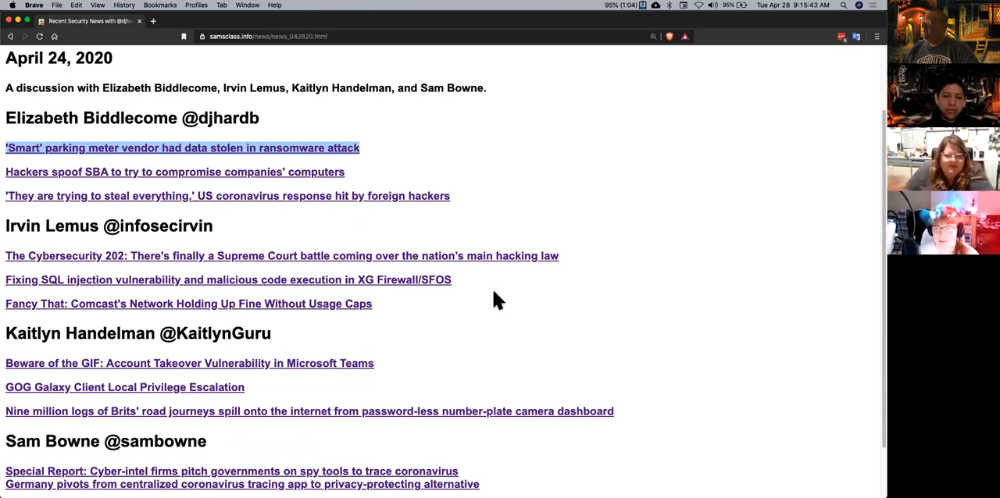
pyautogui.moveTo(463, 266)
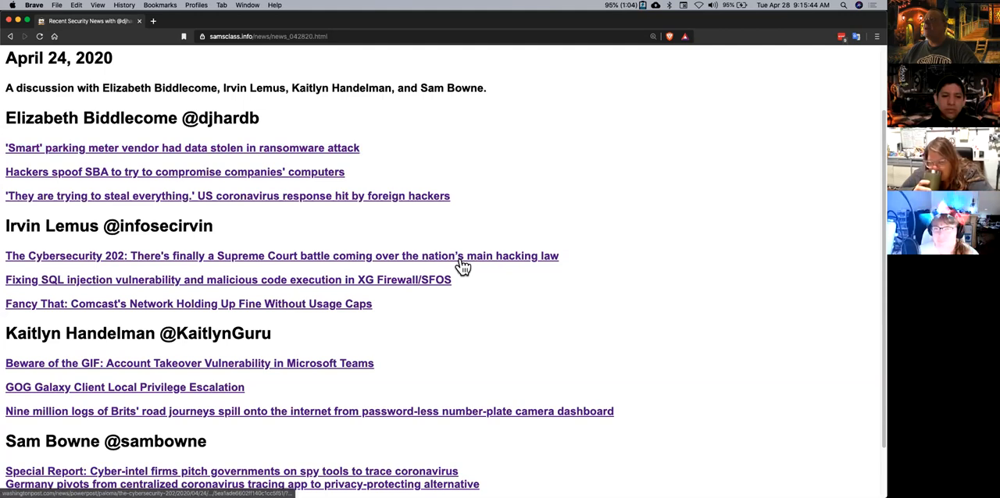
pyautogui.click(281, 255)
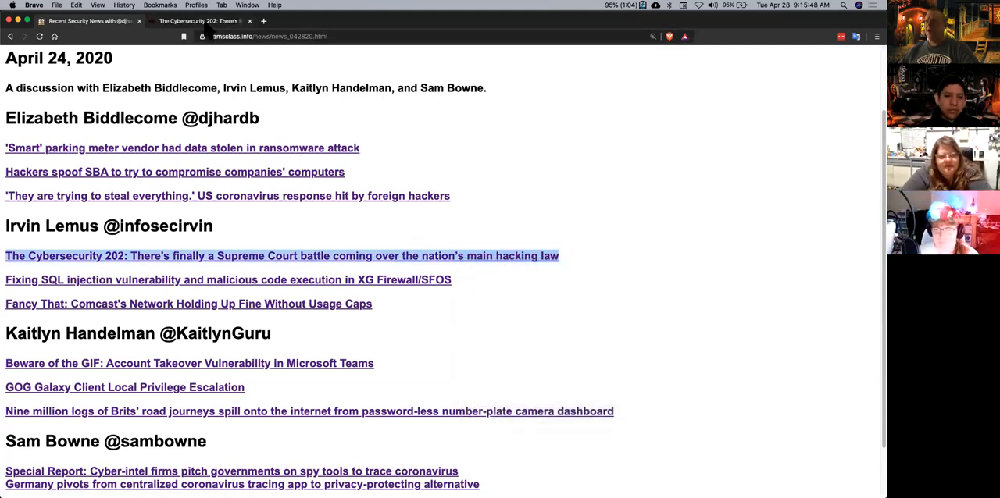
pyautogui.click(282, 255)
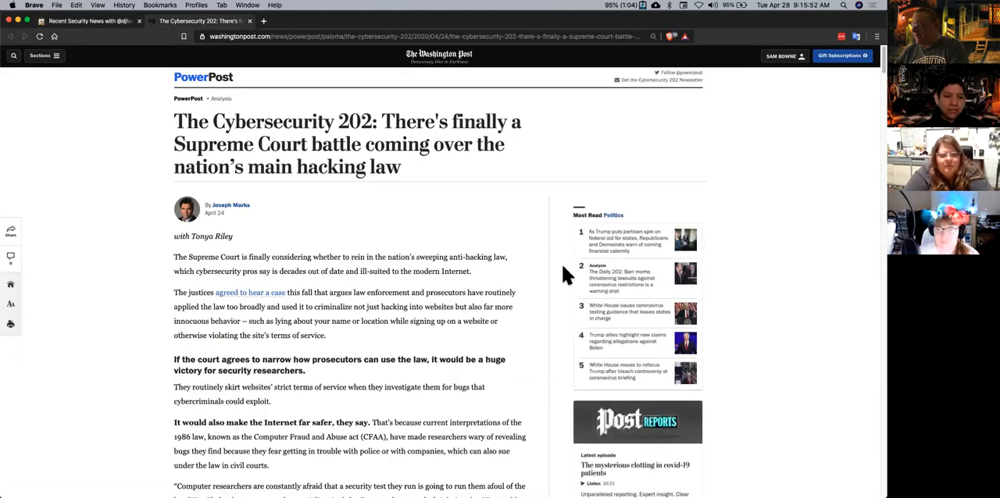
# Zoom the CFAA article to 125% and read its opening paragraphs.
pyautogui.click(643, 53)
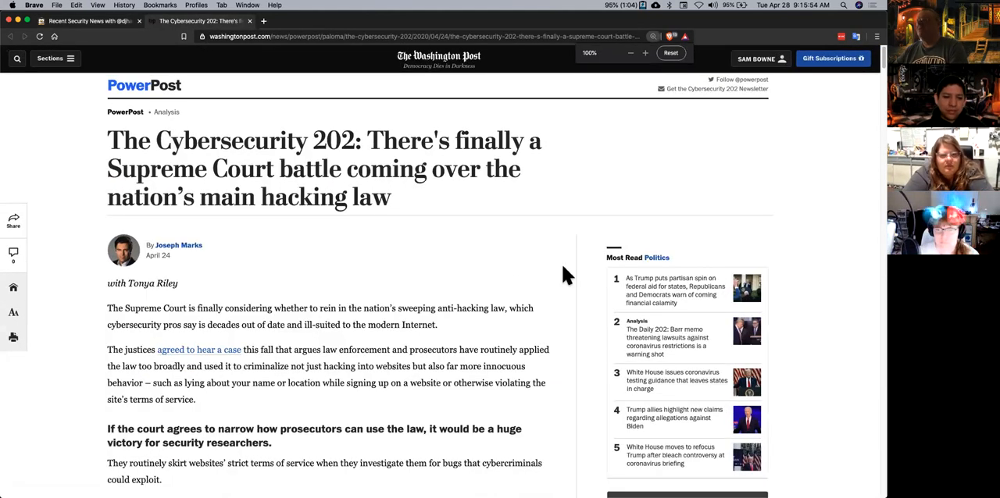
pyautogui.click(643, 53)
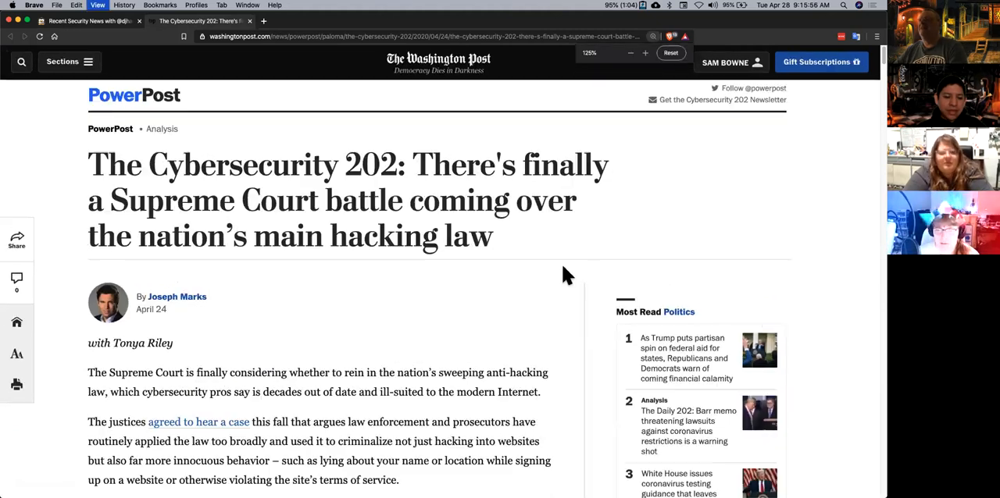
pyautogui.scroll(-3)
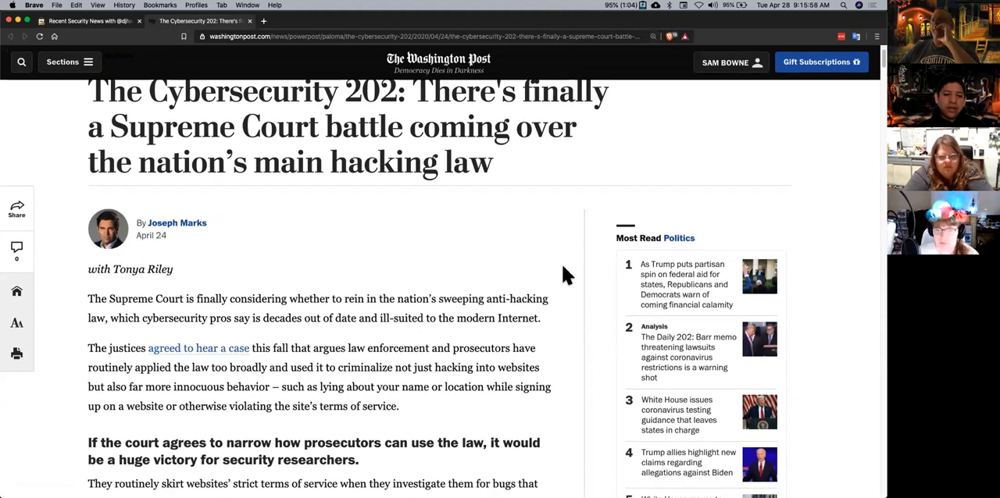
pyautogui.scroll(-3)
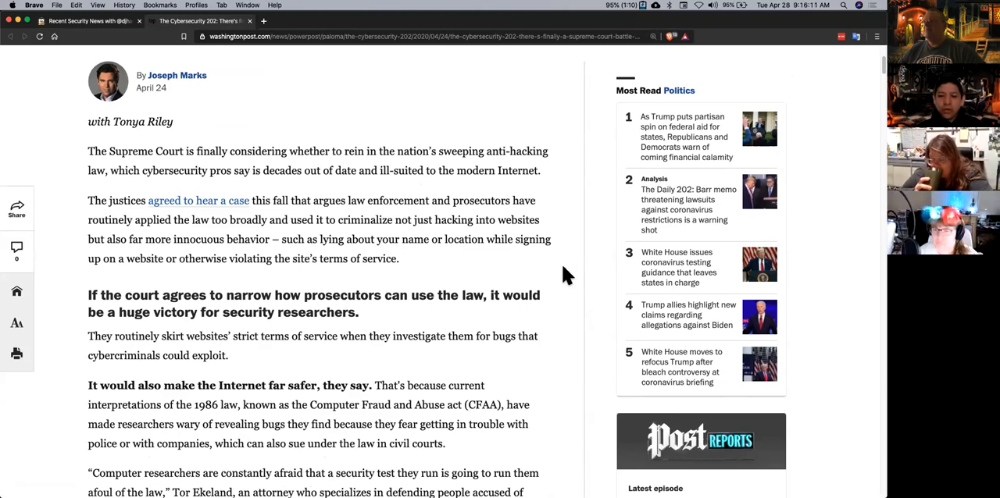
pyautogui.scroll(-3)
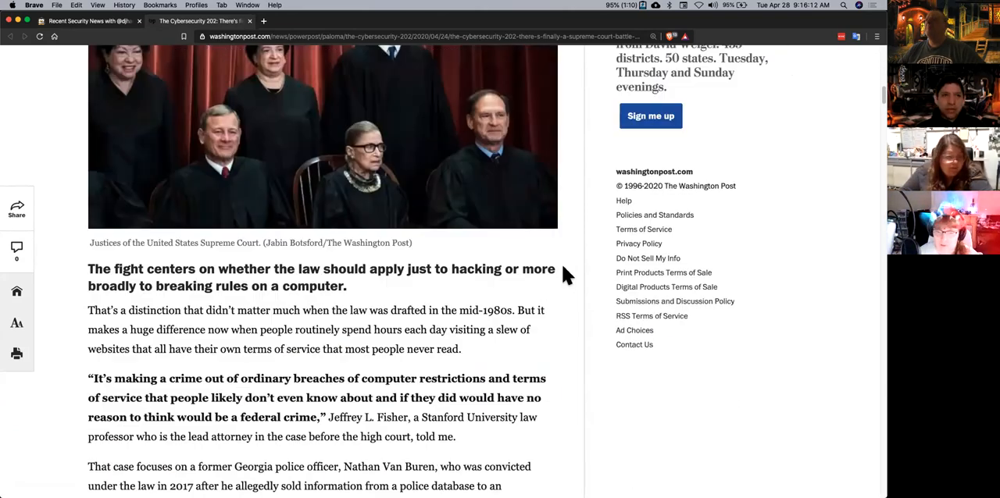
pyautogui.scroll(-3)
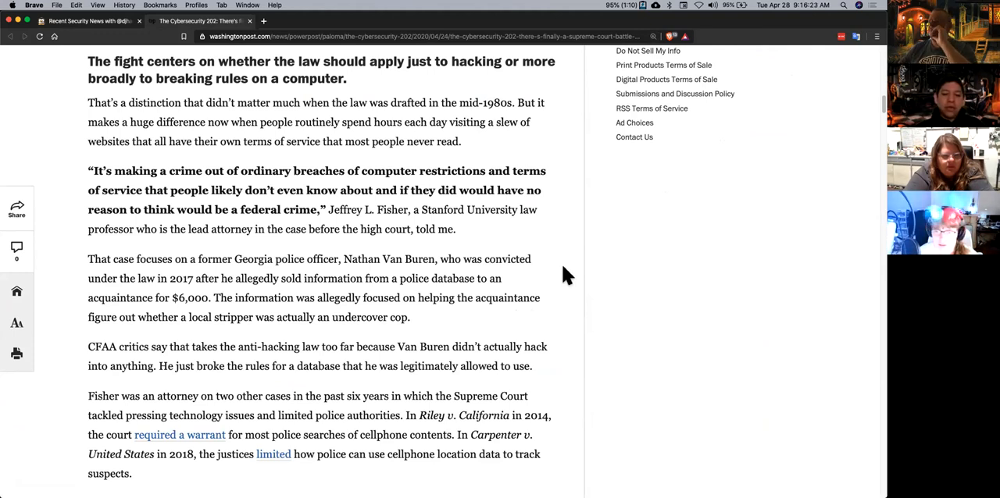
# Read on through the CFAA article down to the Aaron Swartz section.
pyautogui.scroll(-3)
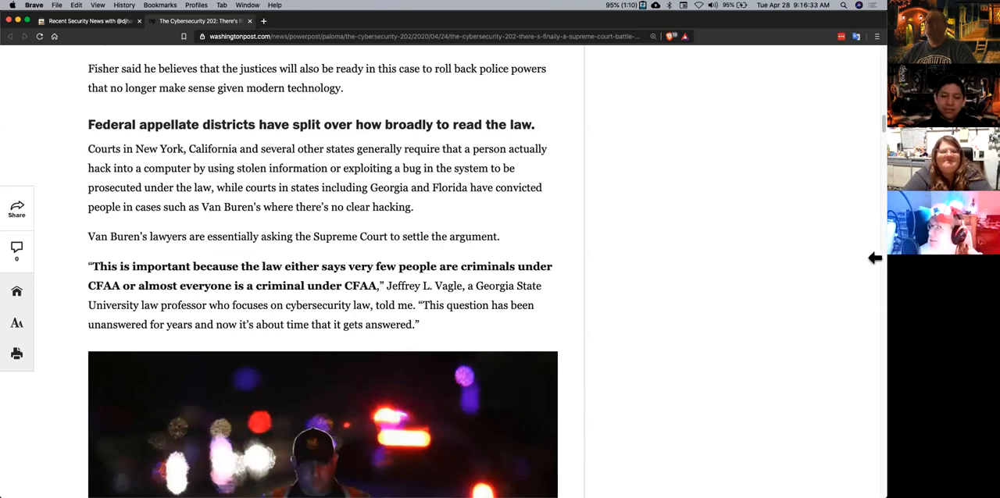
pyautogui.scroll(-3)
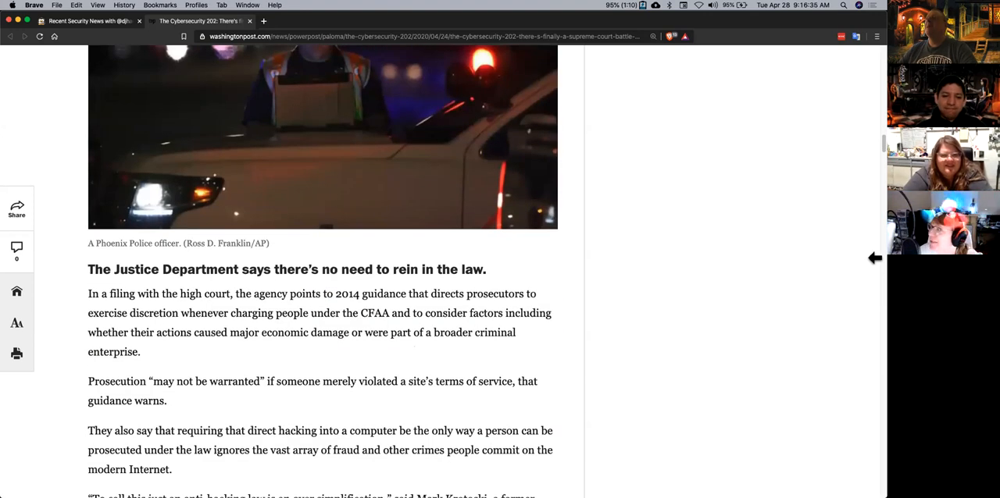
pyautogui.scroll(-3)
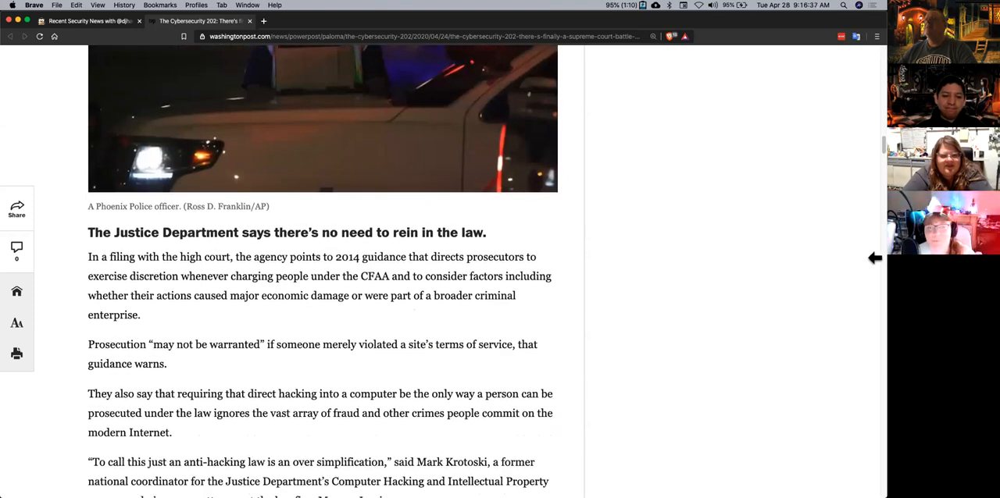
pyautogui.scroll(-3)
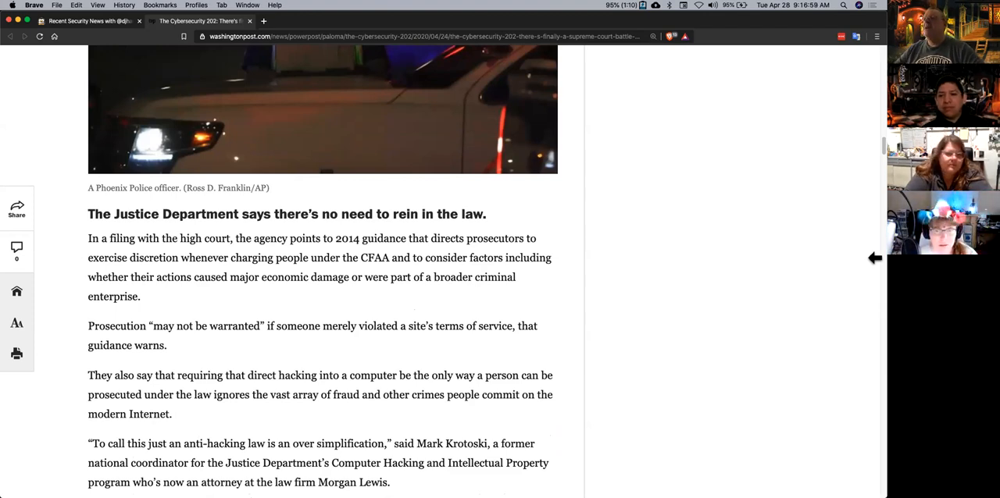
pyautogui.scroll(-3)
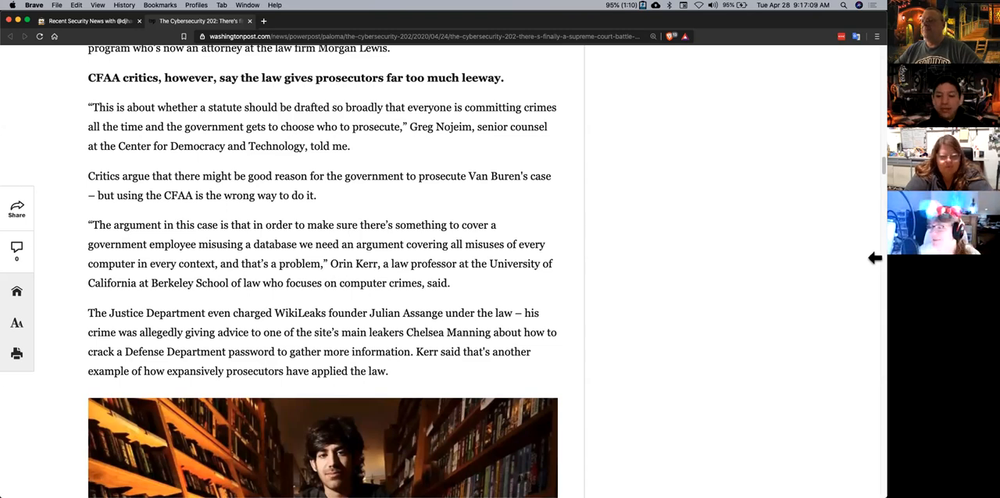
pyautogui.scroll(-3)
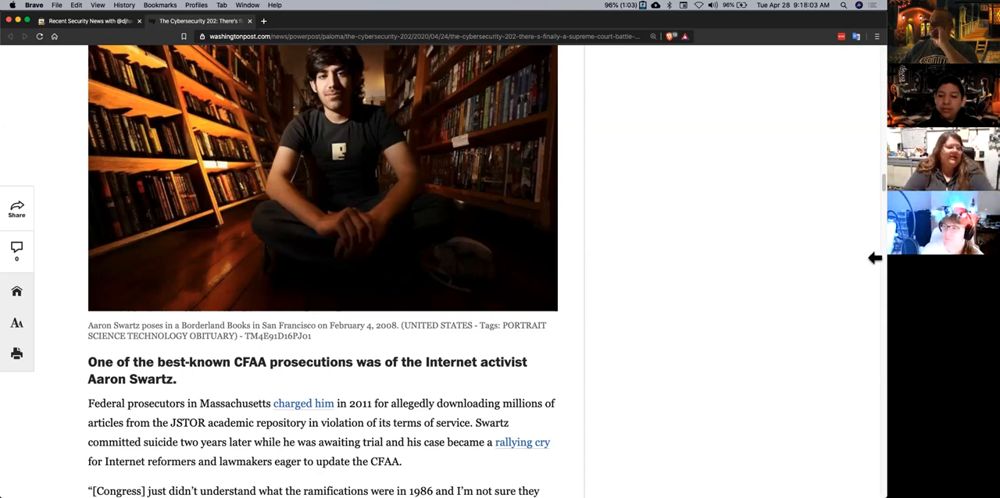
pyautogui.scroll(-3)
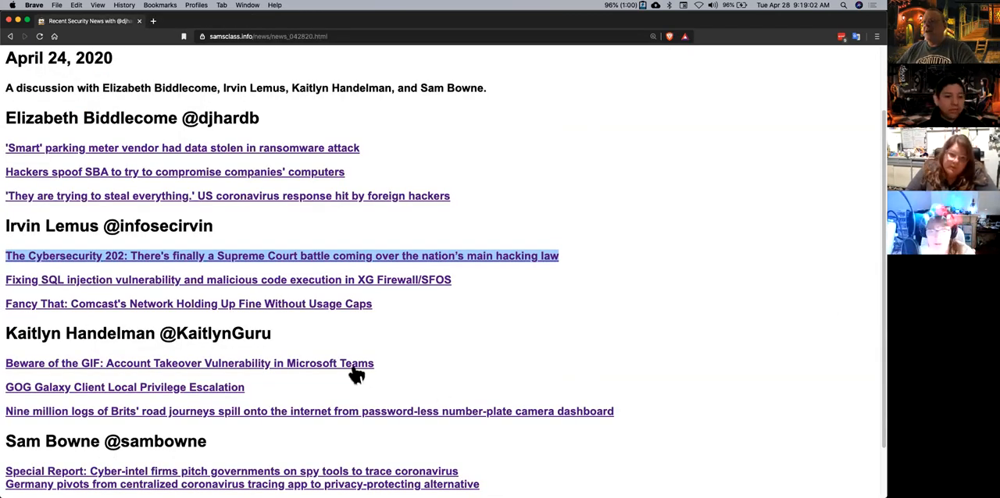
# Open the CyberArk 'Beware of the GIF' Teams takeover post and read to its attack workflow diagram.
pyautogui.click(189, 362)
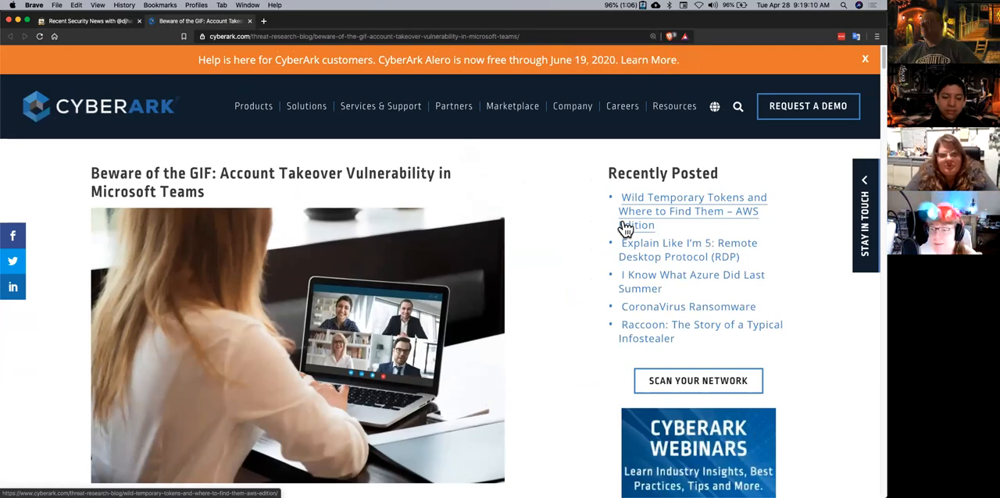
pyautogui.scroll(-3)
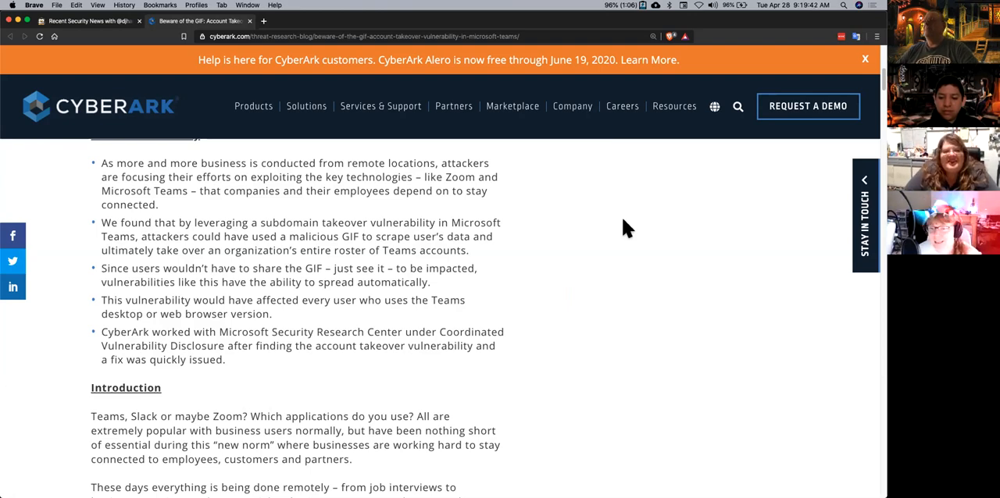
pyautogui.scroll(-3)
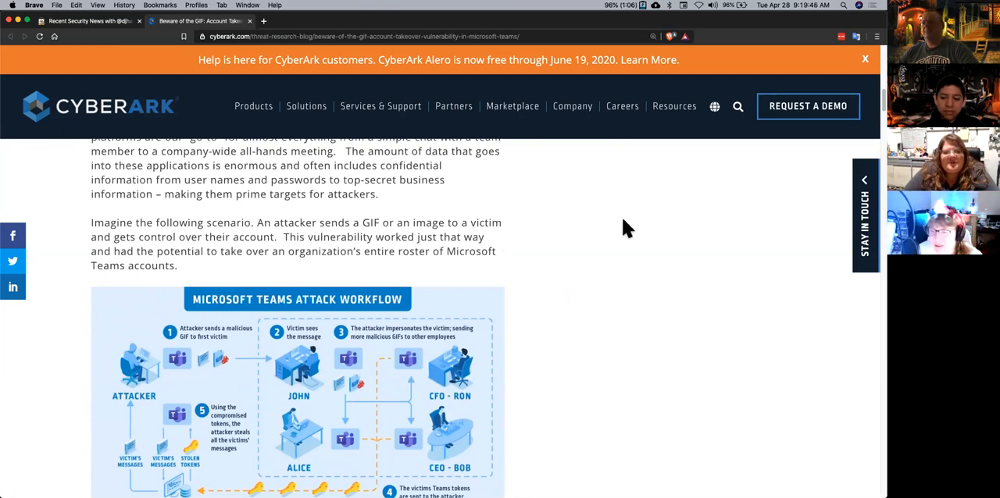
pyautogui.scroll(3)
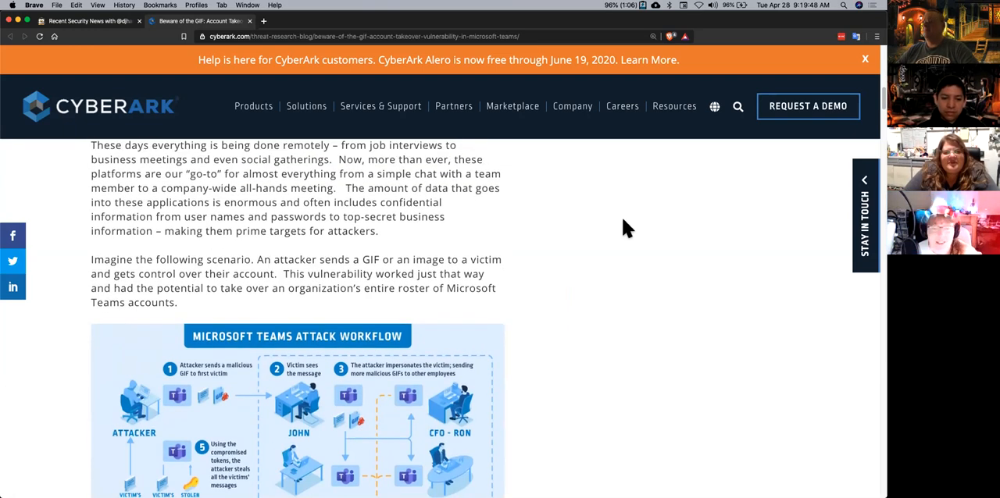
pyautogui.scroll(3)
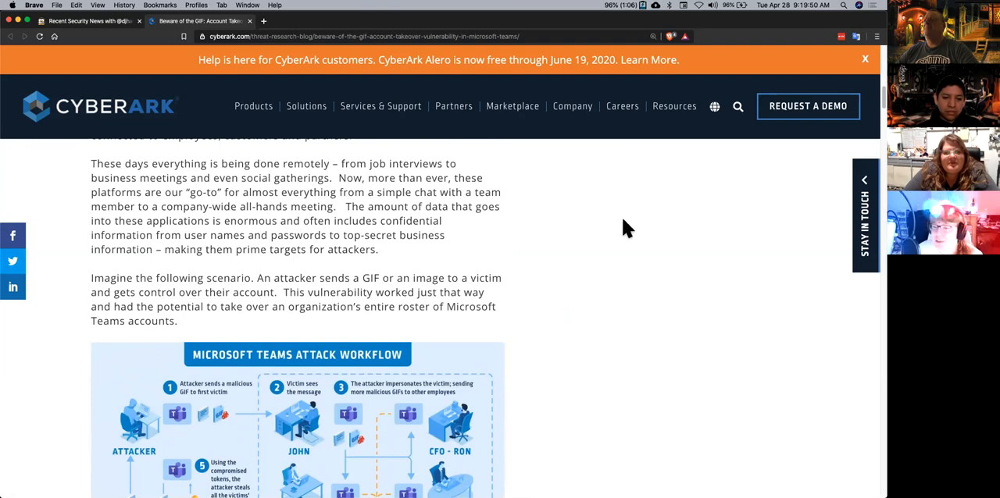
pyautogui.scroll(-3)
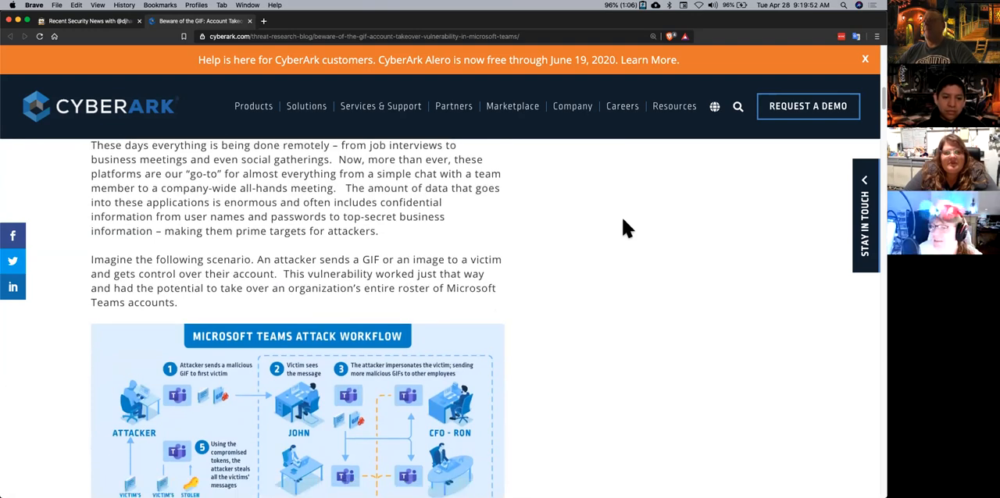
pyautogui.scroll(-3)
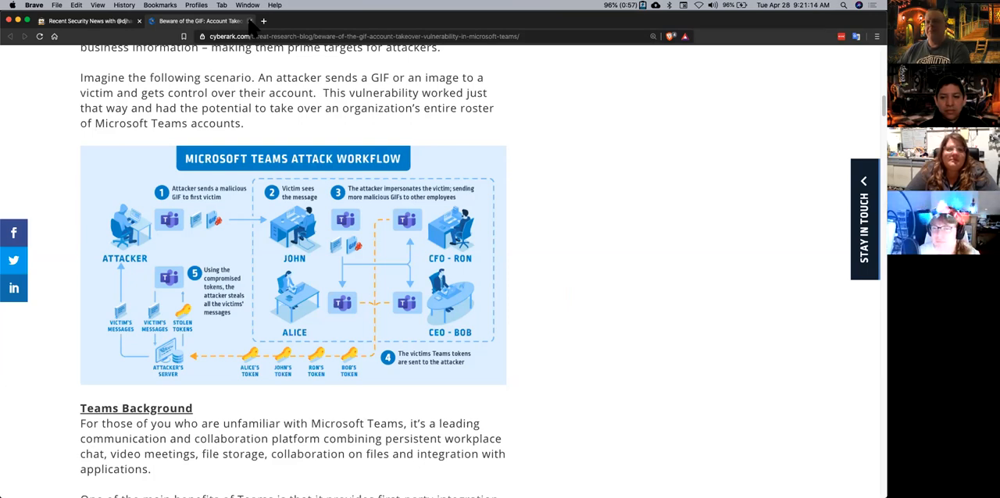
pyautogui.moveTo(581, 150)
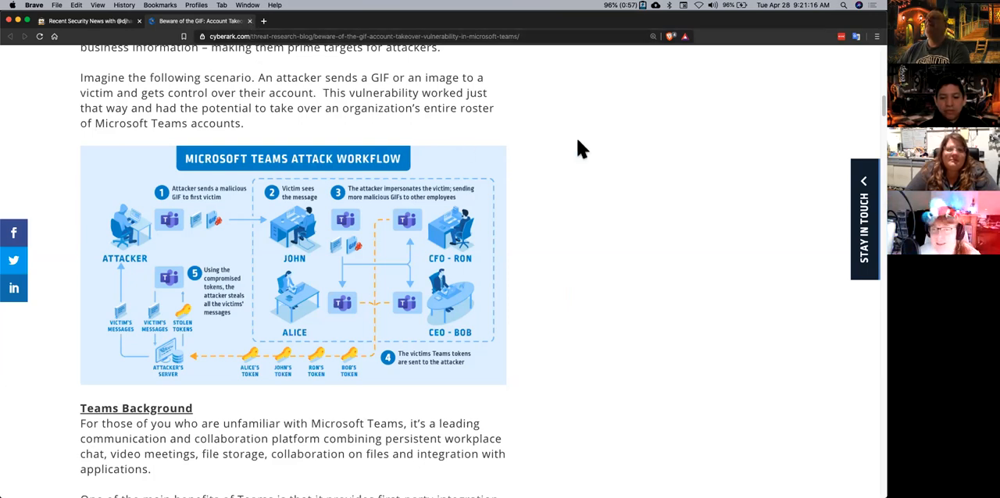
pyautogui.moveTo(628, 155)
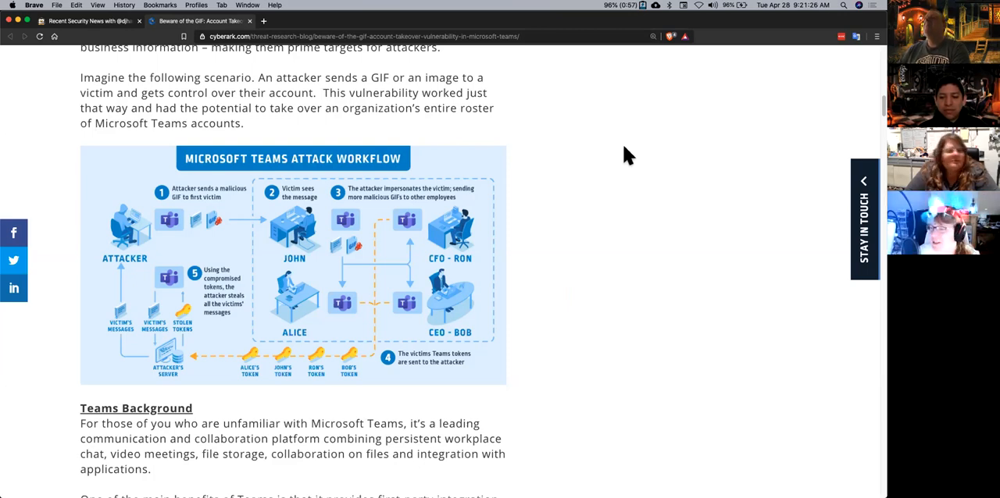
pyautogui.moveTo(618, 163)
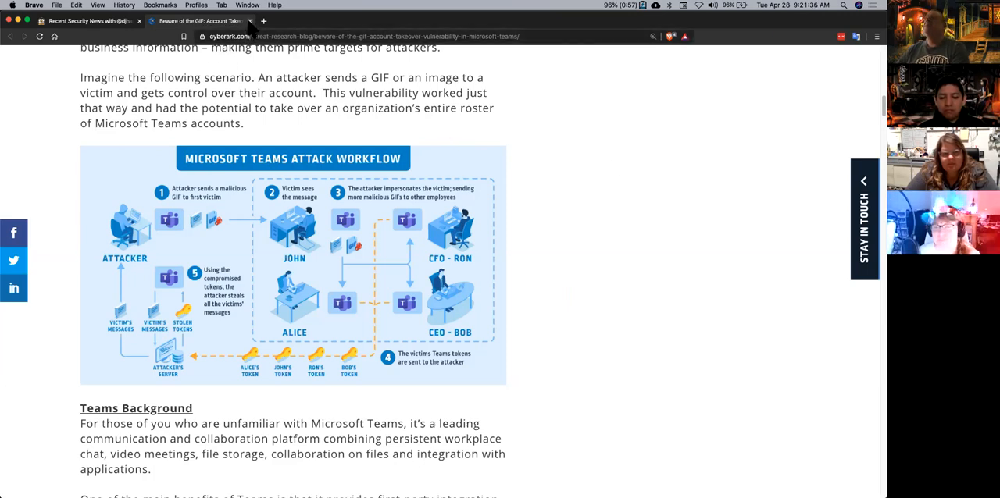
# From the link page, open the Germany tracing-app article in a new tab and show the Reuters spy-tools report.
pyautogui.click(248, 22)
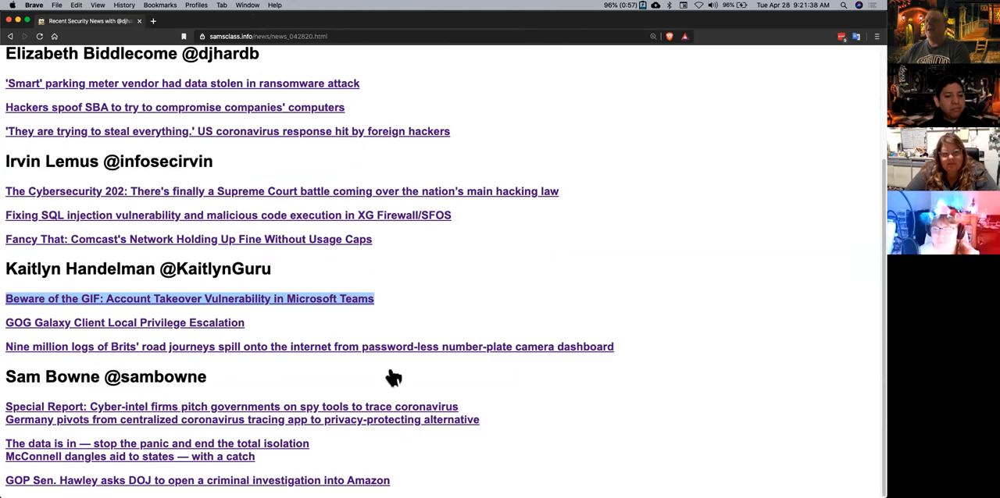
pyautogui.rightClick(171, 406)
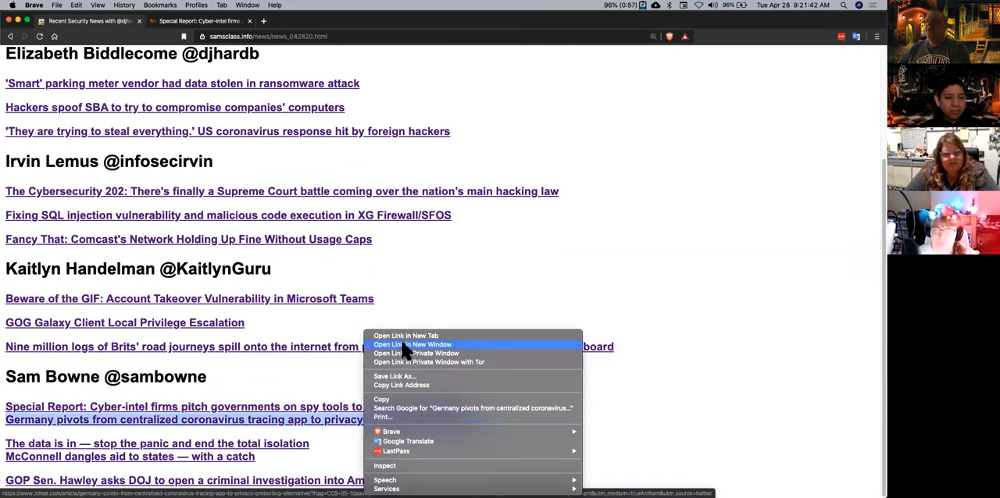
pyautogui.click(406, 336)
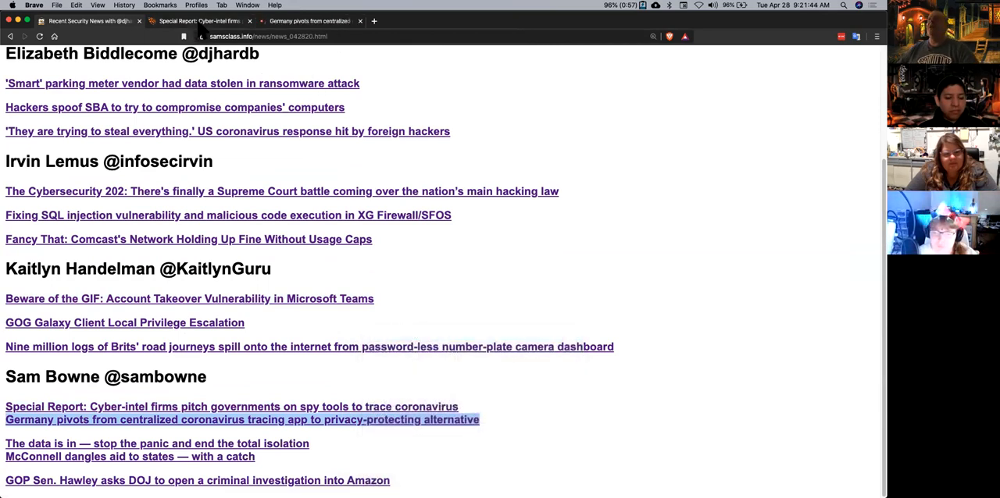
pyautogui.click(231, 406)
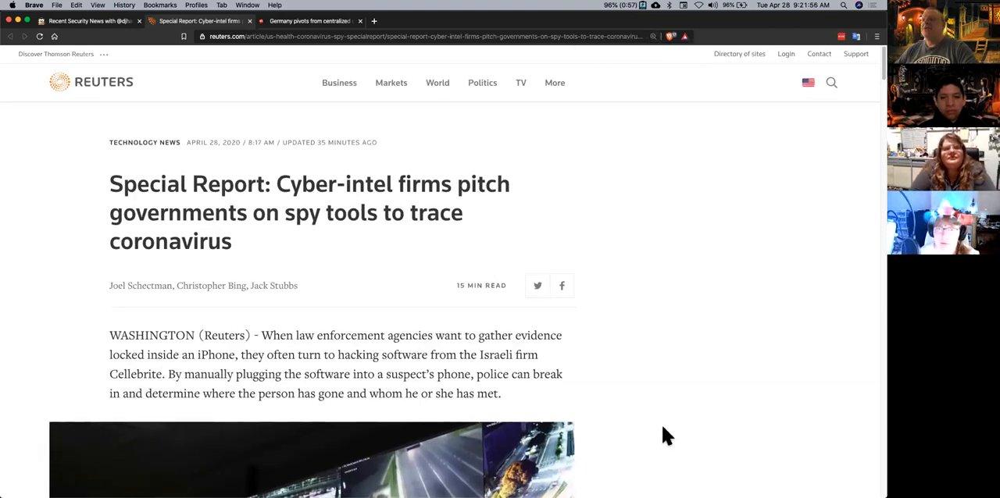
# Read the opening paragraphs of the Reuters coronavirus spy-tools report.
pyautogui.scroll(-3)
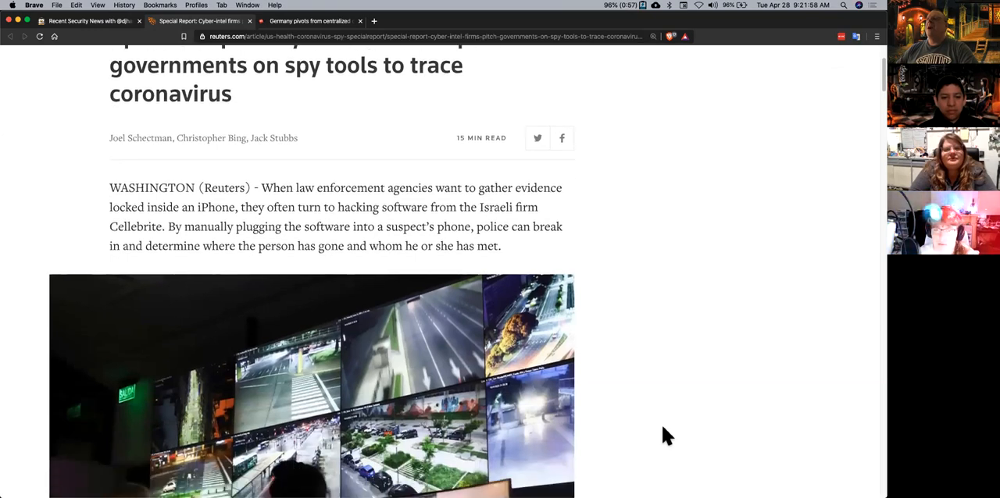
pyautogui.scroll(-3)
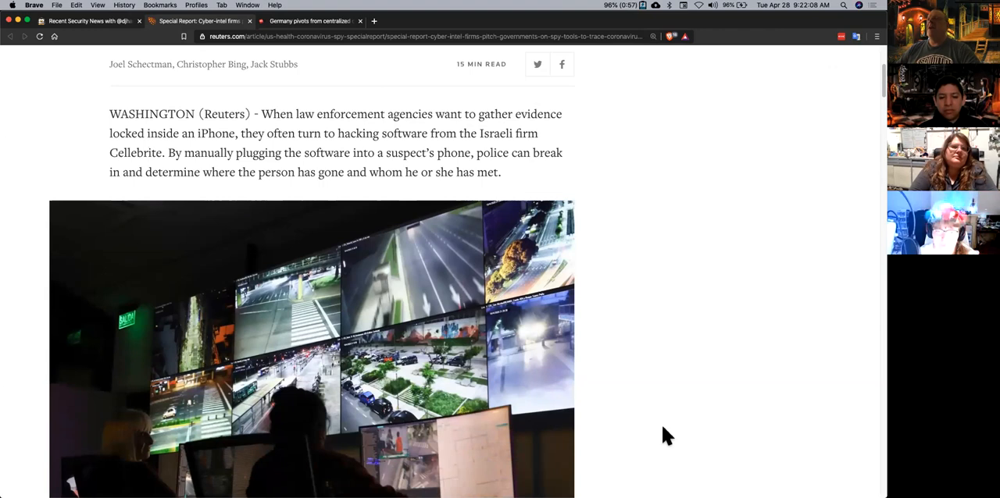
pyautogui.scroll(-3)
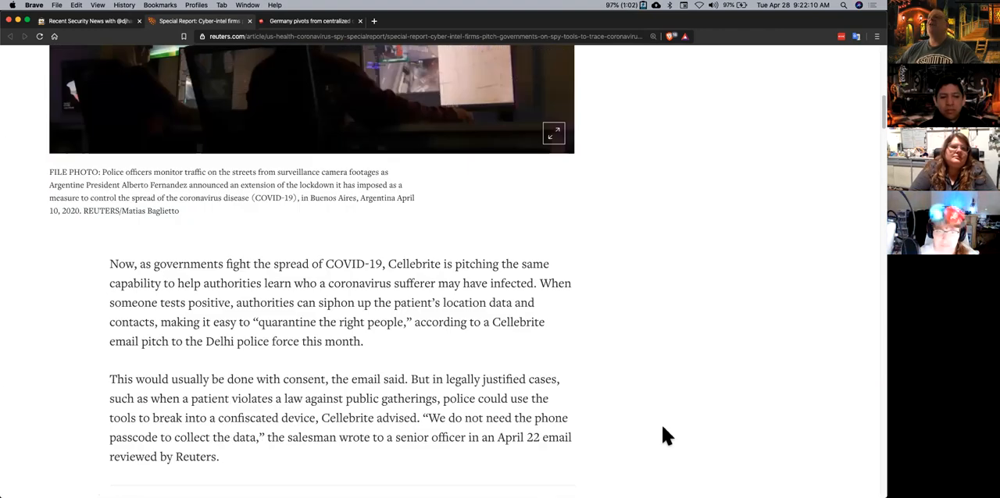
pyautogui.scroll(-3)
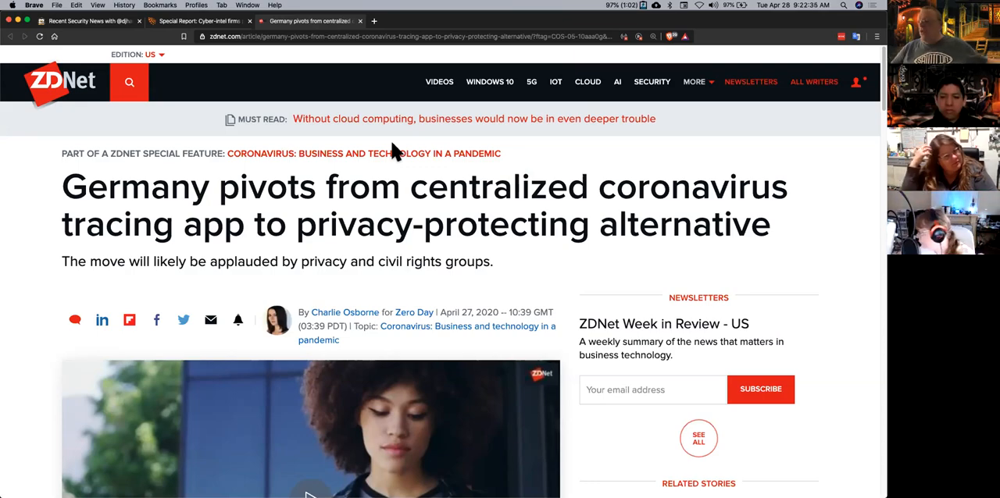
# Skim the ZDNet Germany tracing-app article through the PEPP-PT and Apple/Google paragraphs.
pyautogui.scroll(-3)
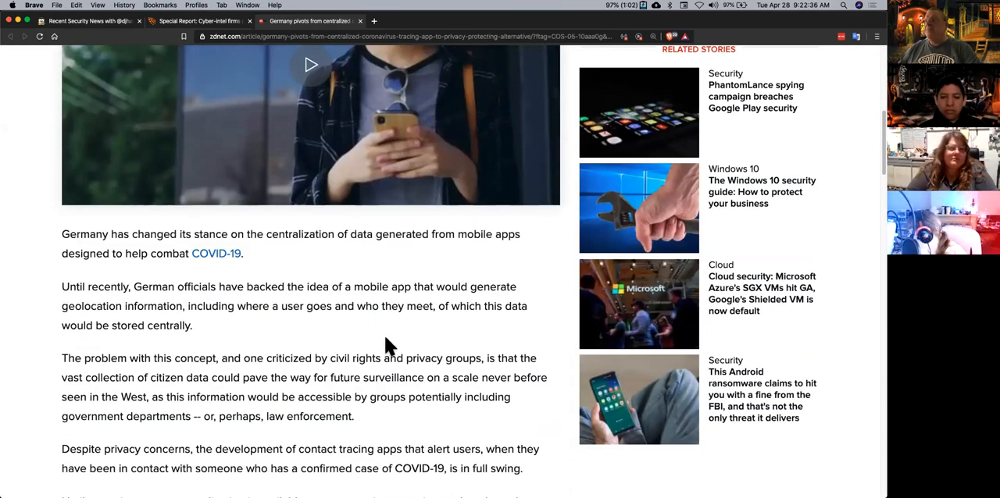
pyautogui.scroll(-3)
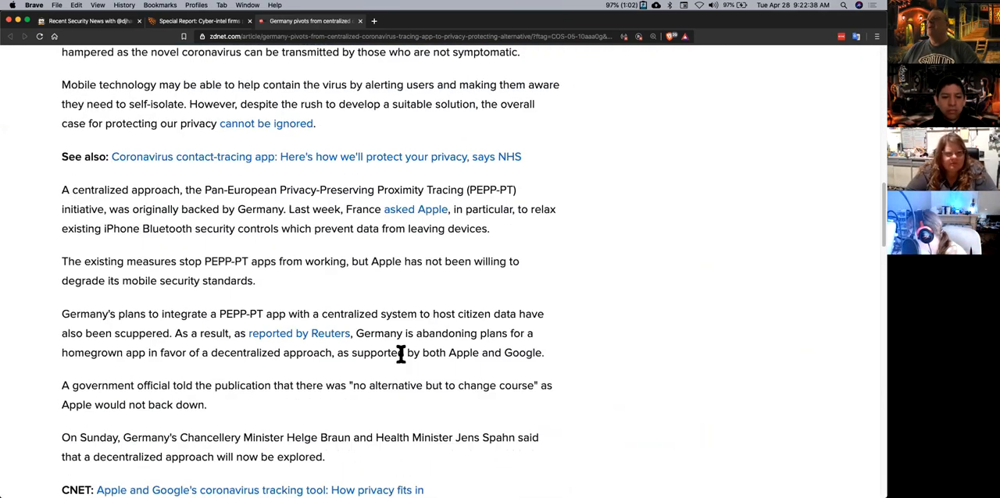
pyautogui.scroll(-3)
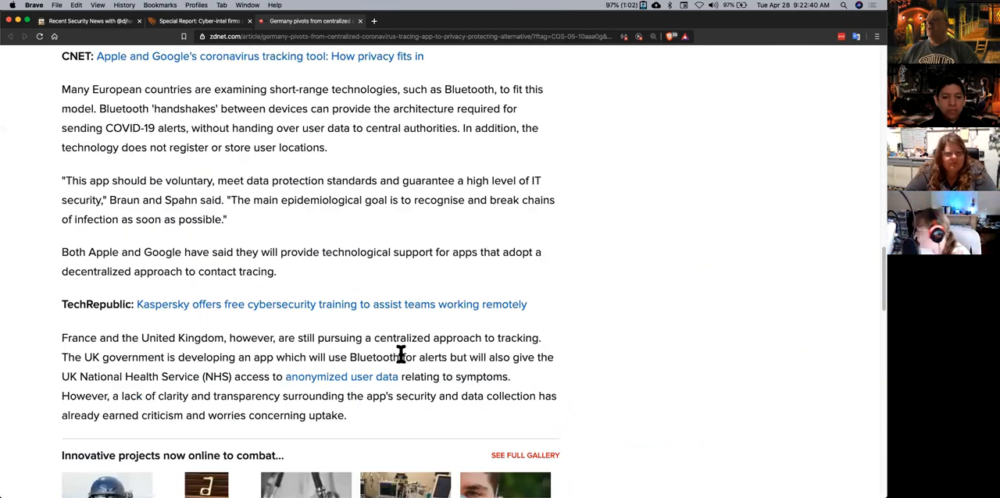
pyautogui.scroll(3)
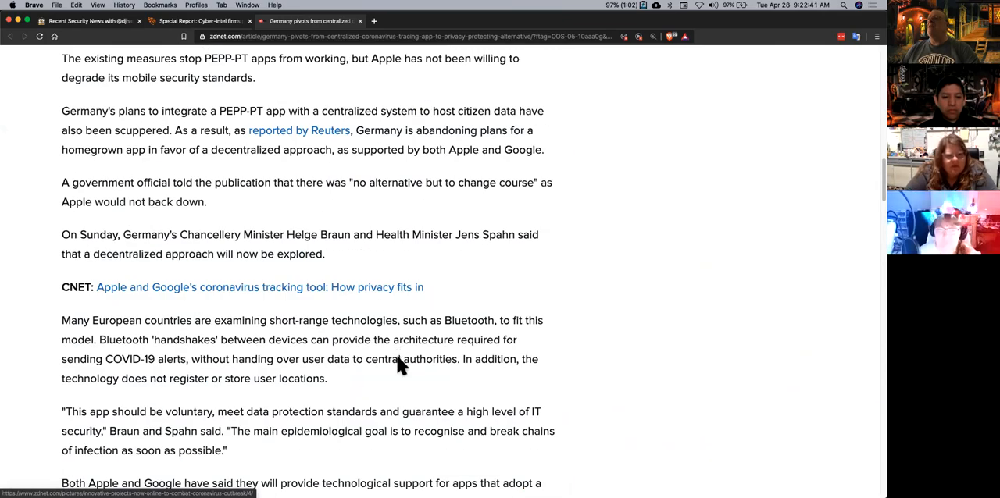
pyautogui.scroll(3)
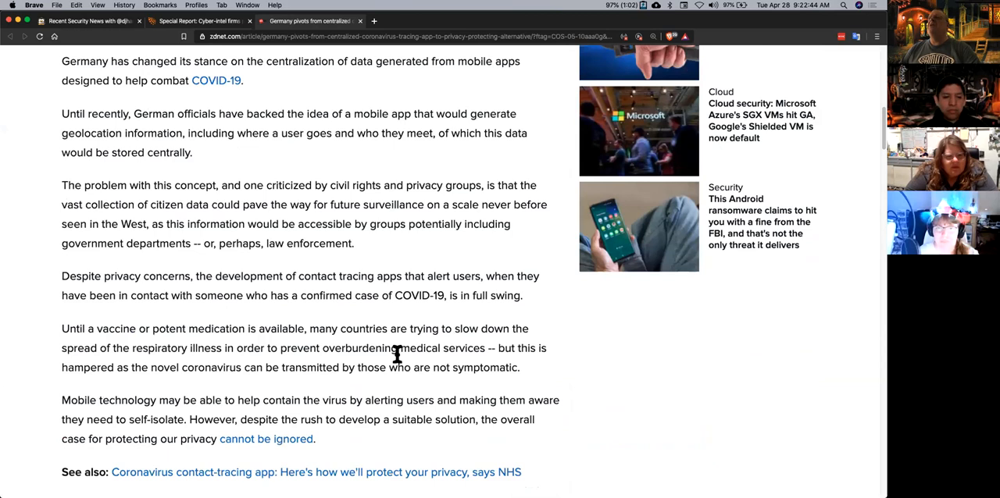
pyautogui.scroll(-3)
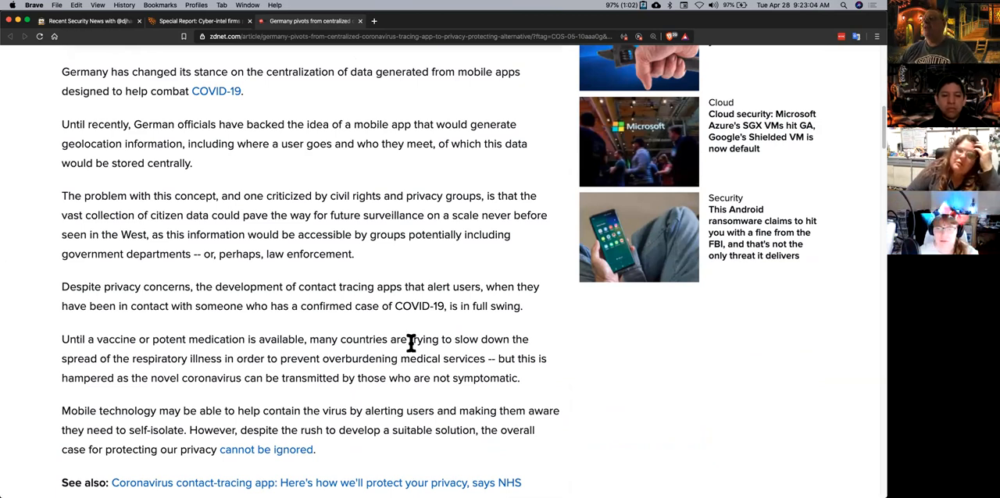
pyautogui.scroll(3)
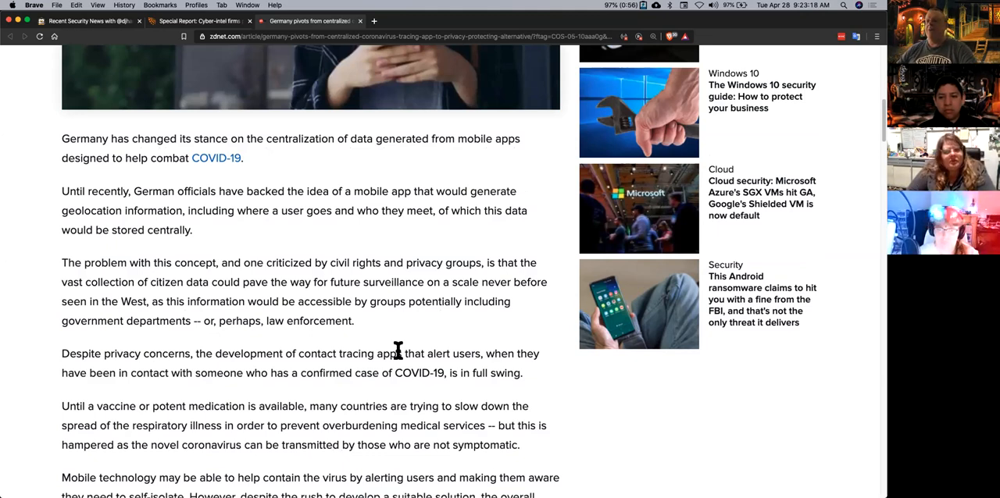
pyautogui.moveTo(211, 179)
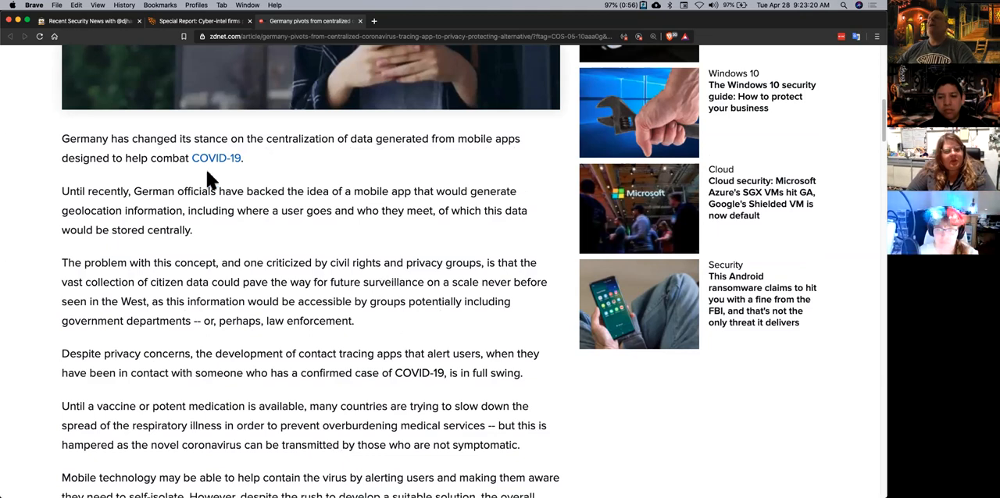
# Return to the Reuters report and read down to the Cellebrite spokeswoman paragraphs.
pyautogui.click(200, 22)
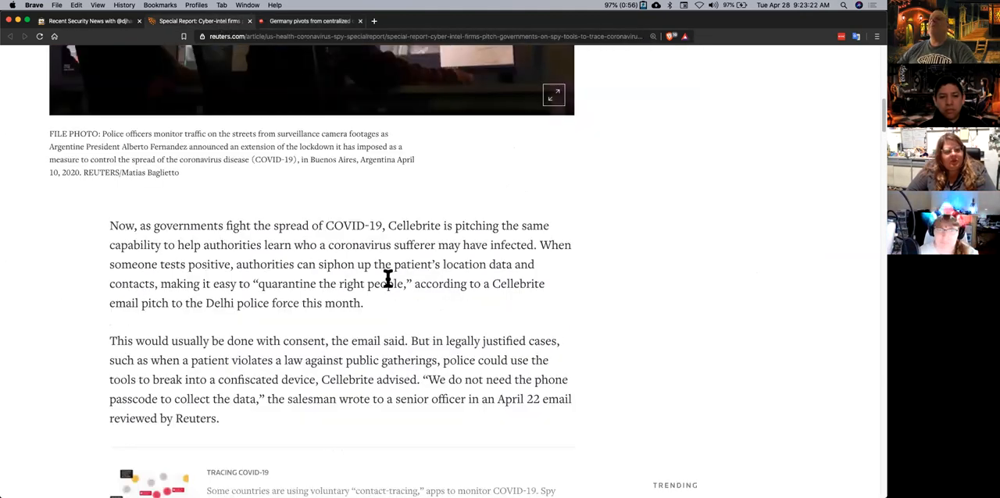
pyautogui.moveTo(456, 326)
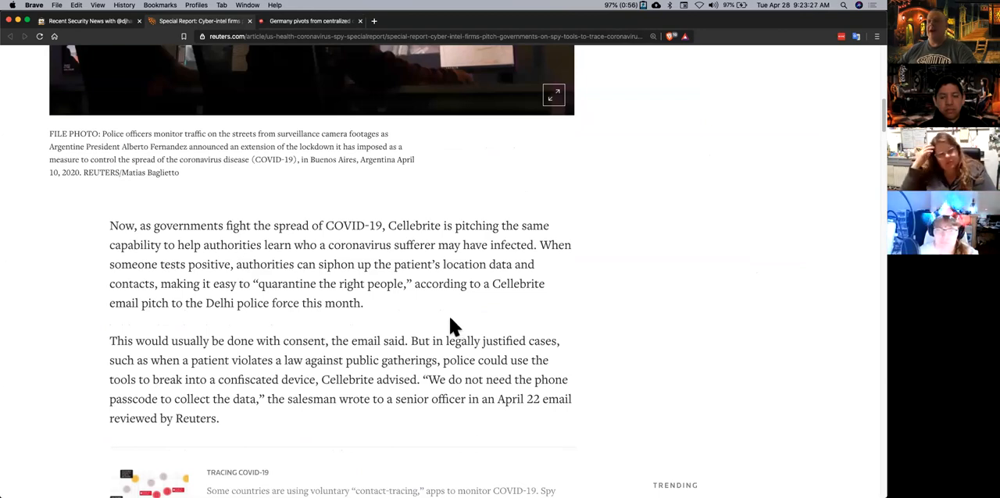
pyautogui.moveTo(635, 346)
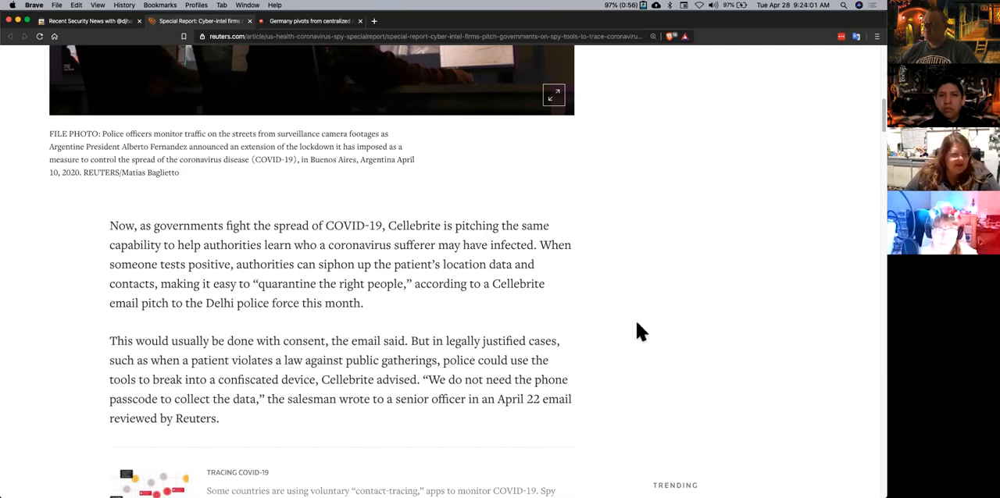
pyautogui.scroll(-3)
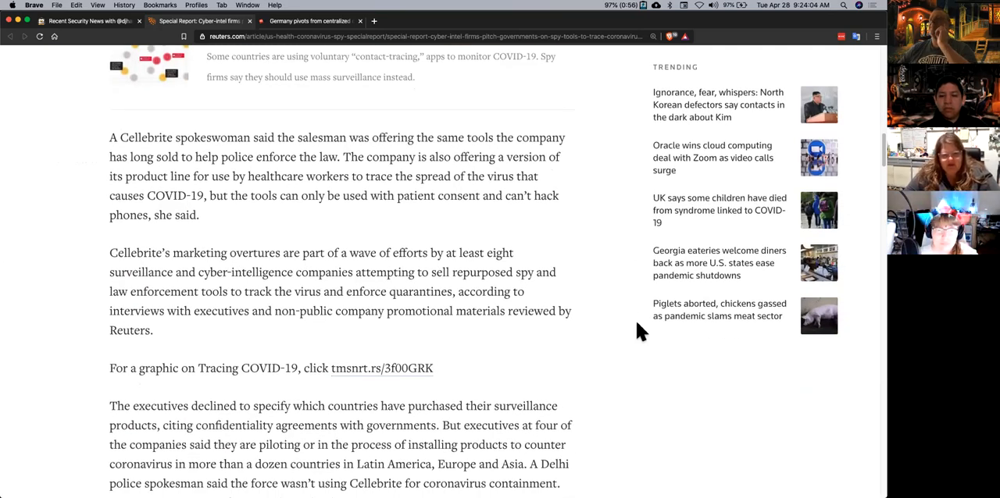
pyautogui.scroll(-3)
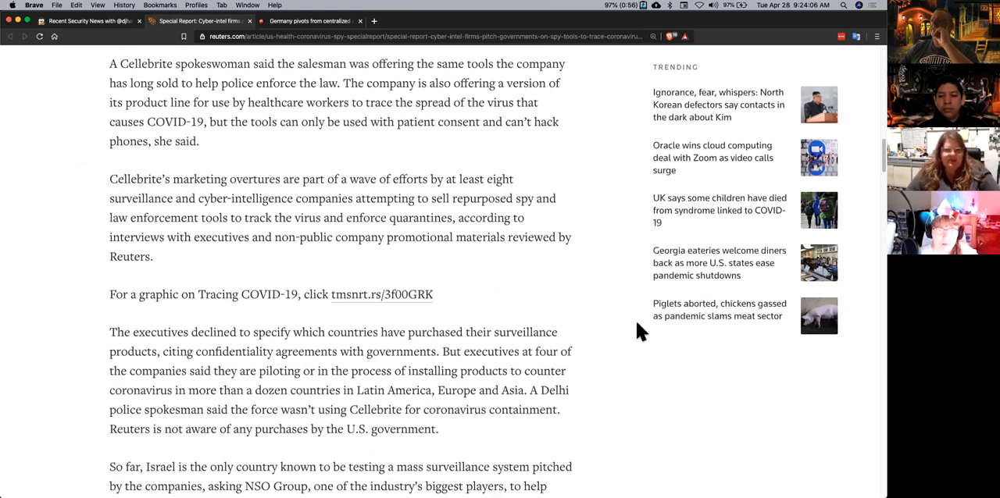
pyautogui.moveTo(640, 295)
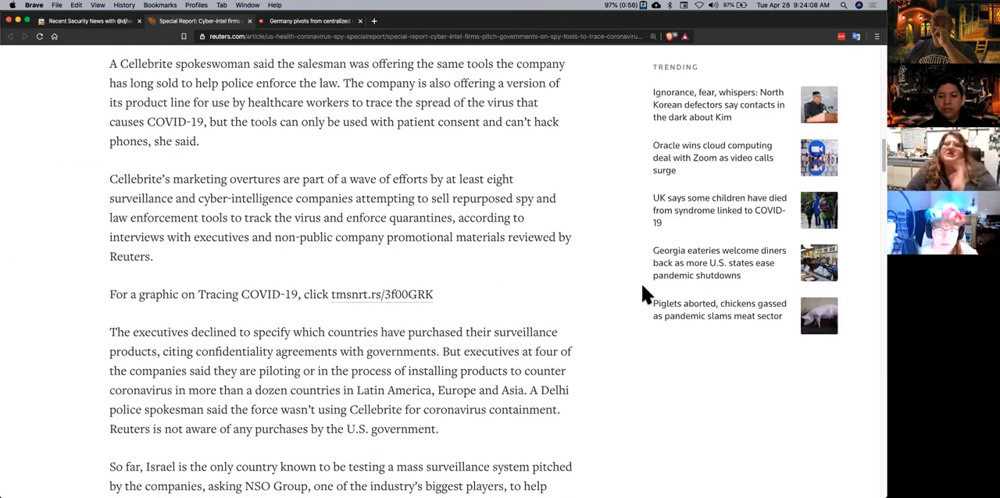
# Revisit the ZDNet tracing article's PEPP-PT paragraphs before returning to the link list.
pyautogui.click(304, 20)
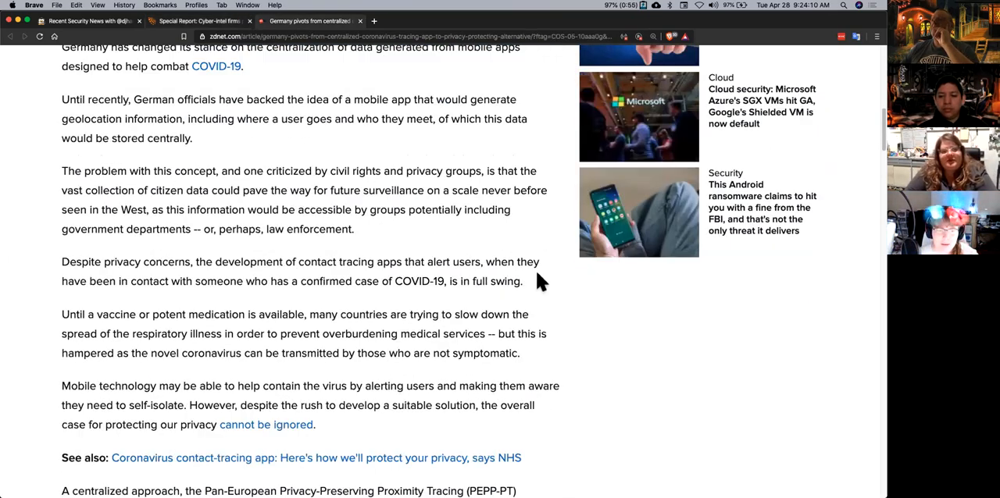
pyautogui.scroll(-3)
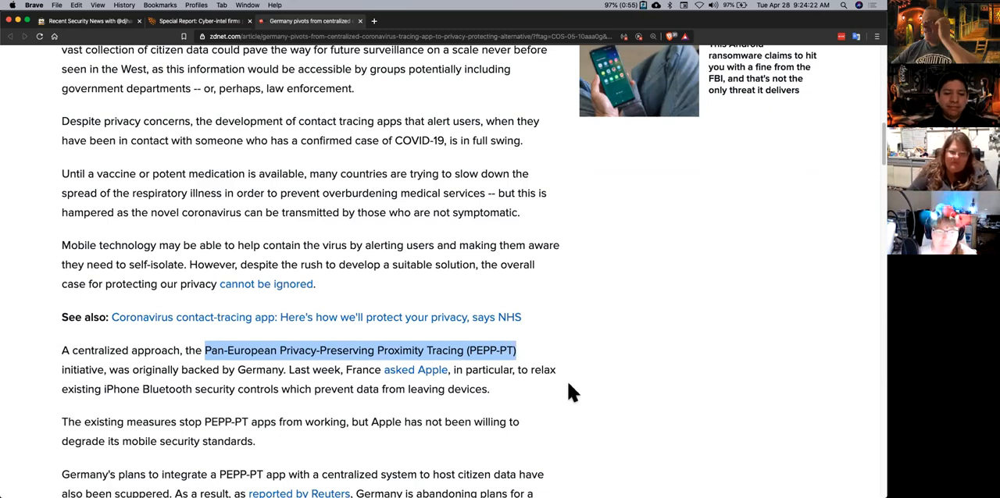
pyautogui.moveTo(586, 369)
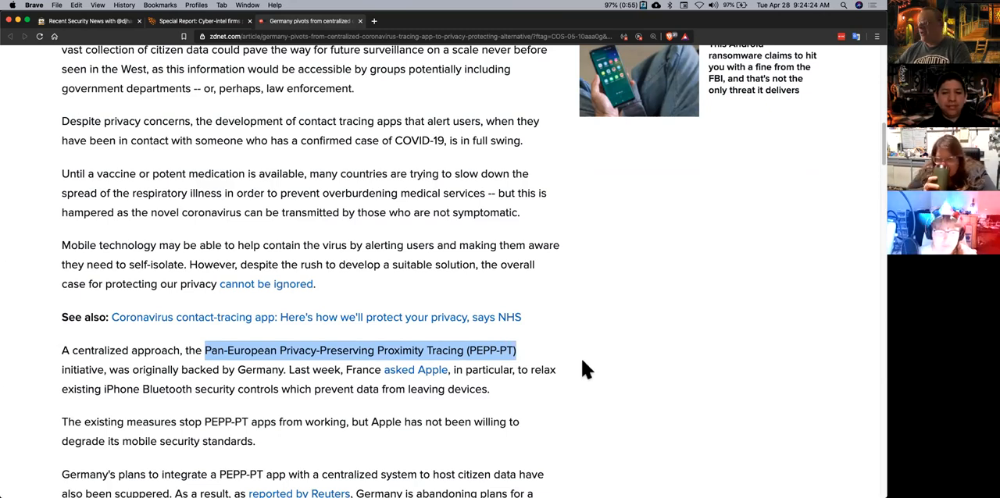
pyautogui.scroll(-3)
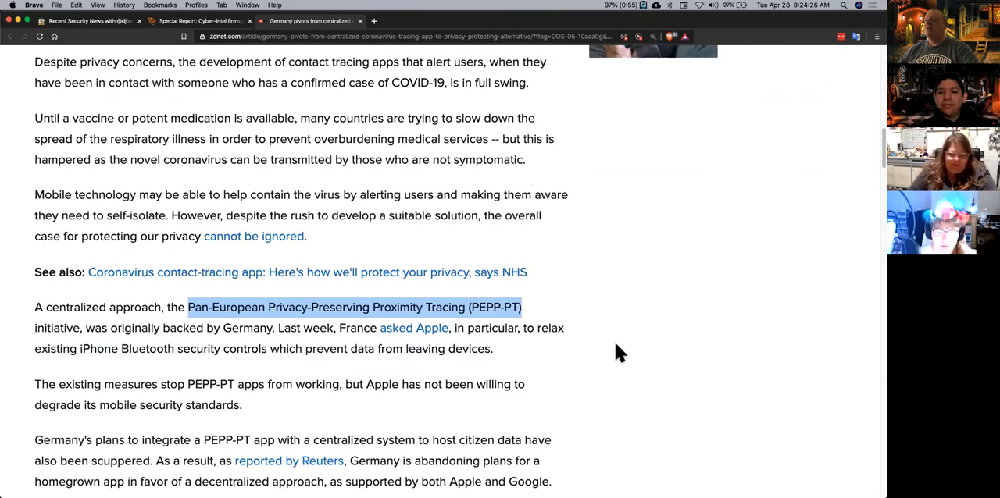
pyautogui.scroll(-3)
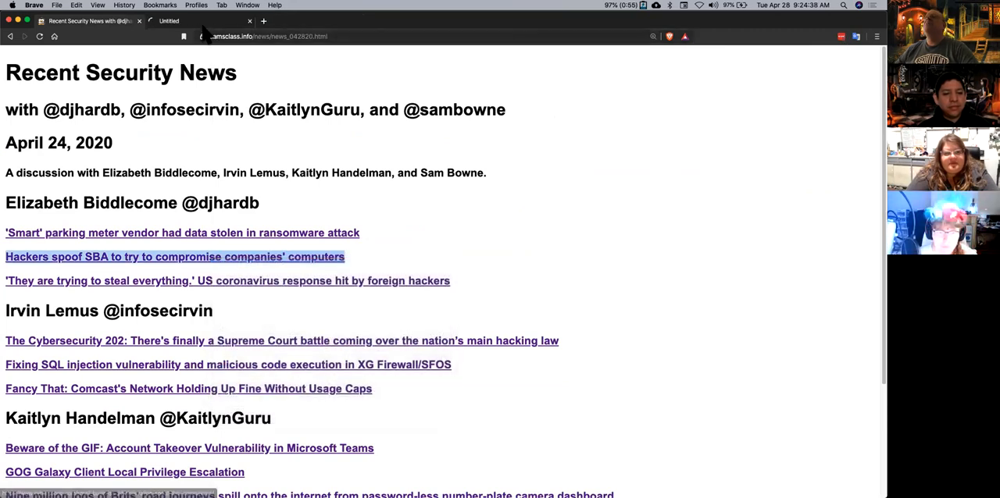
# Open the CyberScoop SBA-spoofing Remcos RAT article and read through to its related news.
pyautogui.click(175, 256)
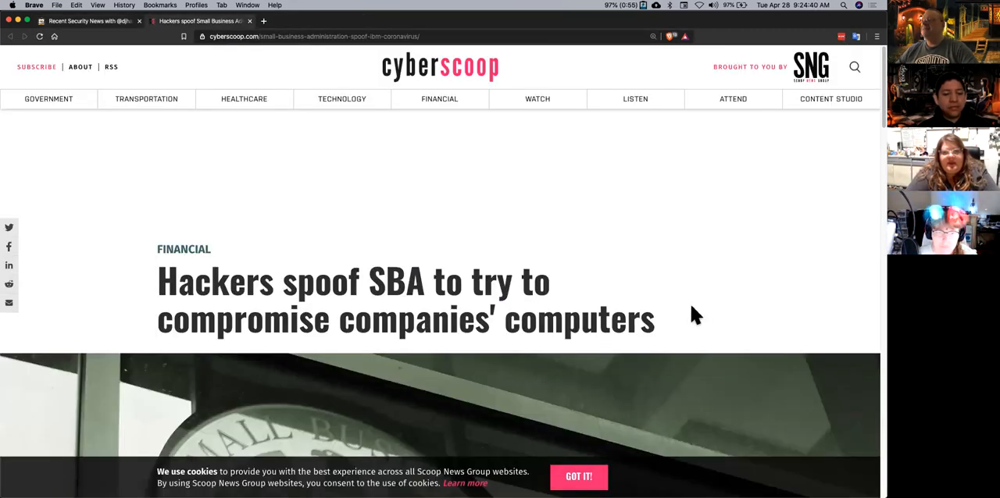
pyautogui.scroll(-3)
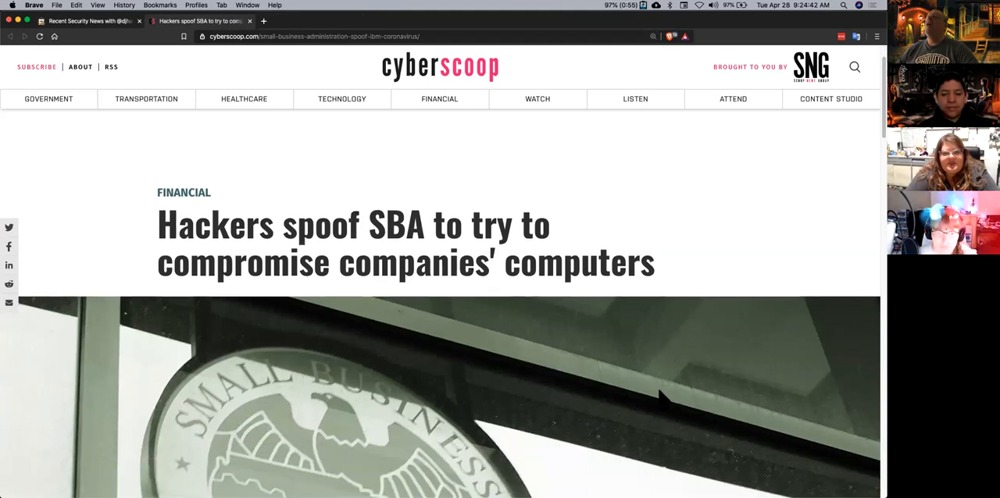
pyautogui.scroll(-3)
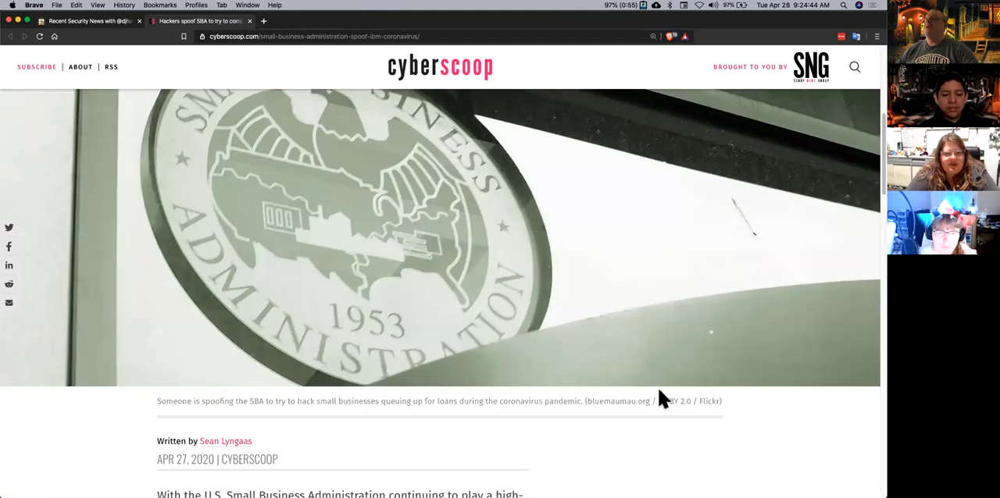
pyautogui.scroll(-3)
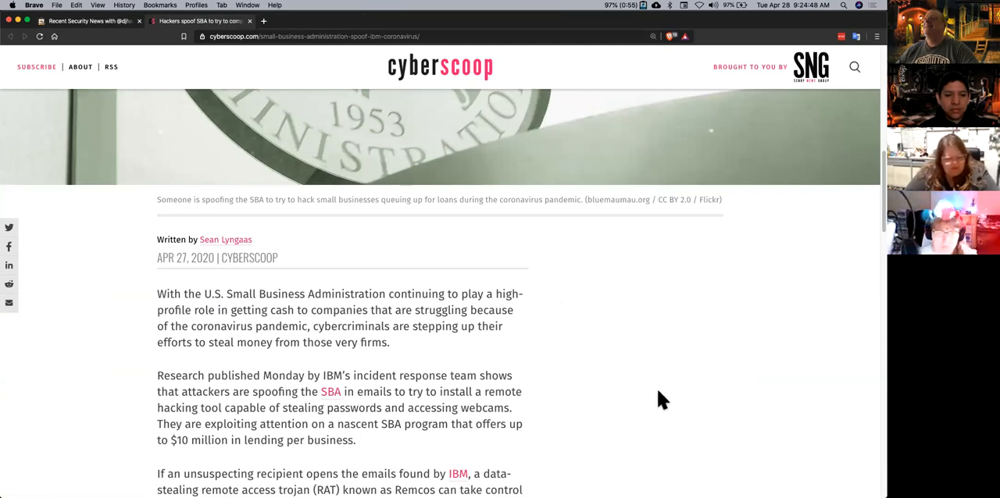
pyautogui.scroll(-3)
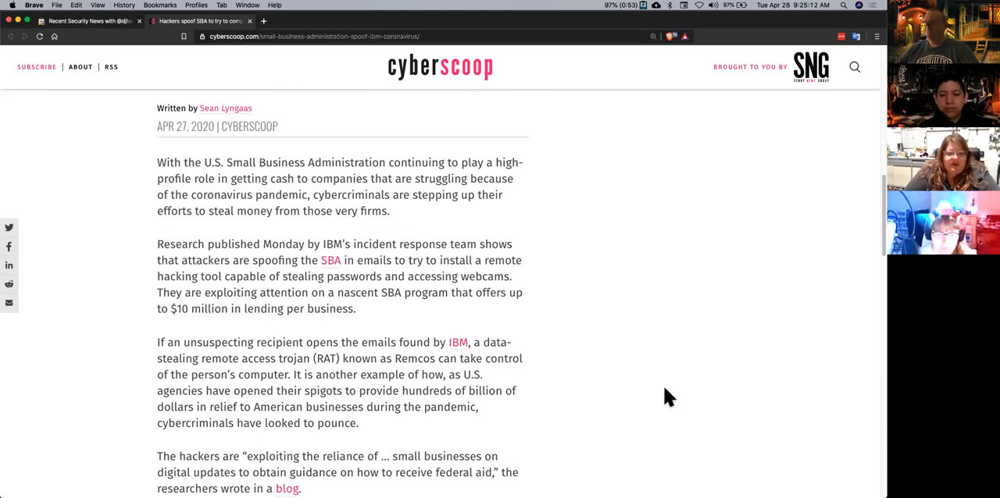
pyautogui.scroll(-3)
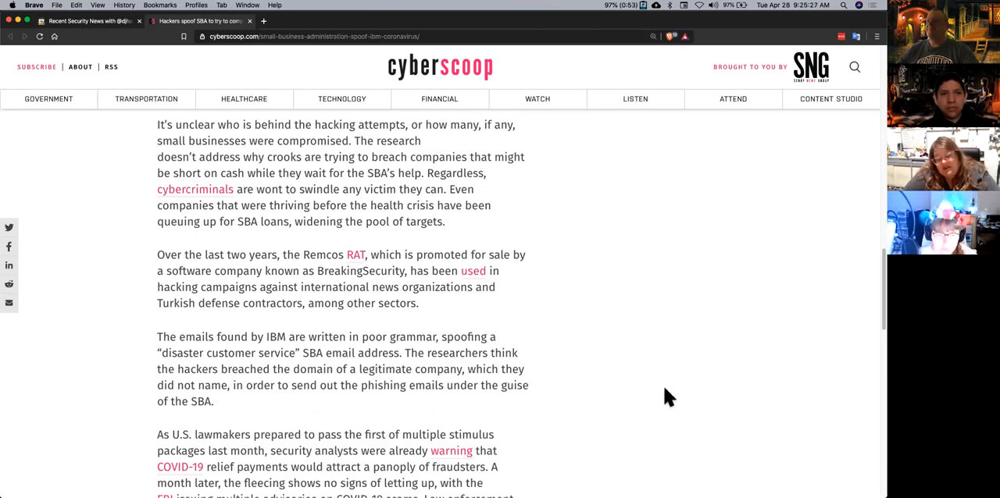
pyautogui.scroll(-3)
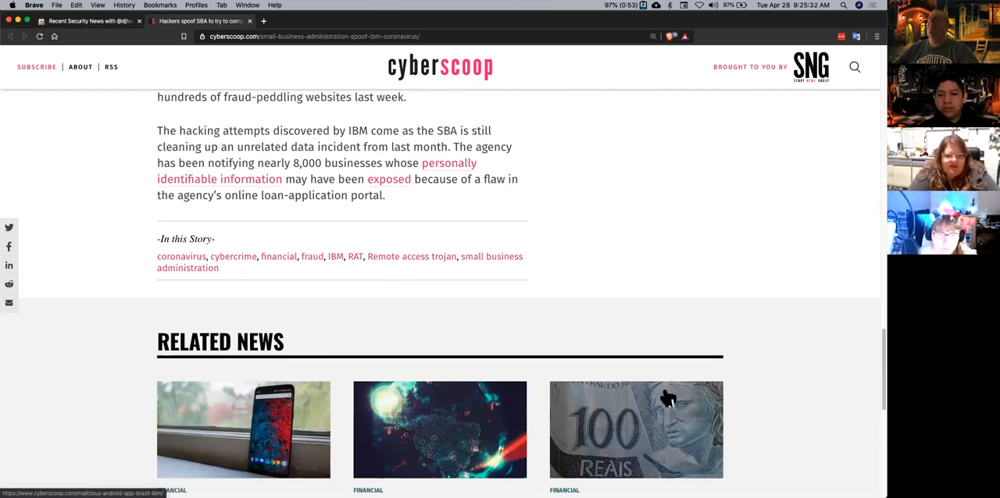
pyautogui.scroll(3)
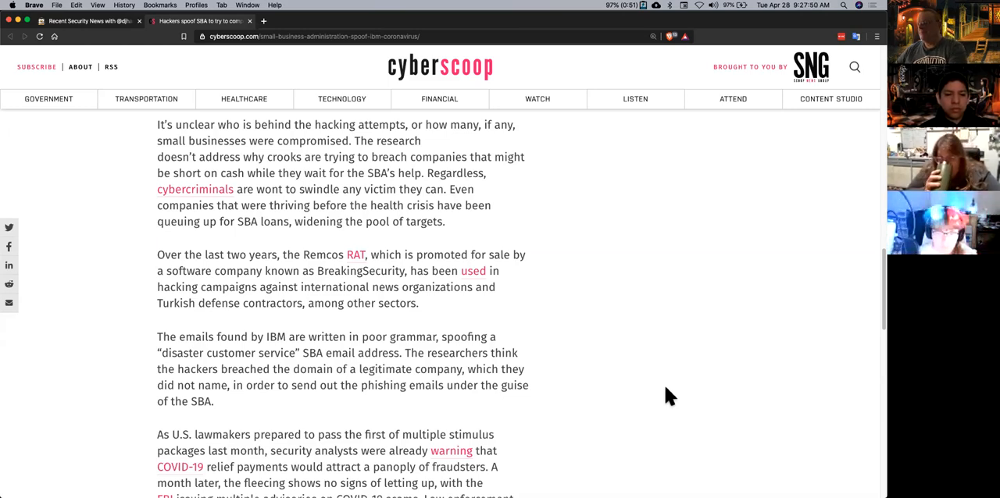
# Open the XG Firewall SQL injection advisory in a new tab and zoom in for reading.
pyautogui.click(86, 22)
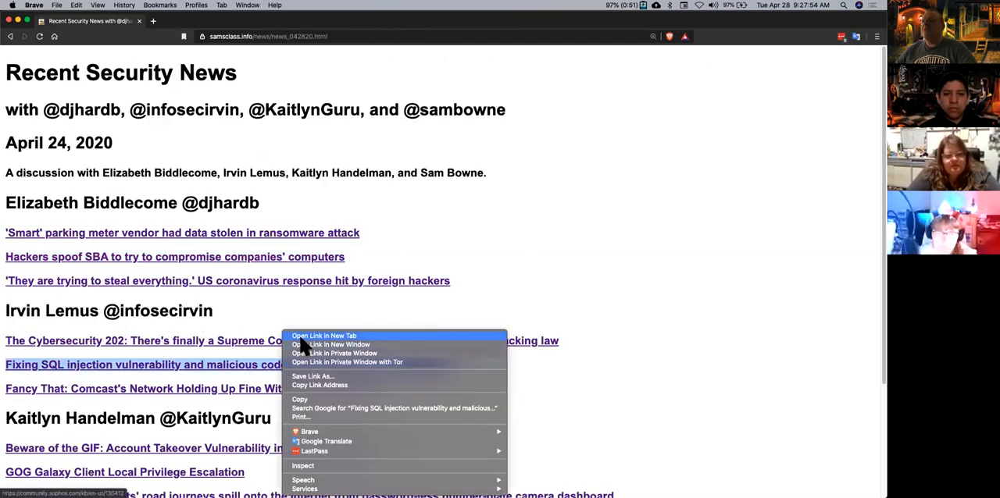
pyautogui.click(322, 335)
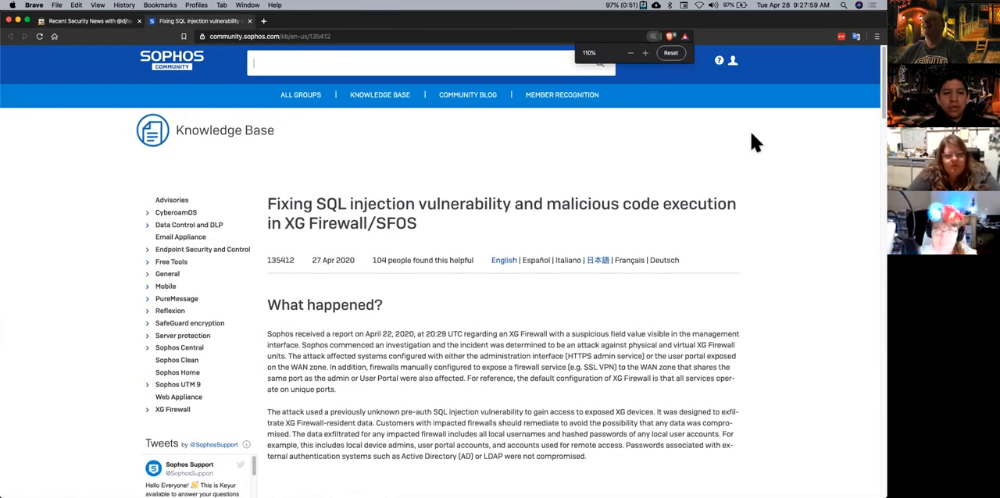
pyautogui.click(643, 53)
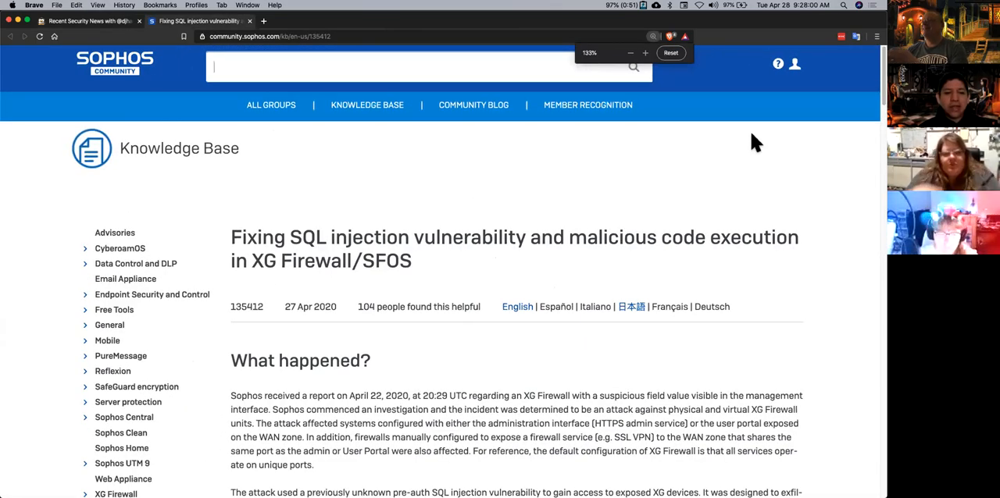
pyautogui.click(670, 53)
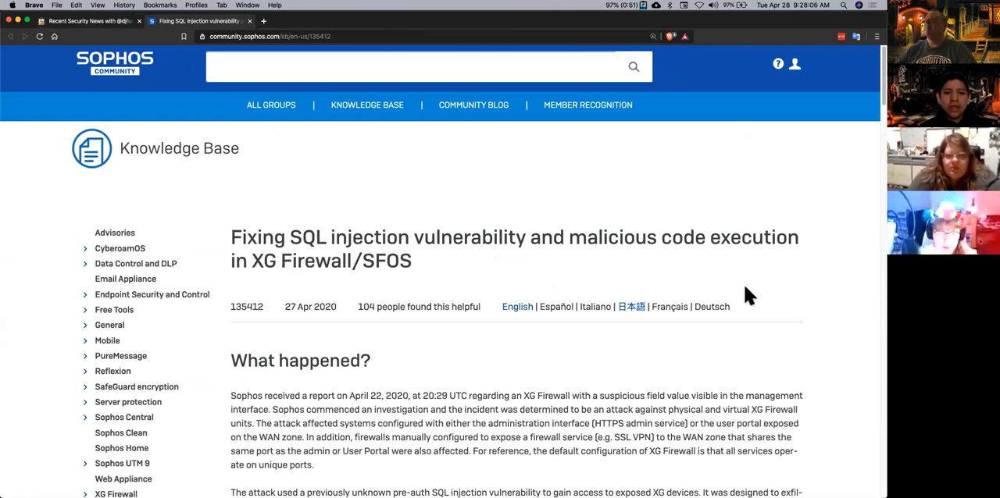
# Read through the Sophos hotfix scenarios, then scroll back up the advisory.
pyautogui.scroll(-3)
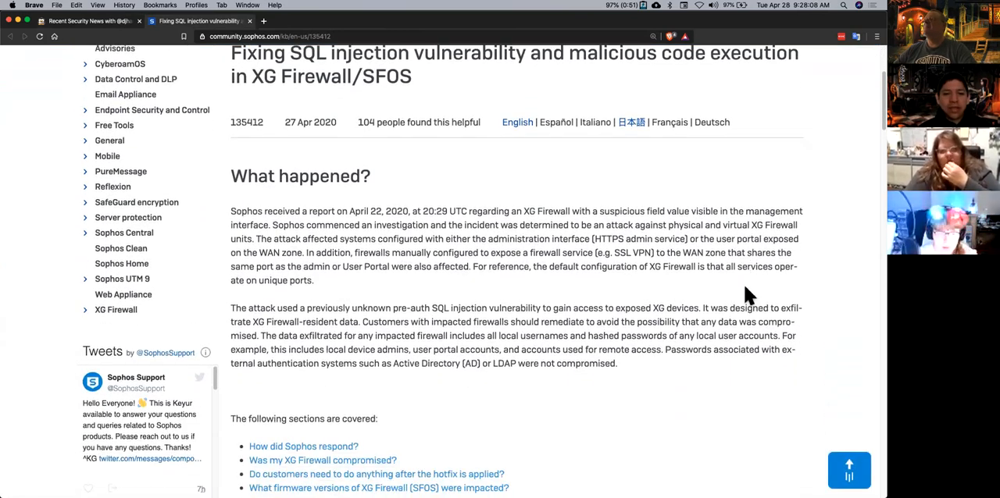
pyautogui.scroll(-3)
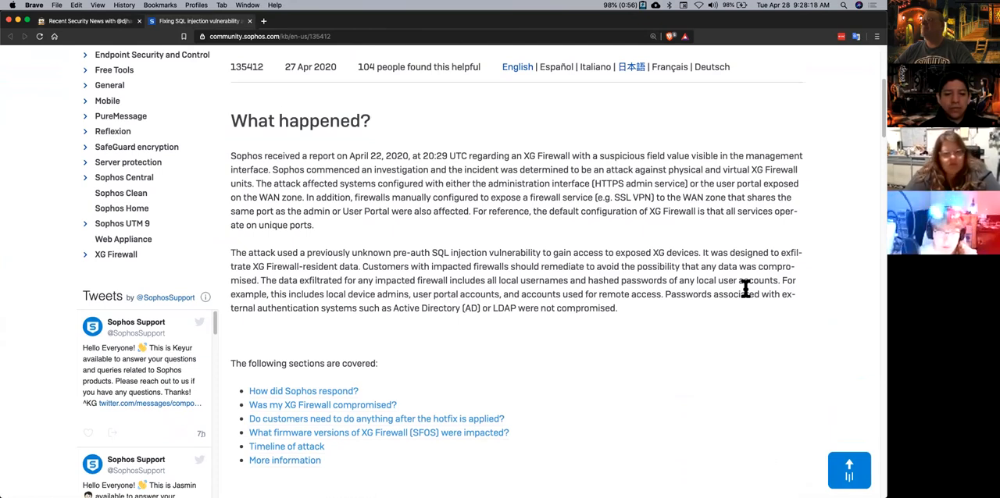
pyautogui.moveTo(781, 336)
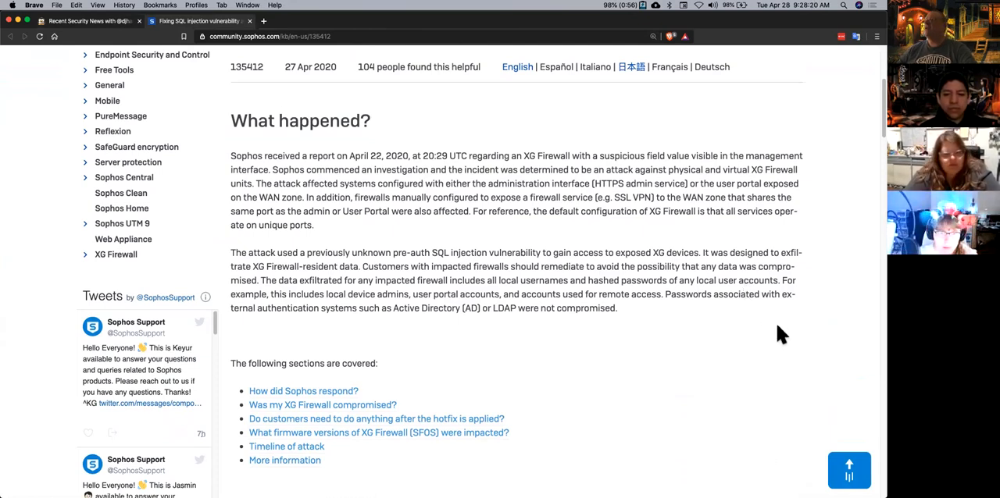
pyautogui.scroll(-3)
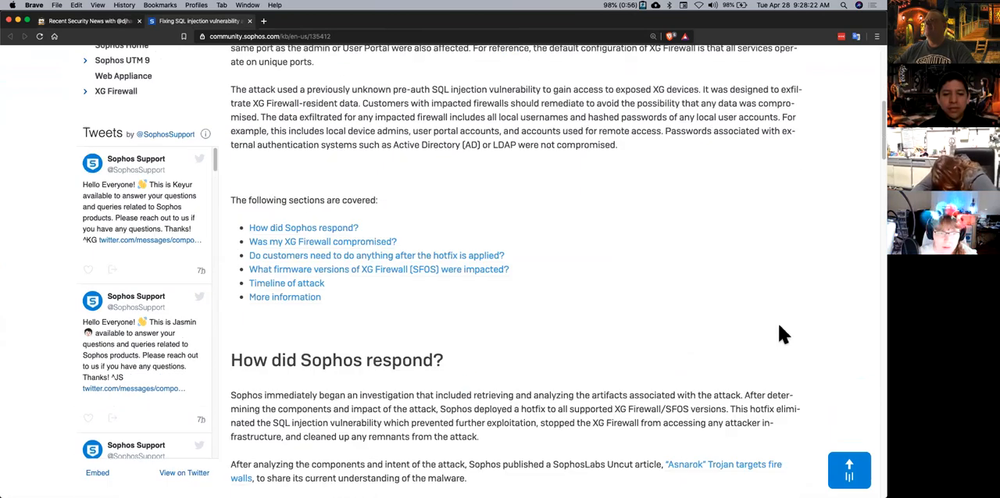
pyautogui.scroll(-3)
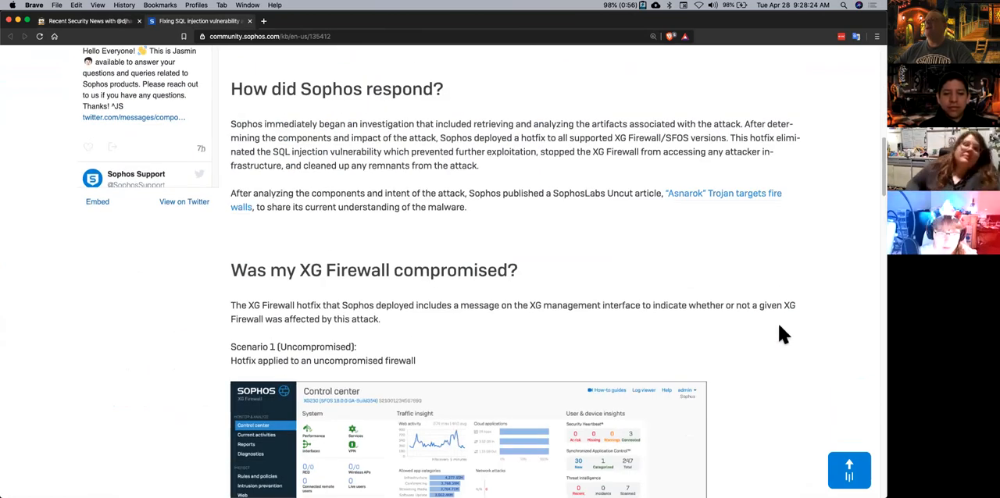
pyautogui.scroll(-3)
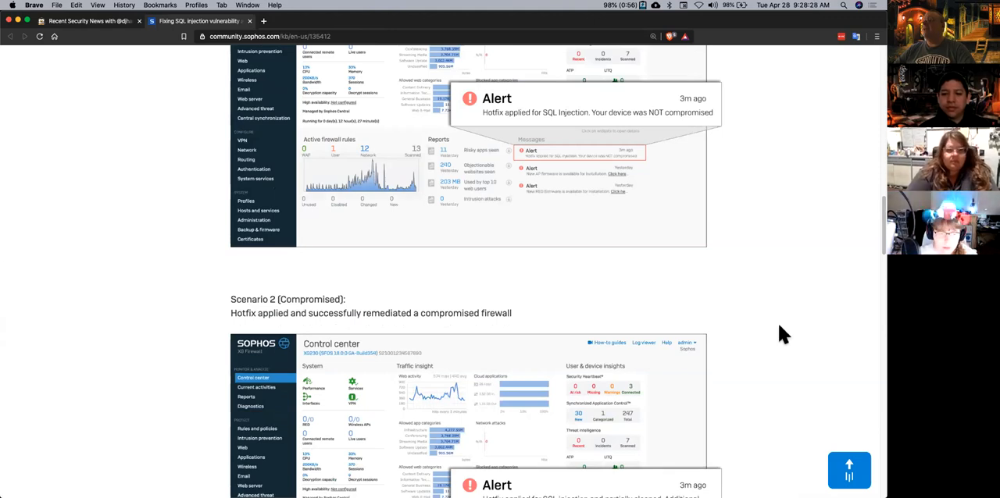
pyautogui.scroll(-3)
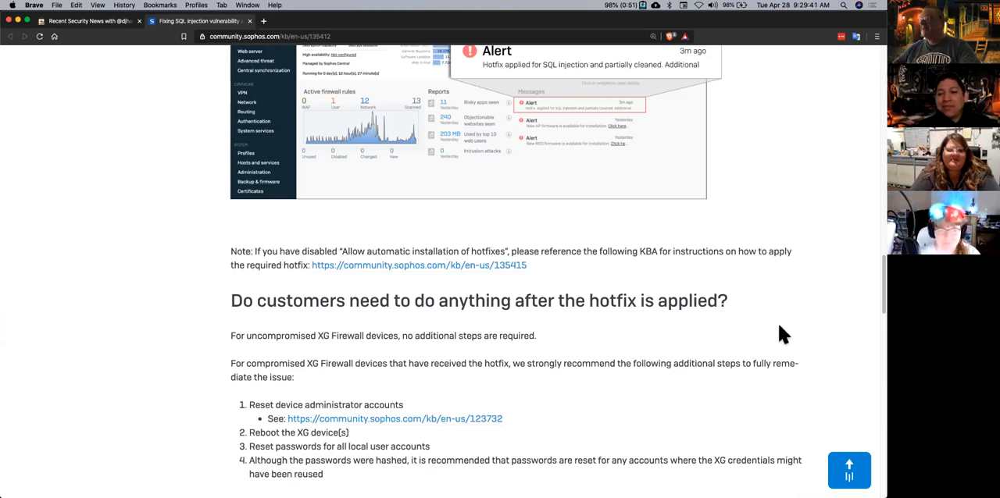
pyautogui.moveTo(876, 285)
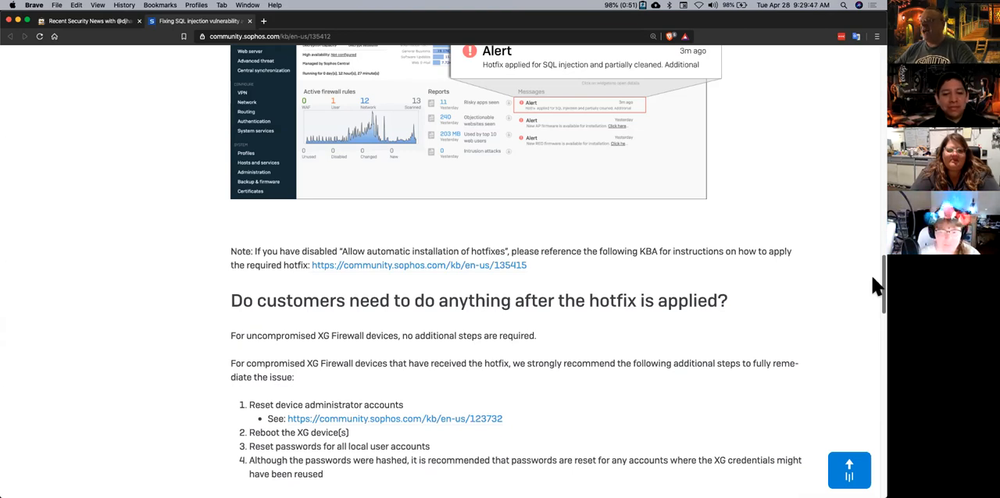
pyautogui.scroll(3)
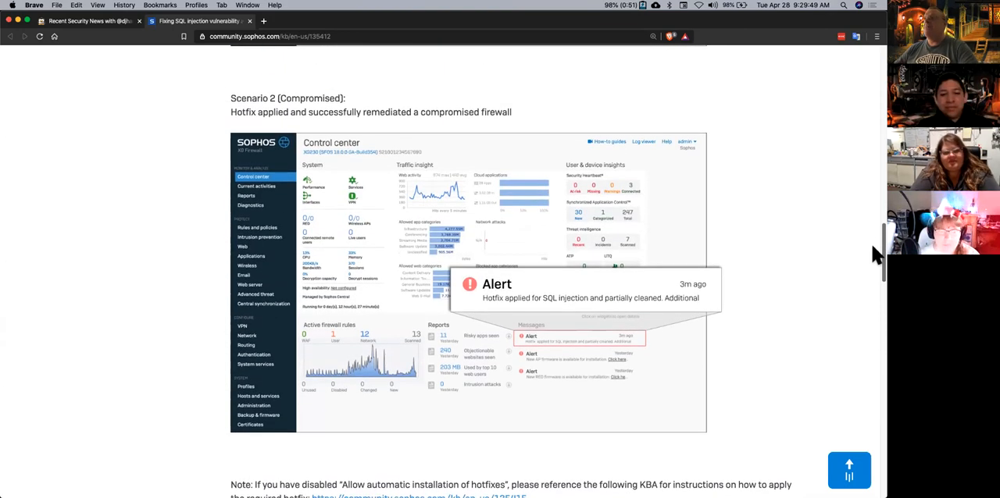
pyautogui.scroll(3)
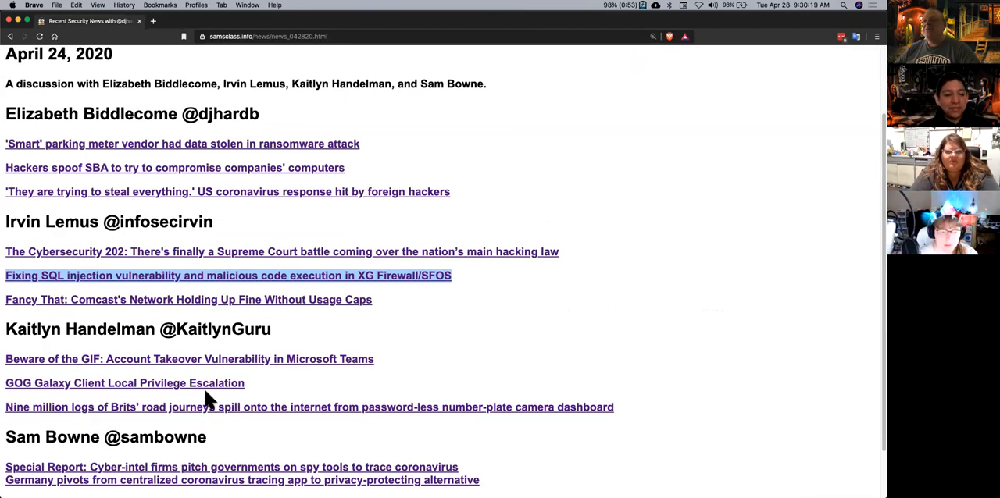
pyautogui.rightClick(125, 382)
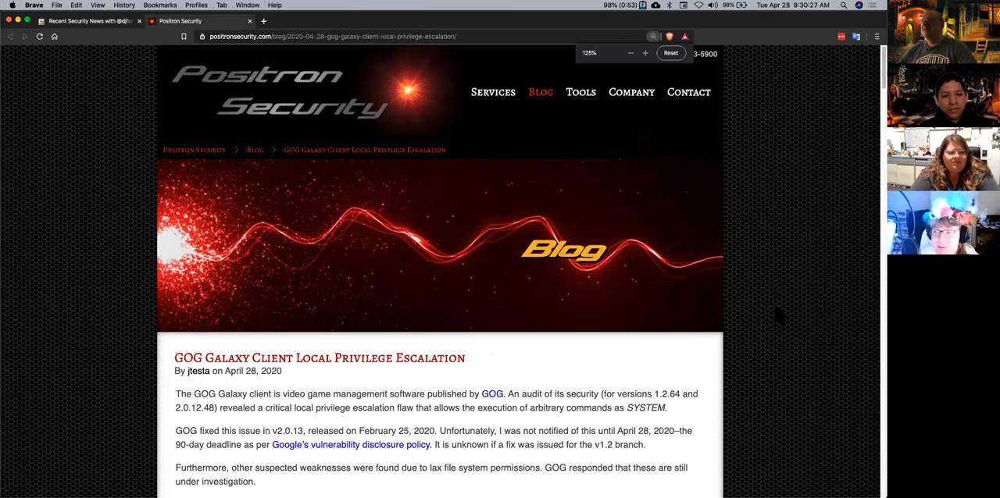
pyautogui.scroll(-3)
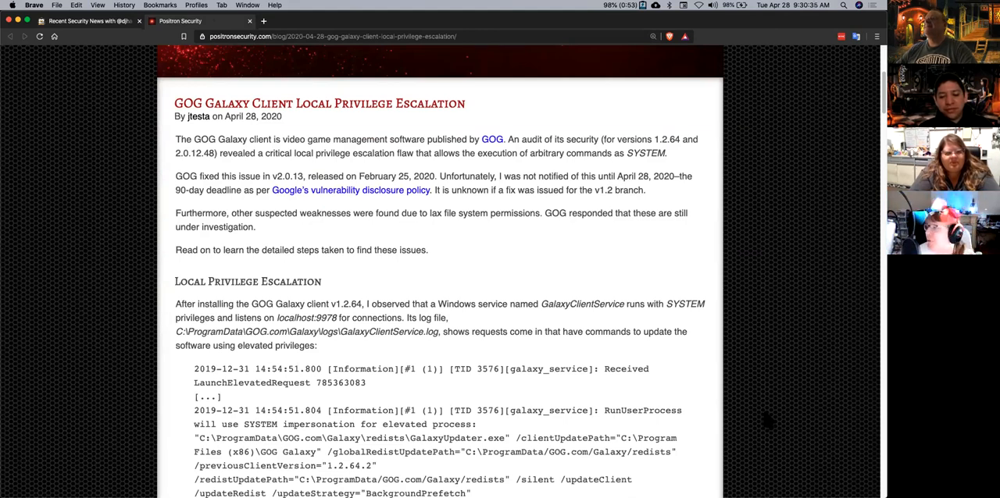
pyautogui.scroll(-3)
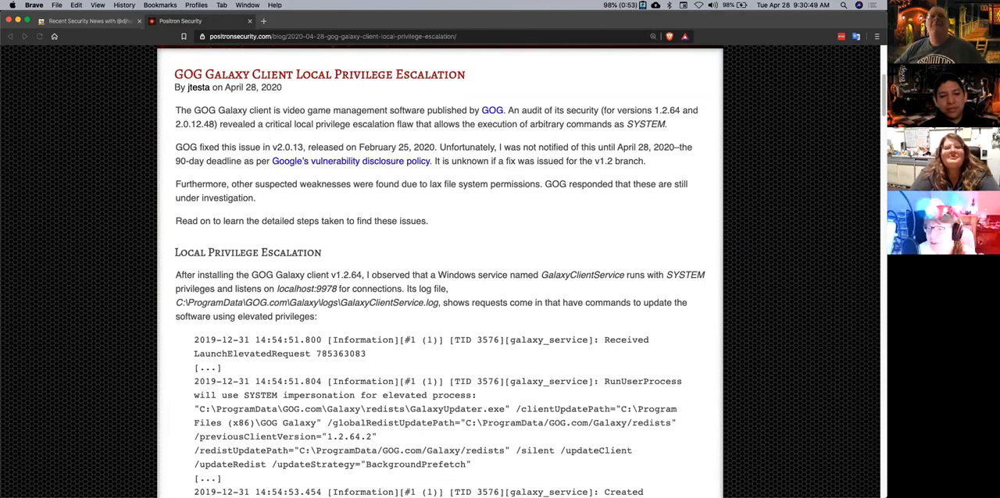
pyautogui.moveTo(715, 352)
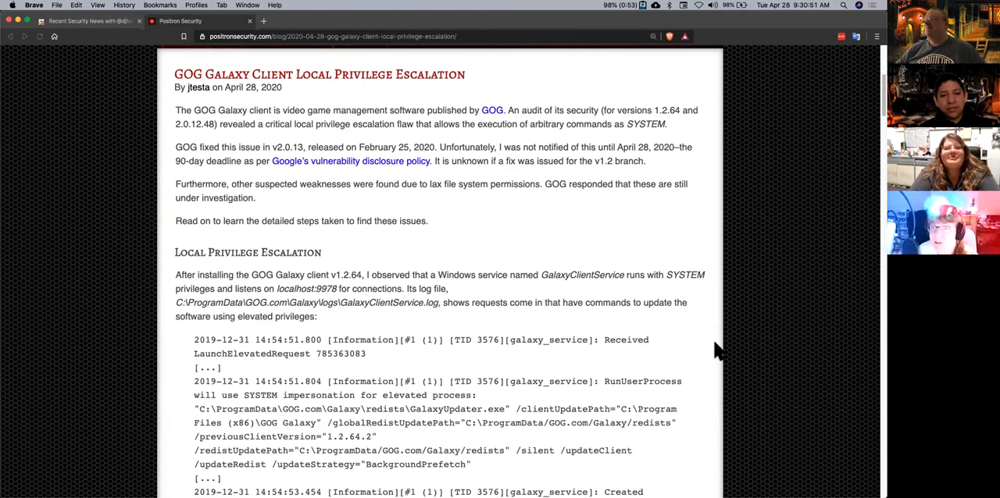
pyautogui.scroll(-3)
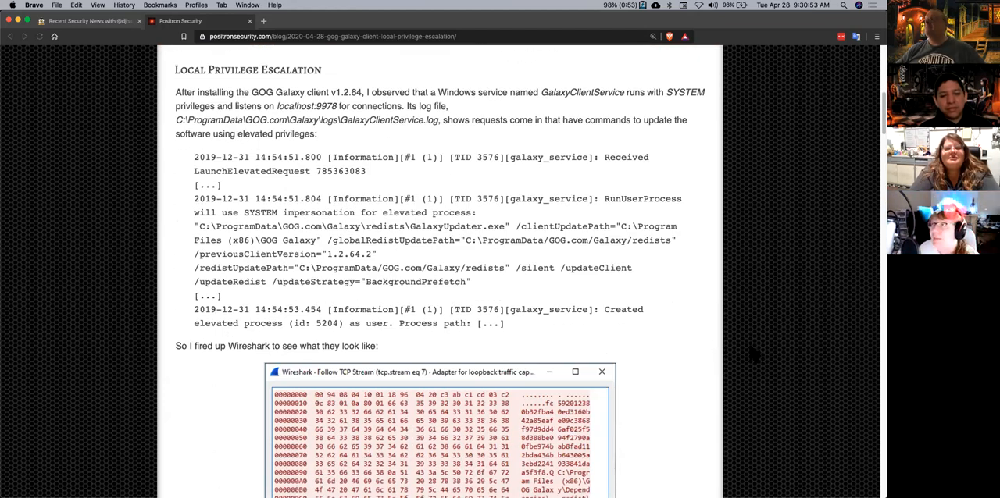
pyautogui.scroll(-3)
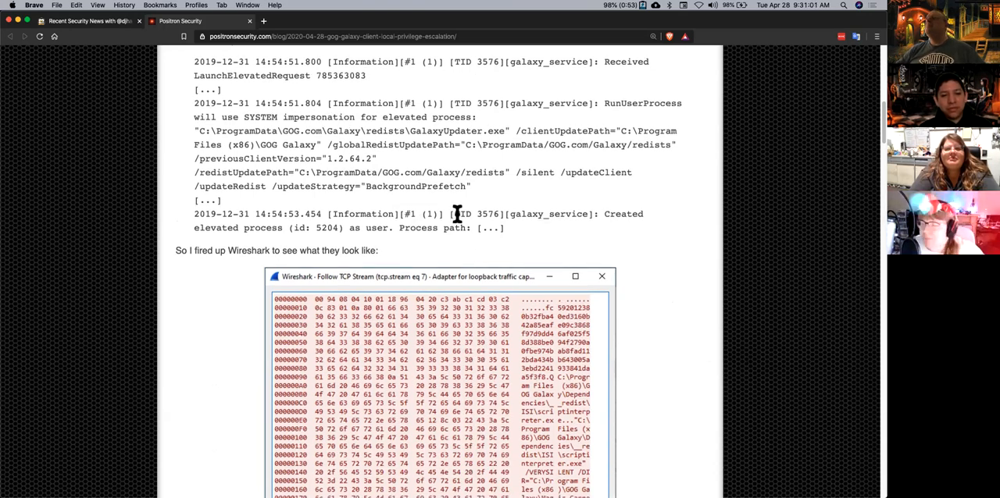
pyautogui.scroll(3)
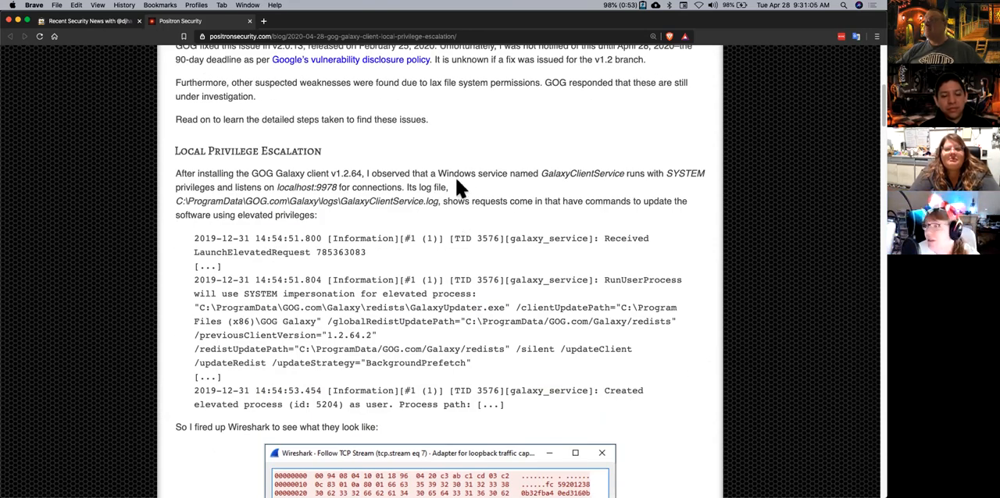
pyautogui.moveTo(450, 173); pyautogui.dragTo(447, 188)
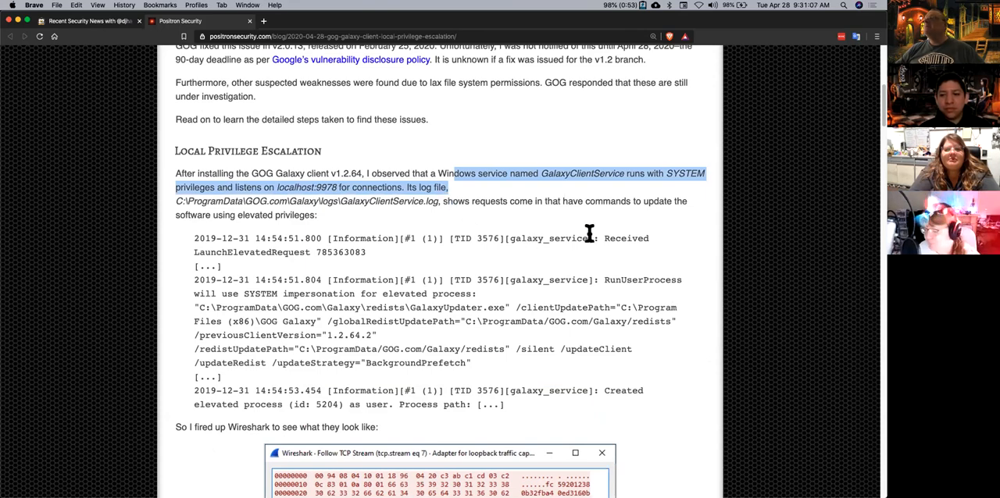
pyautogui.moveTo(622, 269)
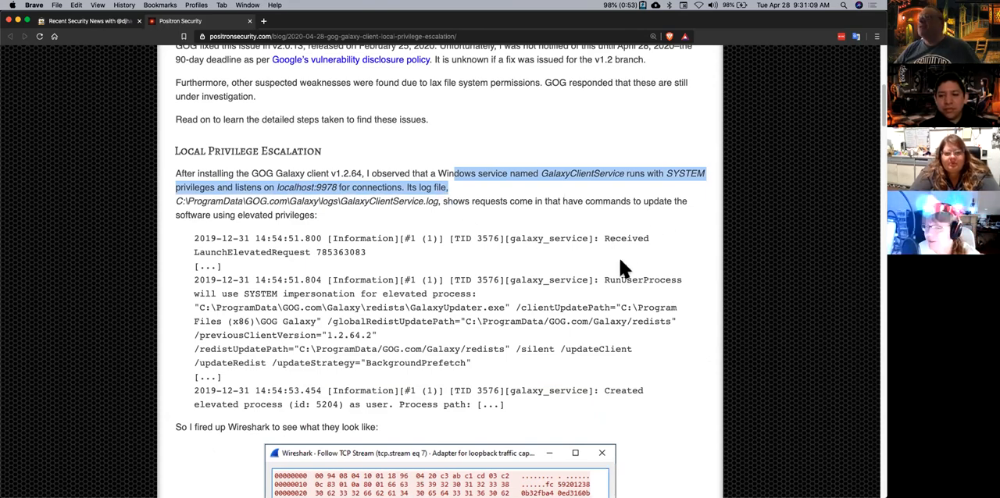
pyautogui.scroll(-3)
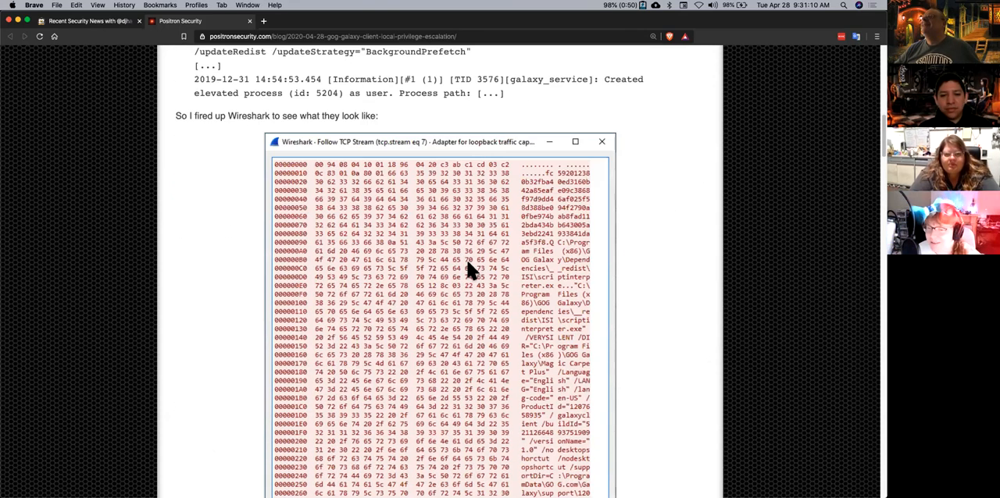
pyautogui.scroll(-3)
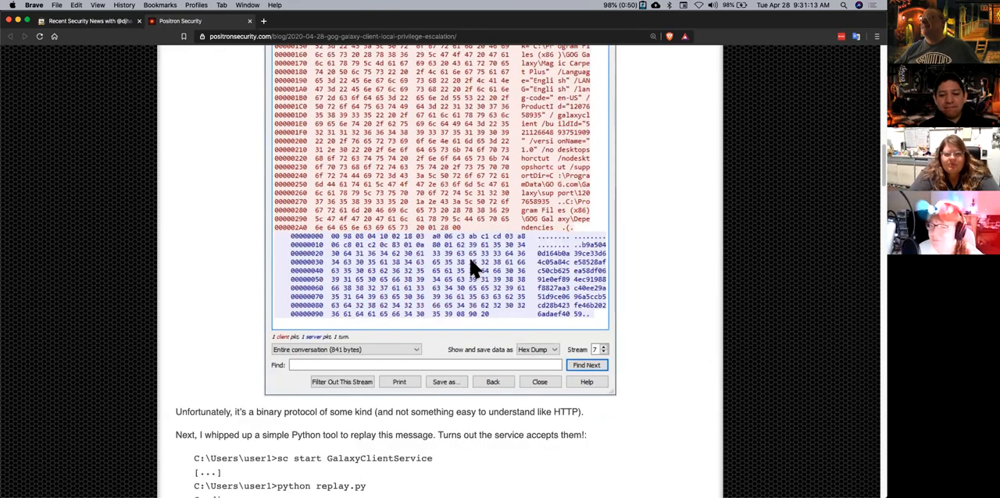
pyautogui.scroll(-3)
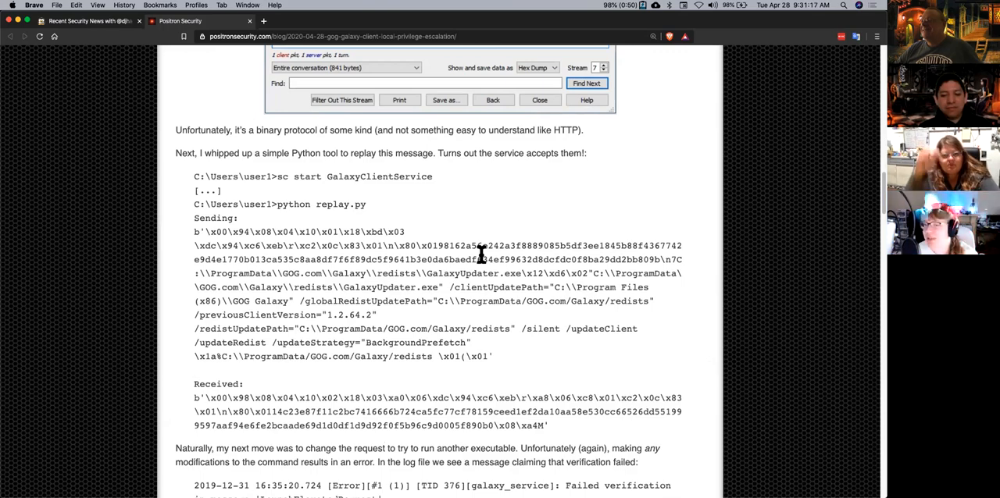
pyautogui.scroll(-3)
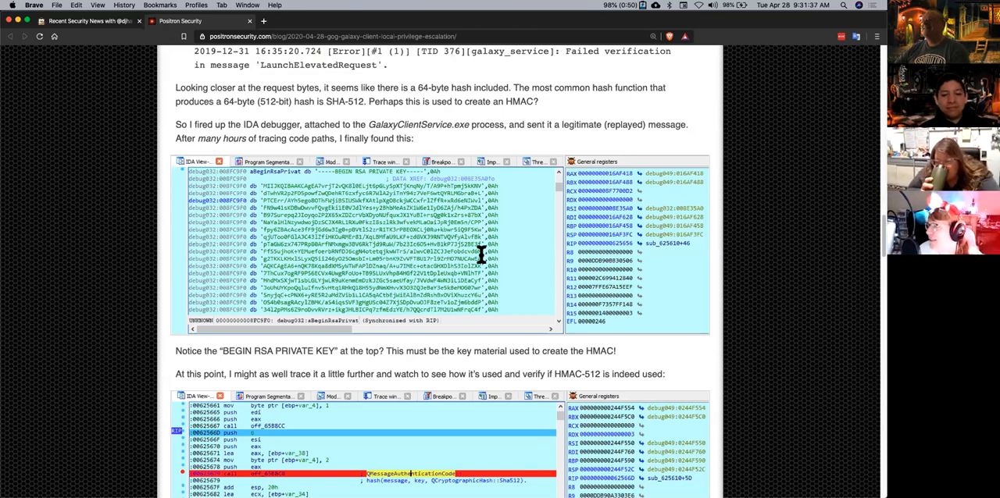
pyautogui.scroll(-3)
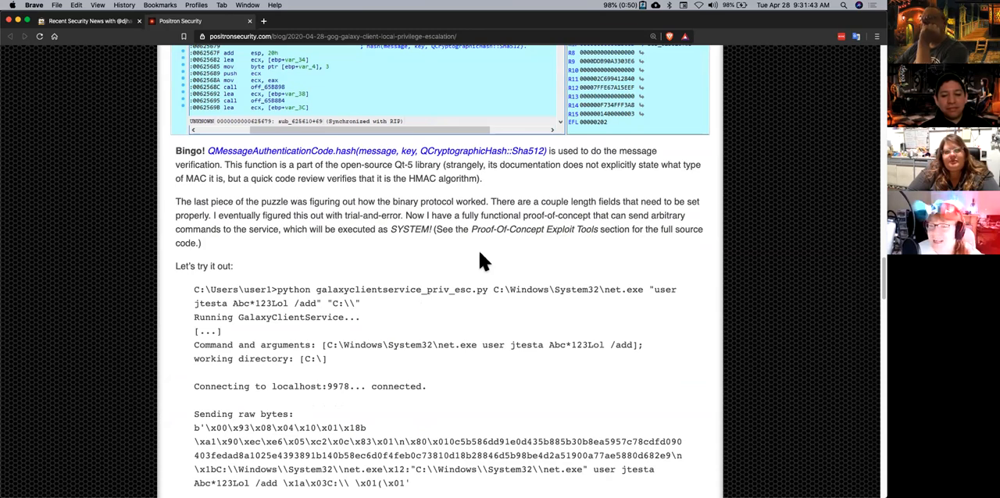
pyautogui.scroll(-3)
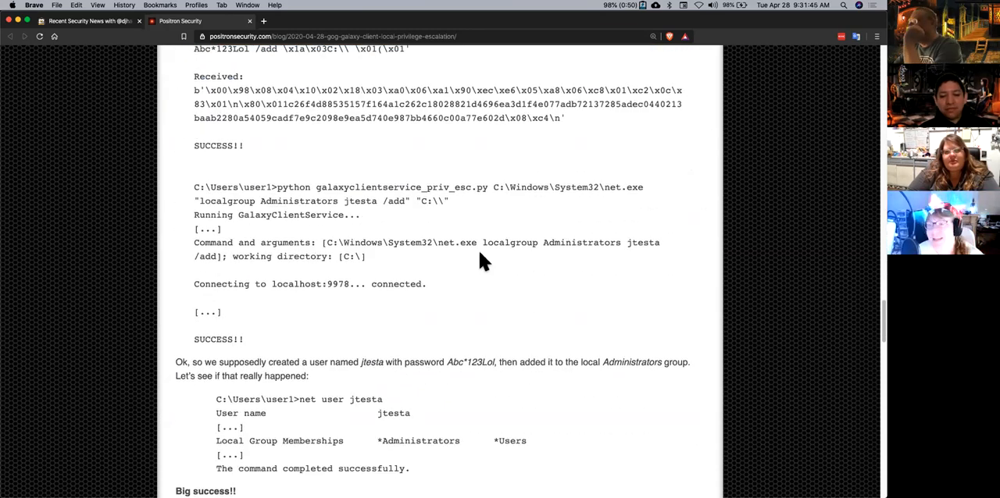
pyautogui.scroll(-3)
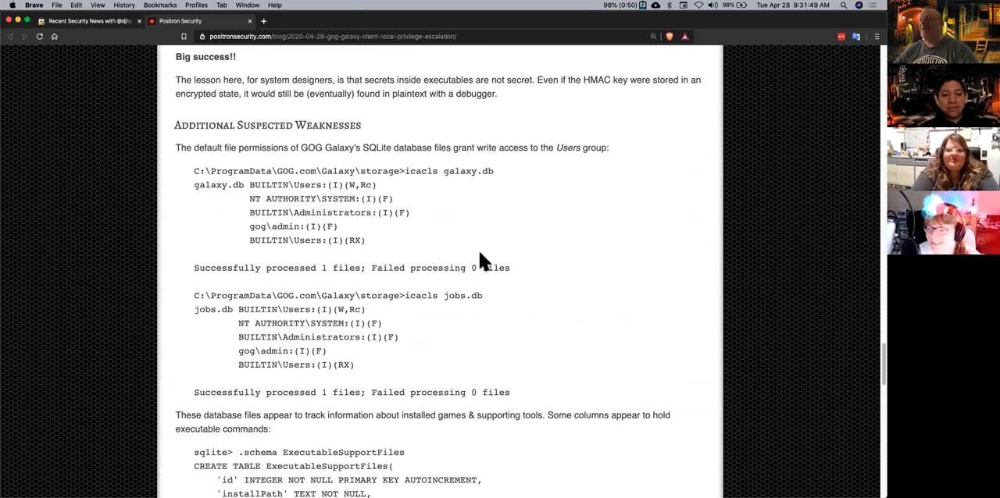
pyautogui.scroll(-3)
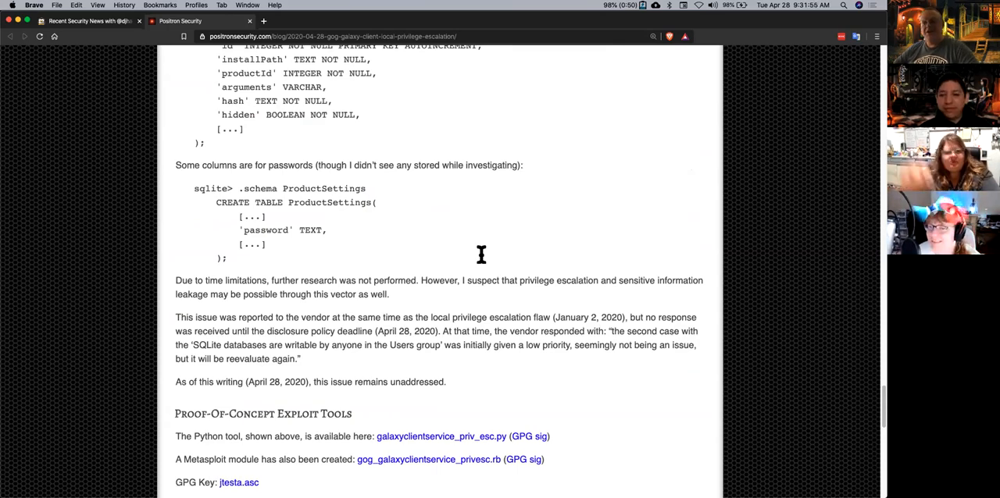
# Scroll into the Positron Security timeline and clear the stray text selection.
pyautogui.scroll(3)
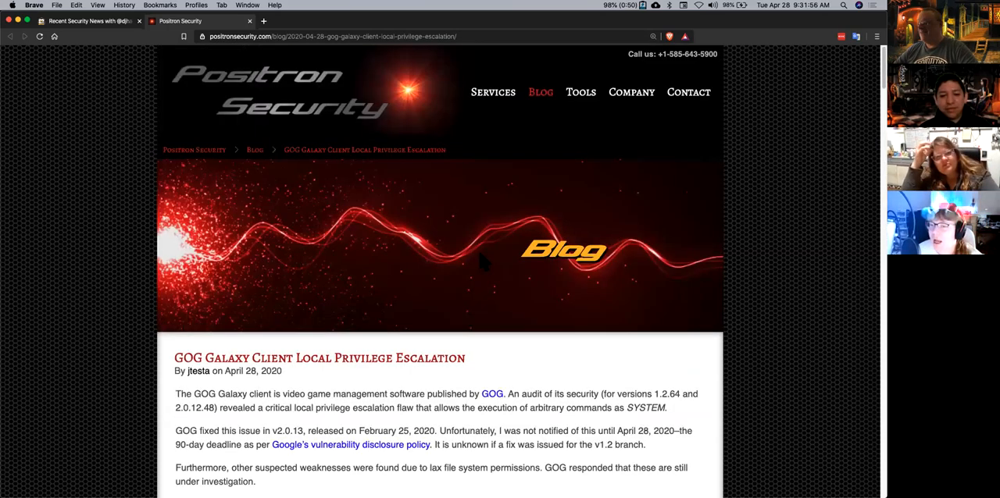
pyautogui.scroll(-3)
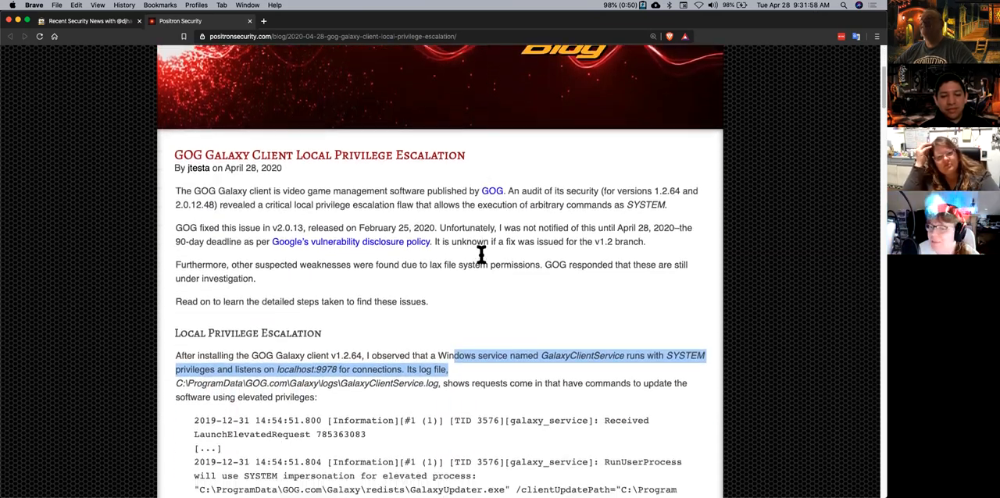
pyautogui.scroll(-3)
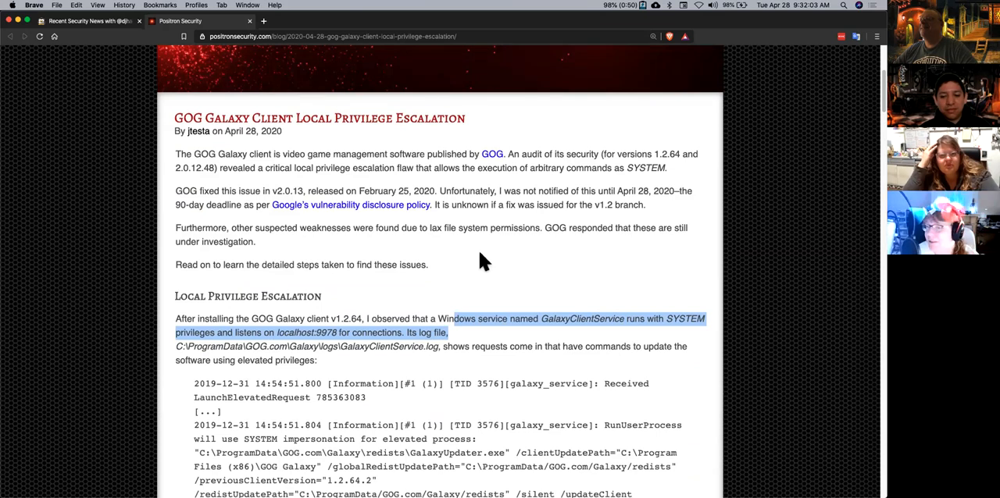
pyautogui.click(283, 333)
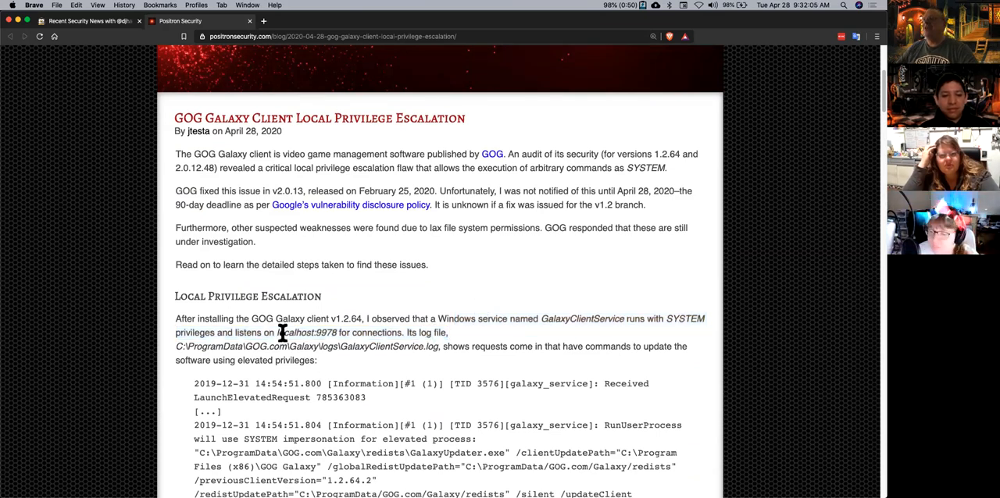
pyautogui.doubleClick(294, 333)
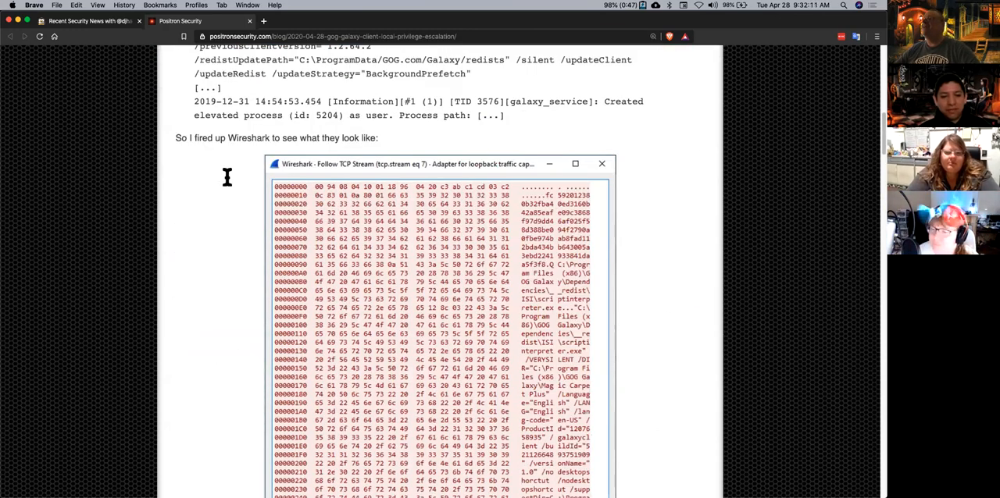
pyautogui.moveTo(206, 184)
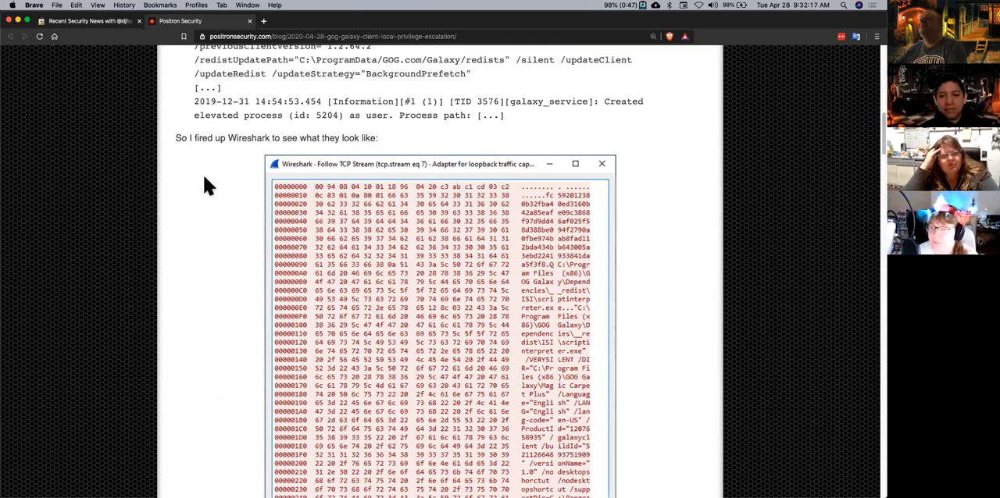
# Read the disclosure timeline down to the April 28, 2020 public disclosure entry.
pyautogui.scroll(-3)
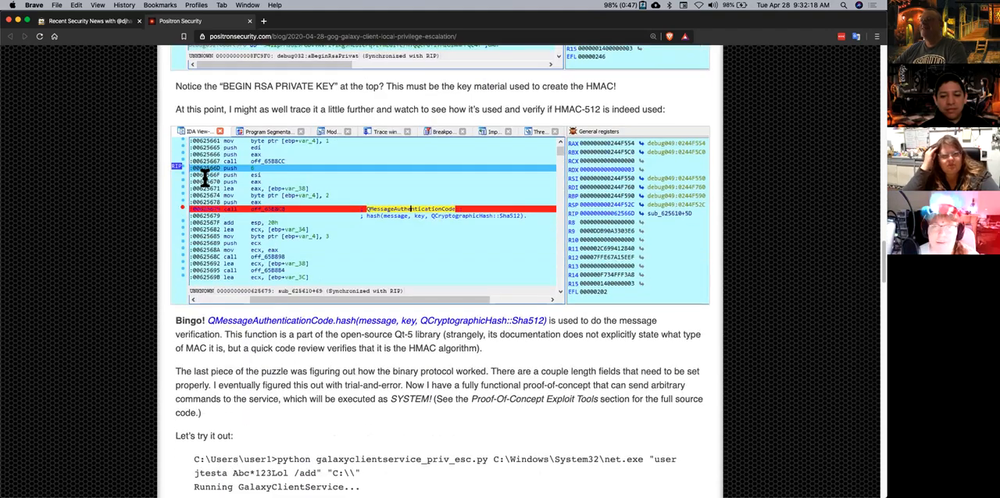
pyautogui.scroll(-3)
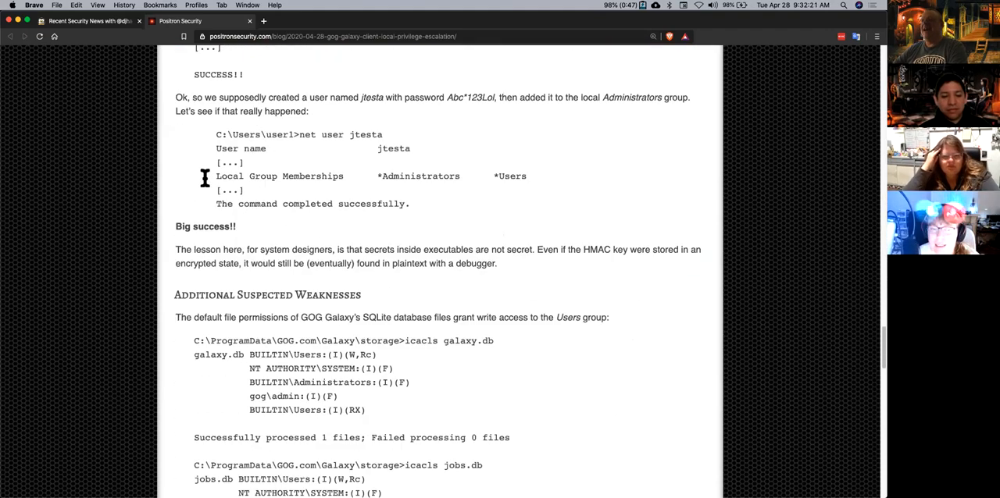
pyautogui.scroll(-3)
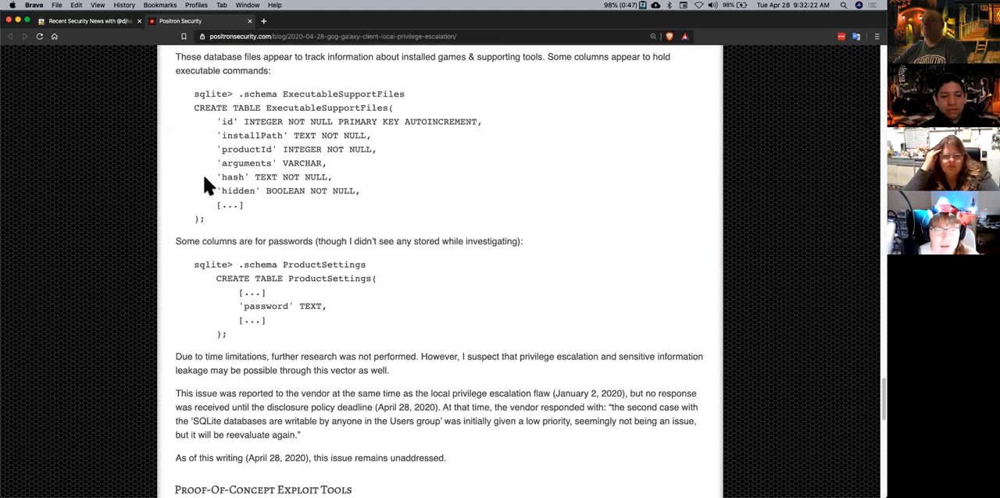
pyautogui.scroll(-3)
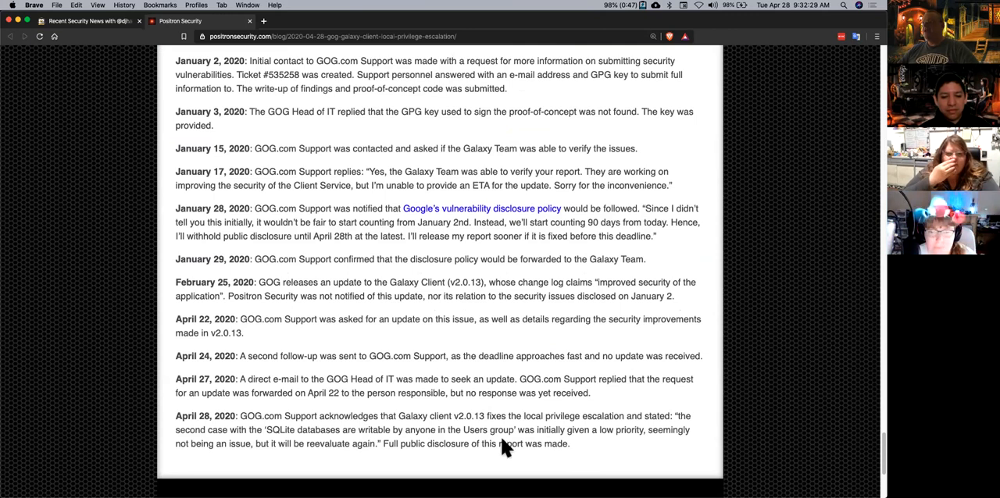
pyautogui.moveTo(378, 350)
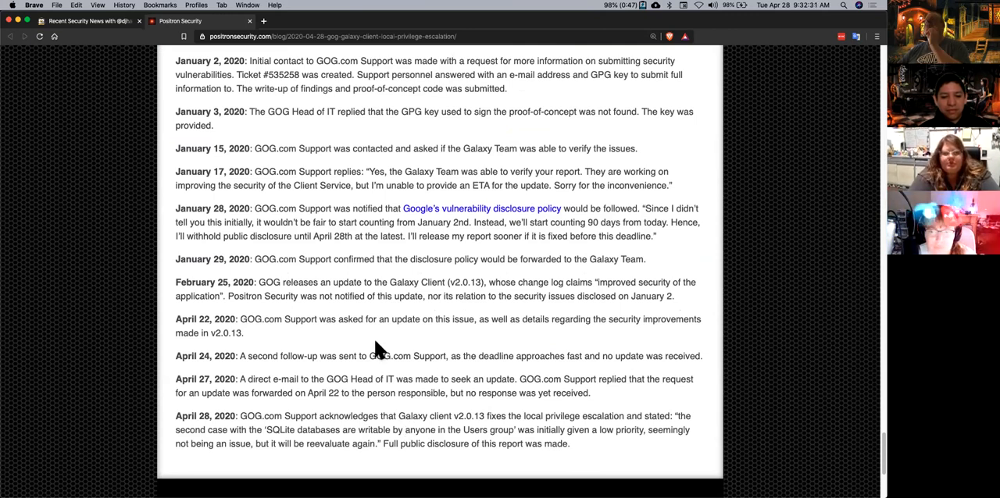
pyautogui.moveTo(481, 222)
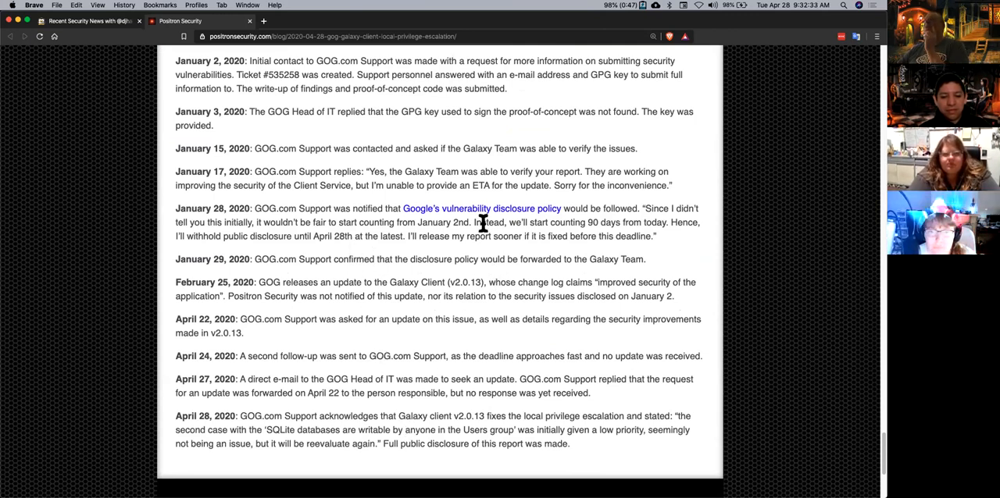
pyautogui.moveTo(318, 253)
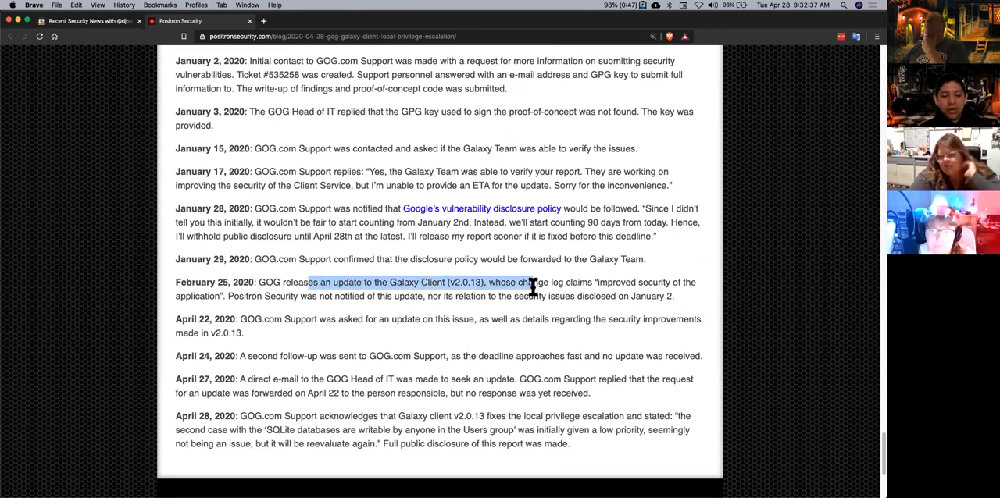
pyautogui.moveTo(556, 321)
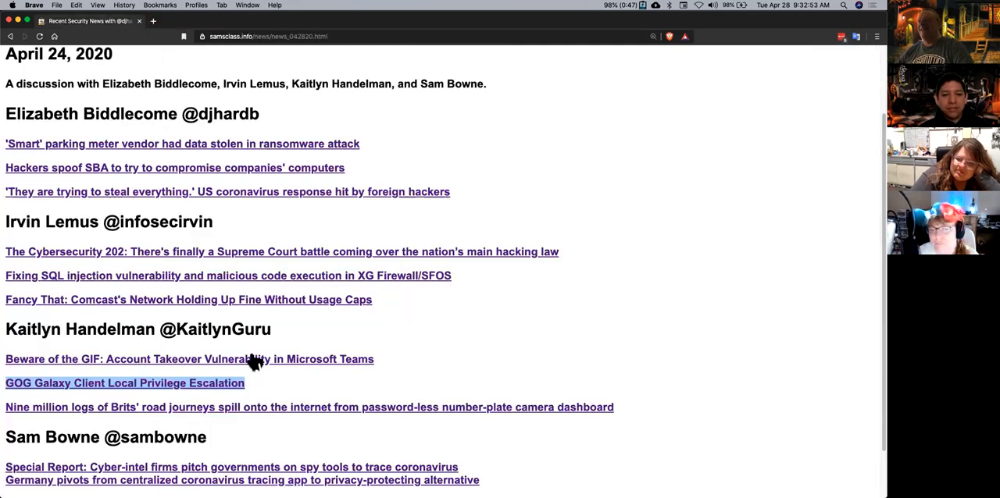
# Open the stop-the-panic and McConnell aid stories in new tabs and switch to The Hill article, zoomed in.
pyautogui.rightClick(132, 443)
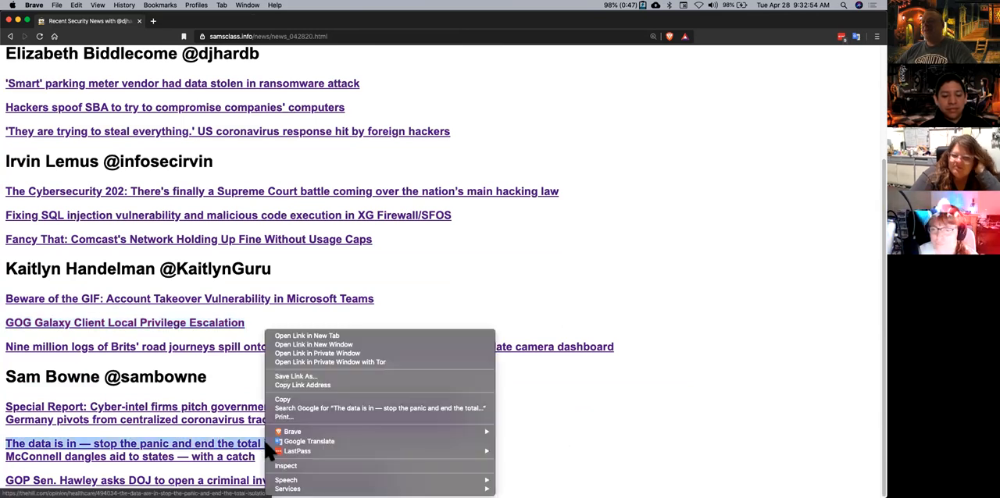
pyautogui.click(306, 335)
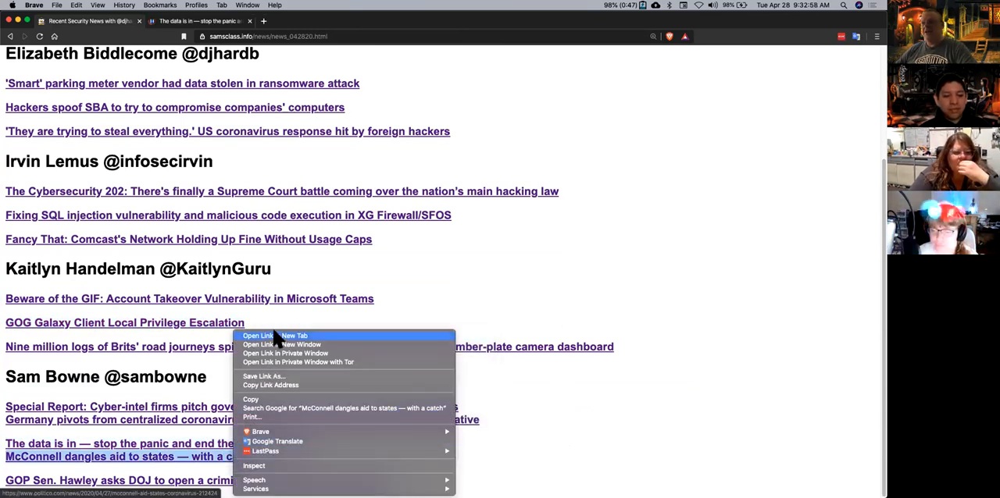
pyautogui.click(272, 336)
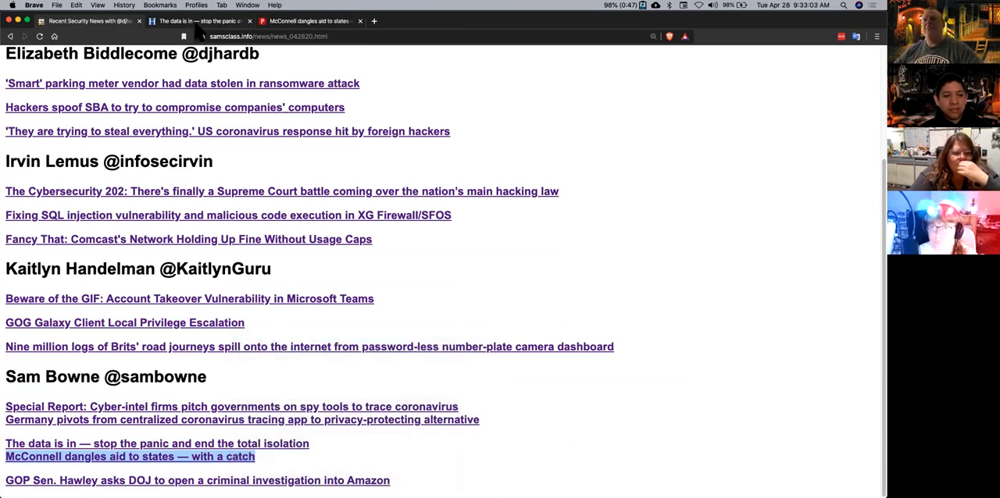
pyautogui.click(157, 443)
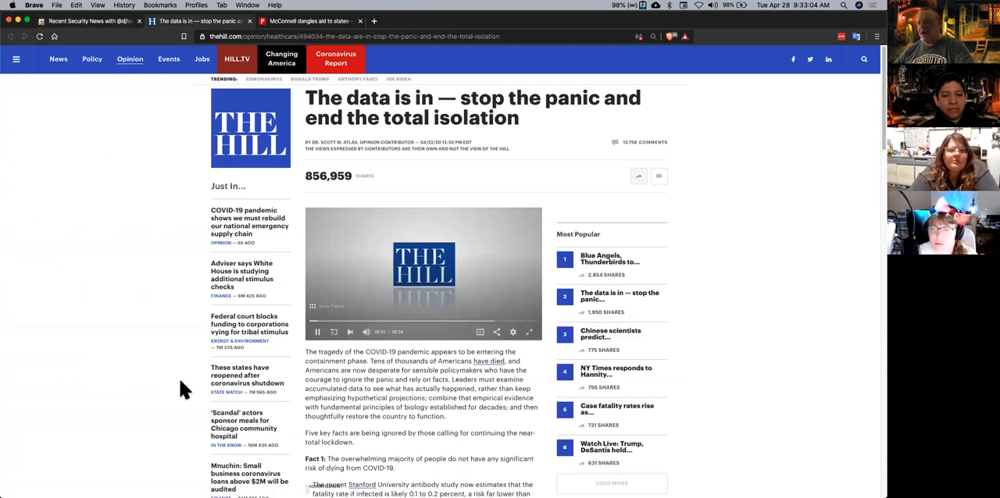
pyautogui.click(317, 331)
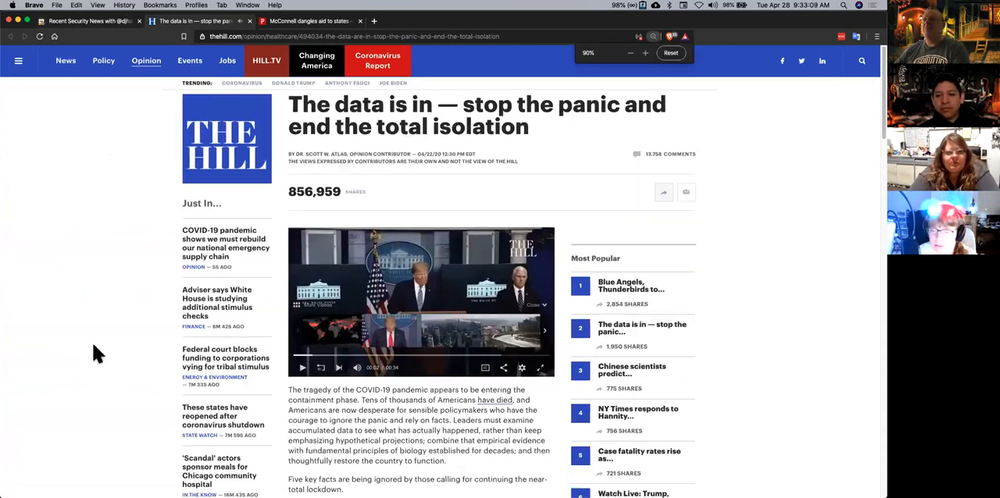
pyautogui.click(643, 53)
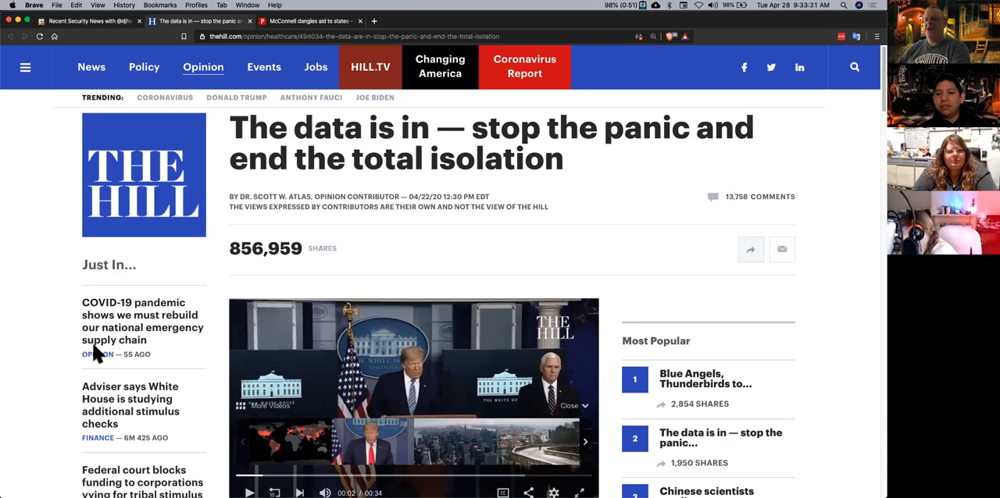
pyautogui.moveTo(876, 107)
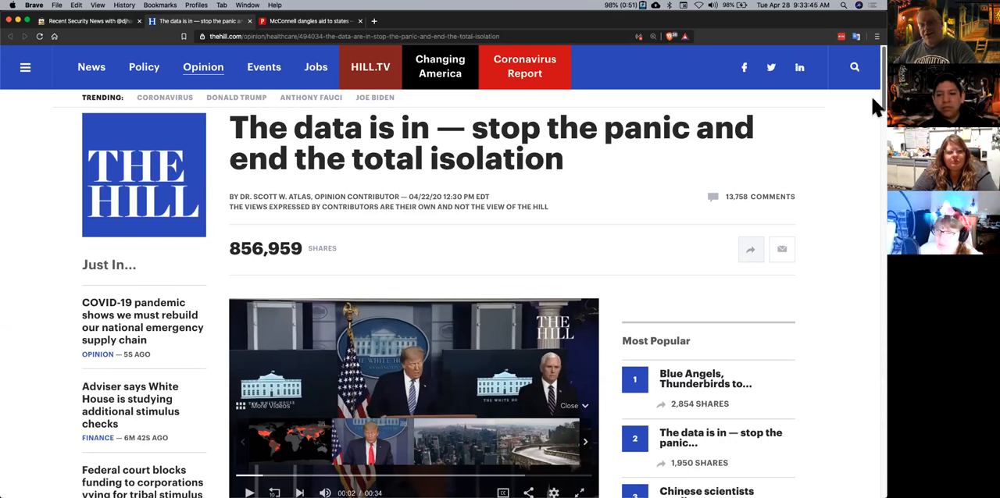
# Read The Hill opinion piece down through its Fact 5 on targeted measures.
pyautogui.scroll(-3)
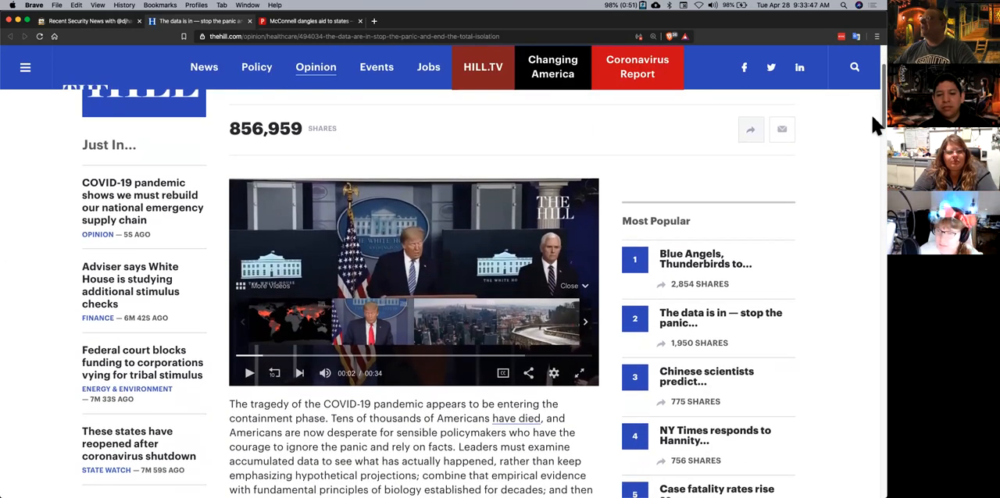
pyautogui.scroll(-3)
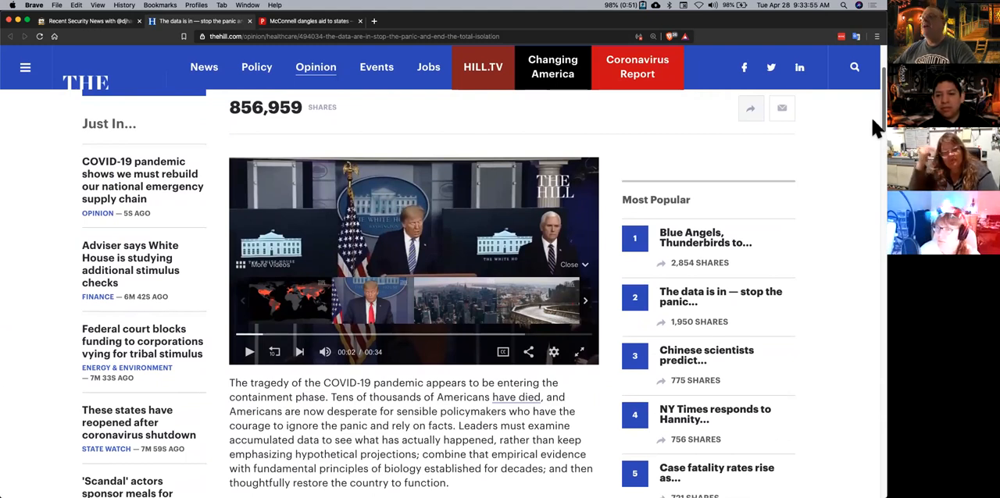
pyautogui.scroll(-3)
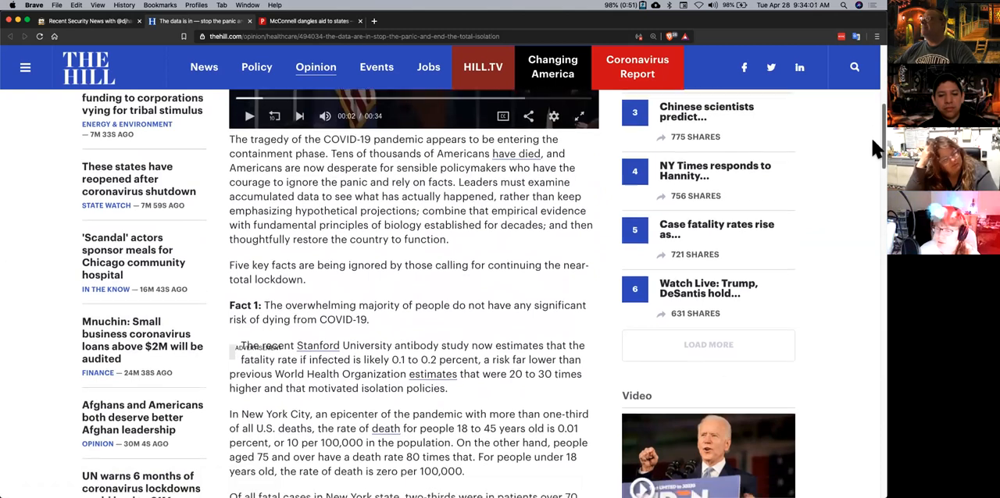
pyautogui.scroll(-3)
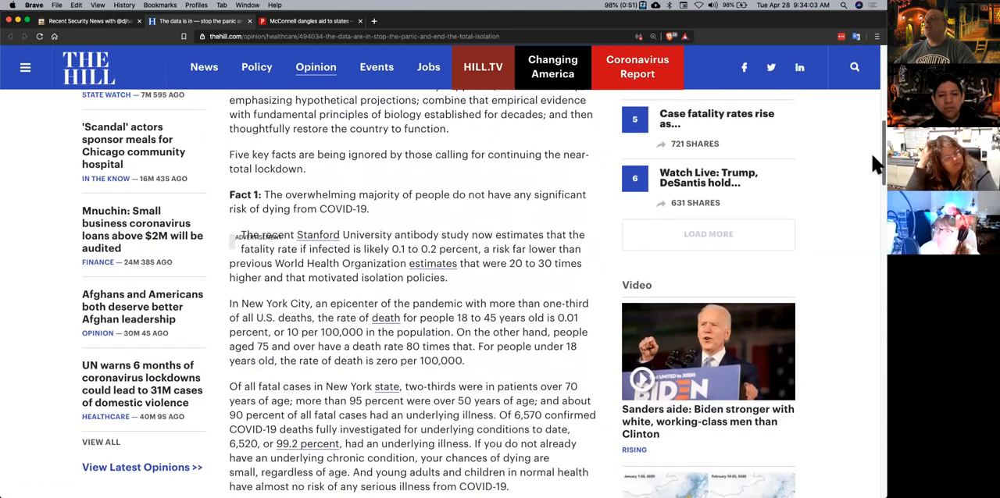
pyautogui.moveTo(381, 213)
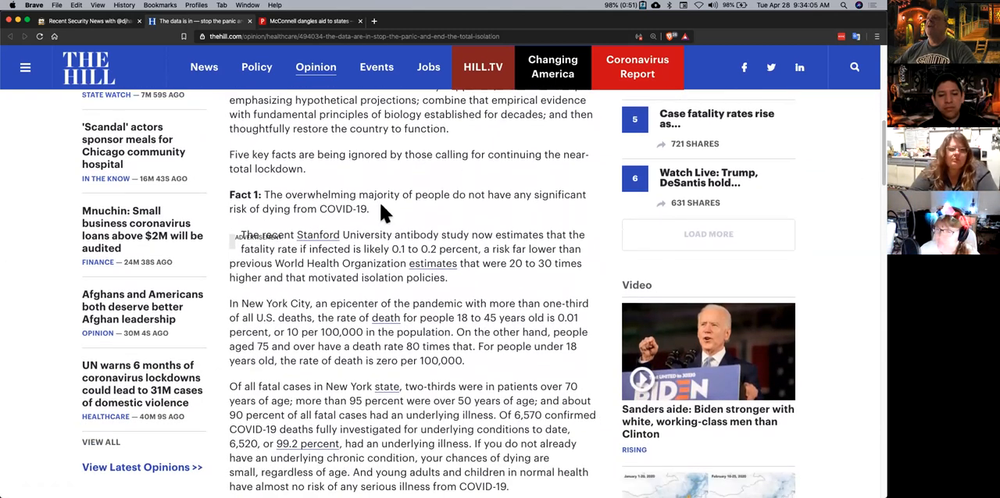
pyautogui.moveTo(388, 350)
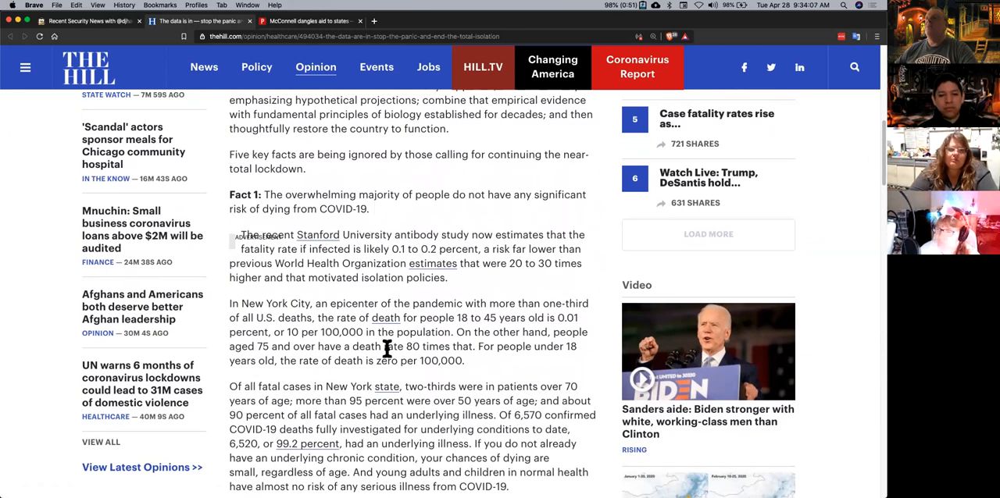
pyautogui.moveTo(749, 256)
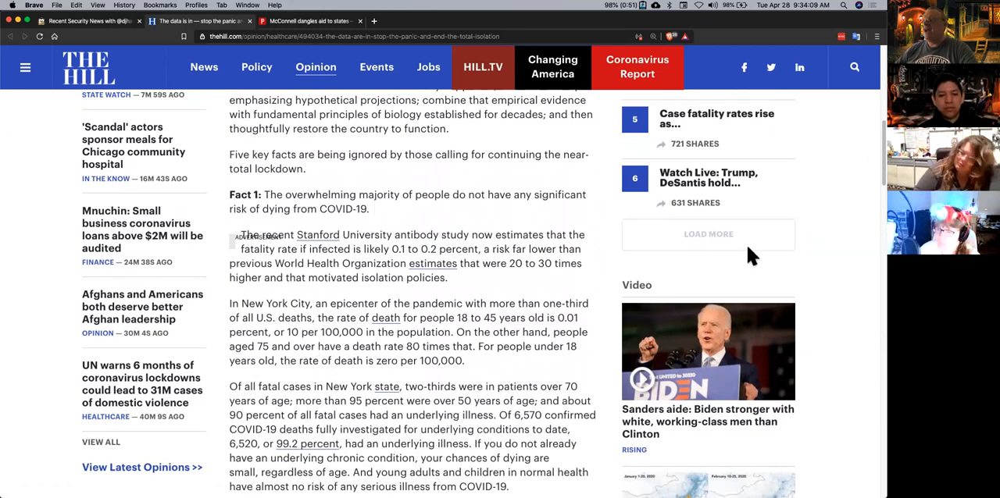
pyautogui.scroll(-3)
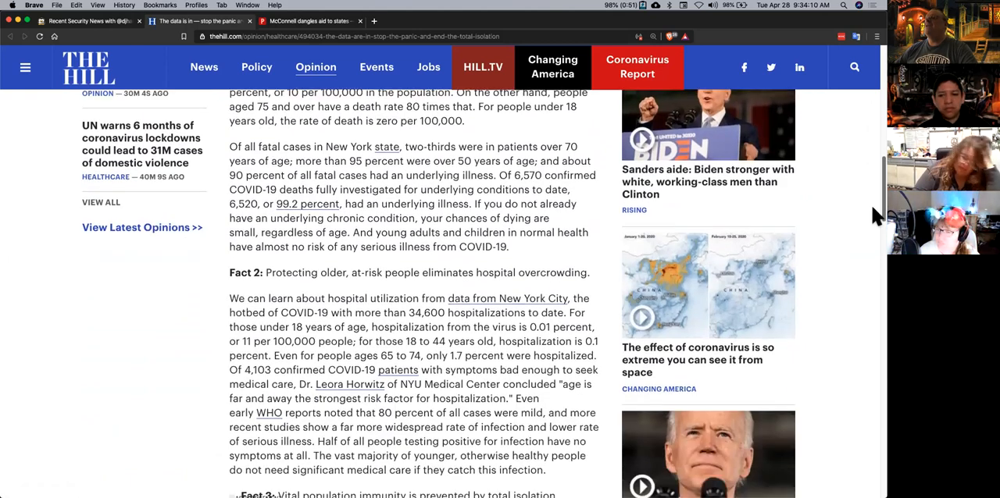
pyautogui.scroll(-3)
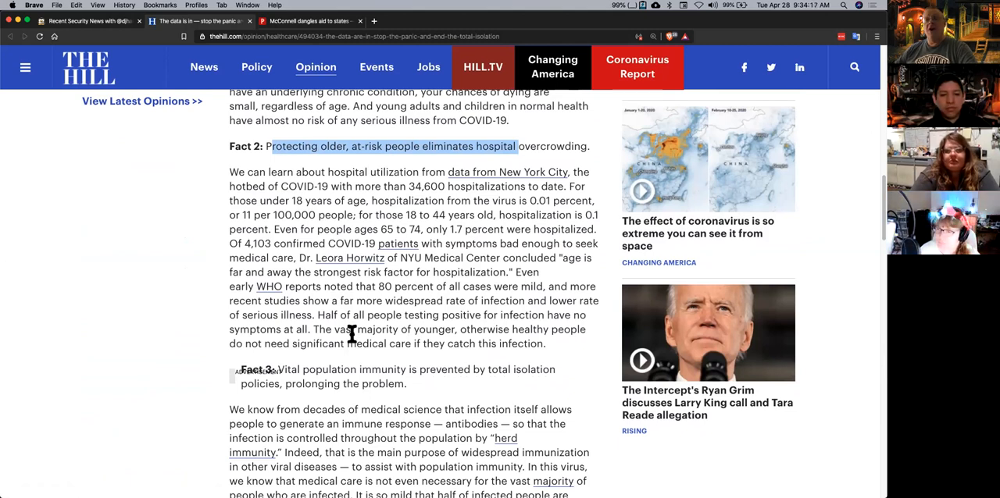
pyautogui.scroll(-3)
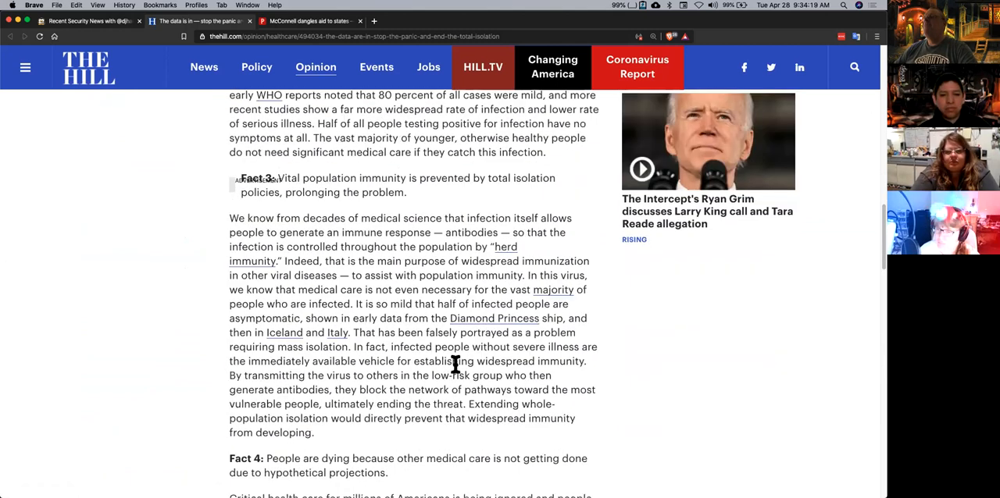
pyautogui.moveTo(425, 195)
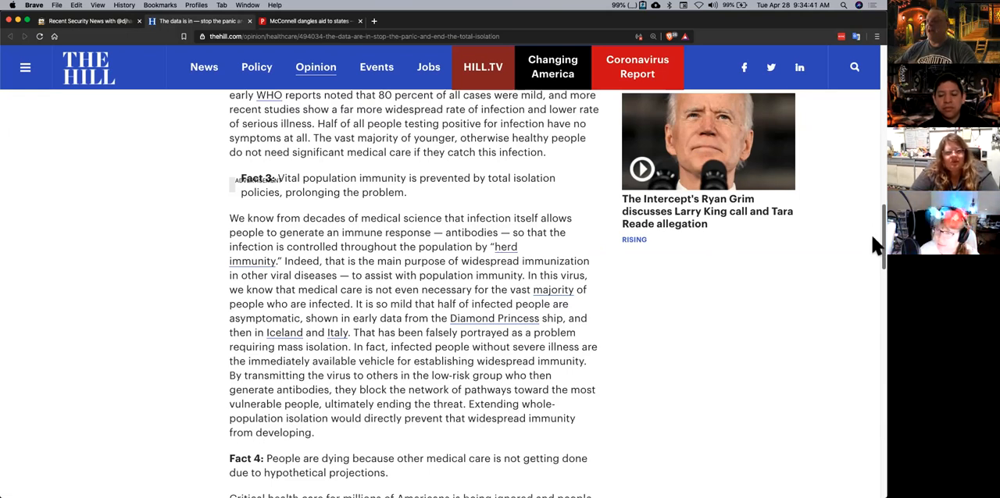
pyautogui.scroll(-3)
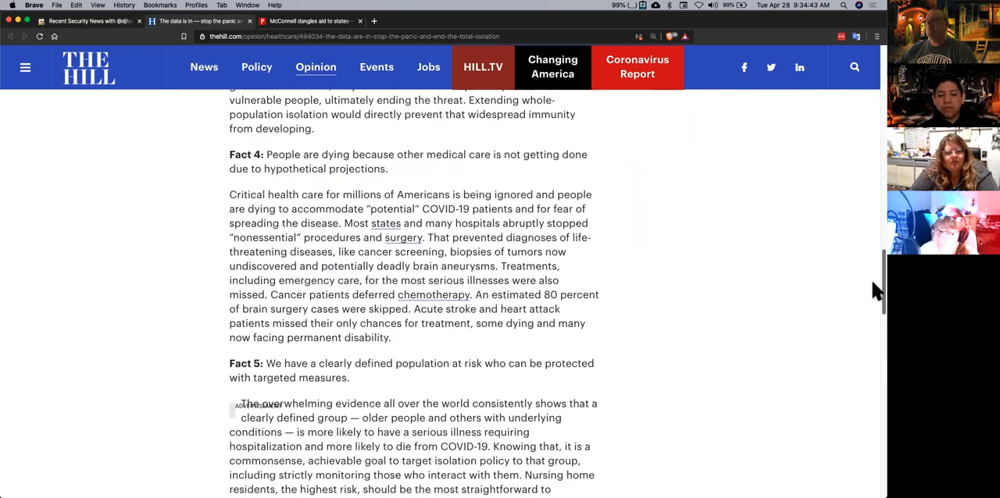
pyautogui.scroll(-3)
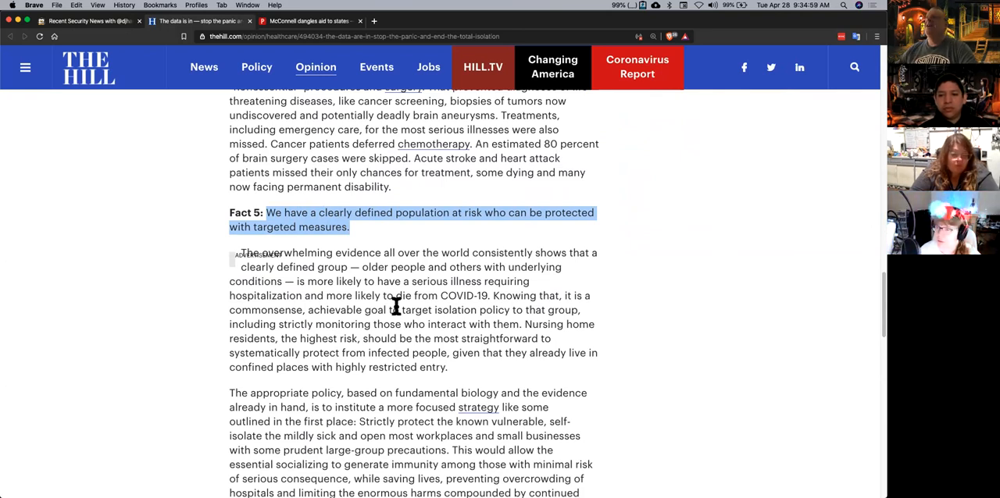
pyautogui.click(195, 266)
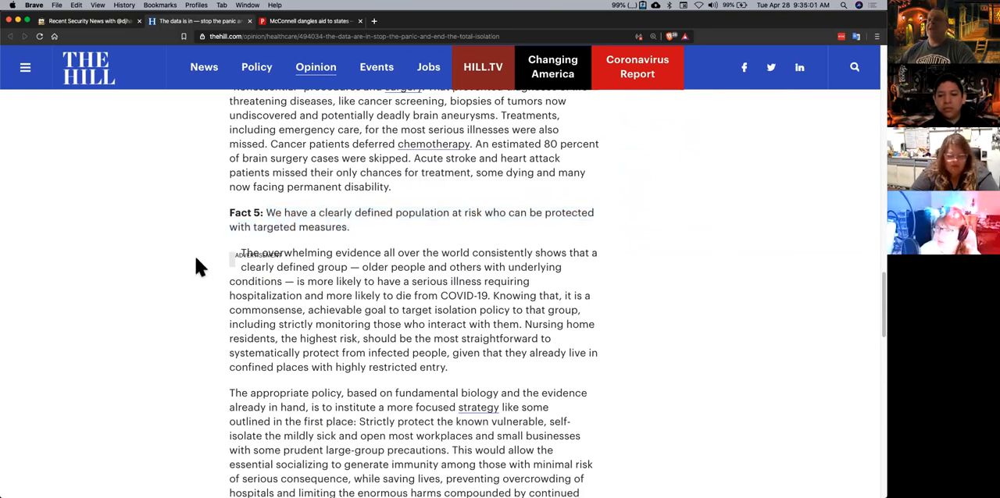
pyautogui.moveTo(180, 261)
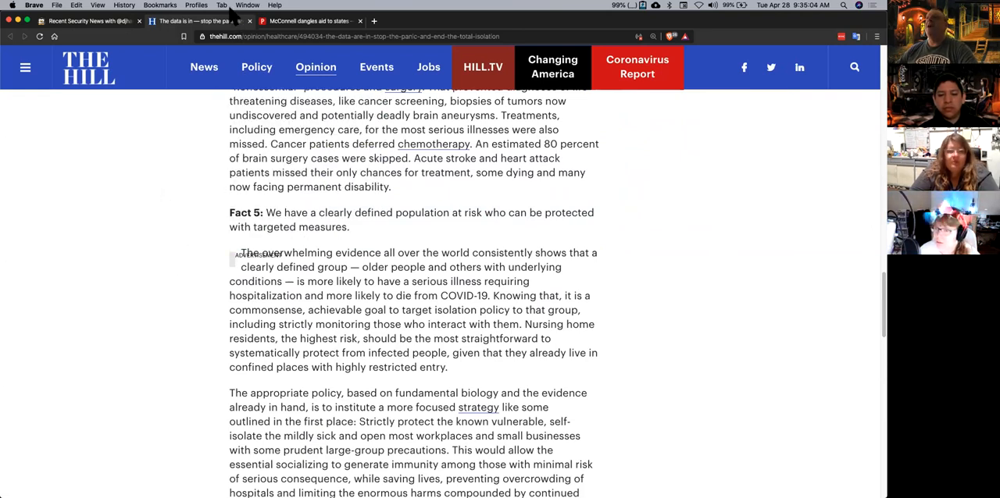
# Switch to the Politico McConnell aid story and read into its opening paragraphs on liability limits.
pyautogui.click(309, 22)
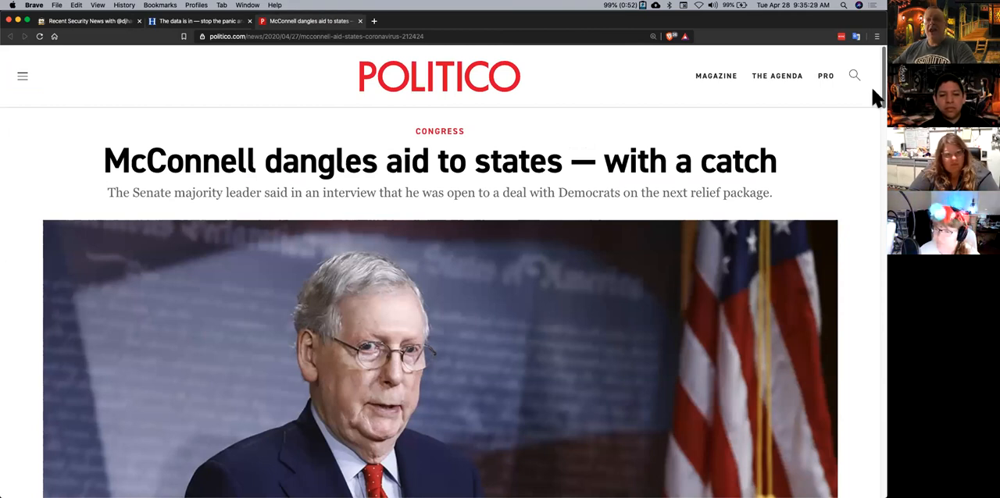
pyautogui.scroll(-3)
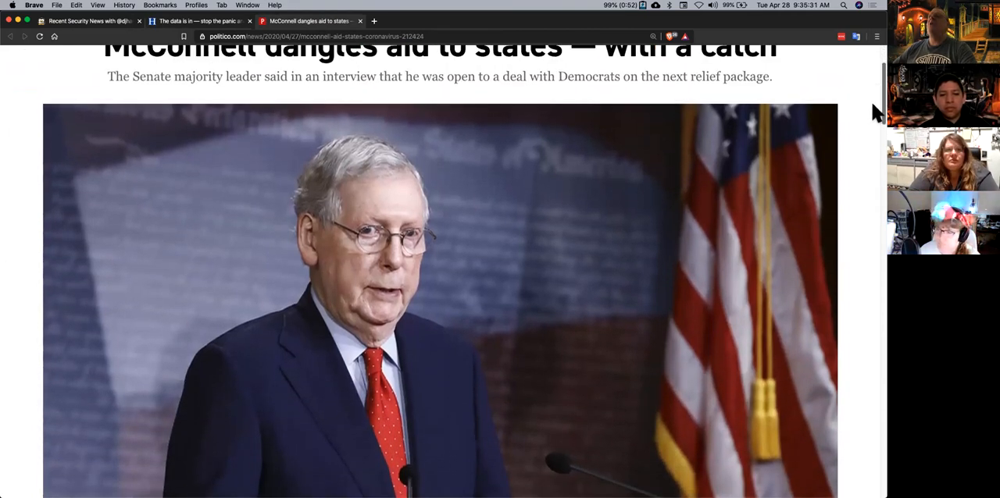
pyautogui.scroll(3)
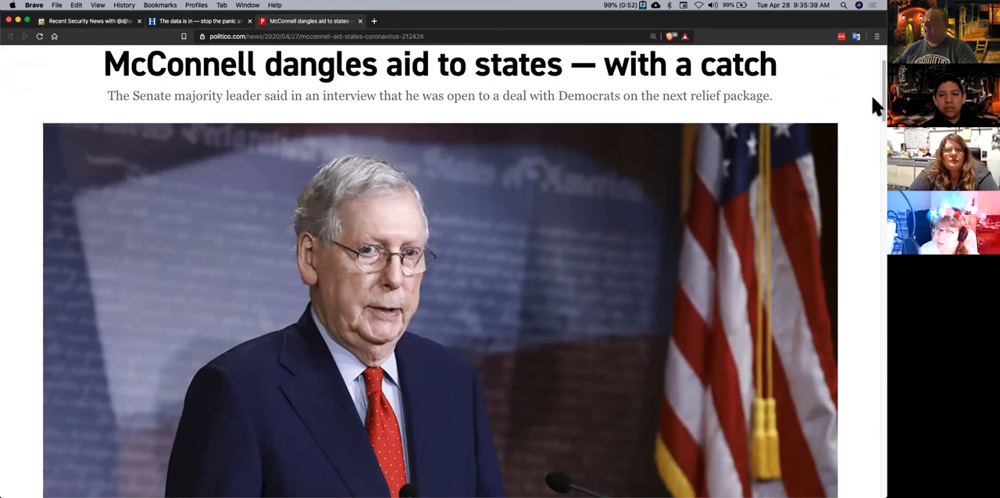
pyautogui.scroll(-3)
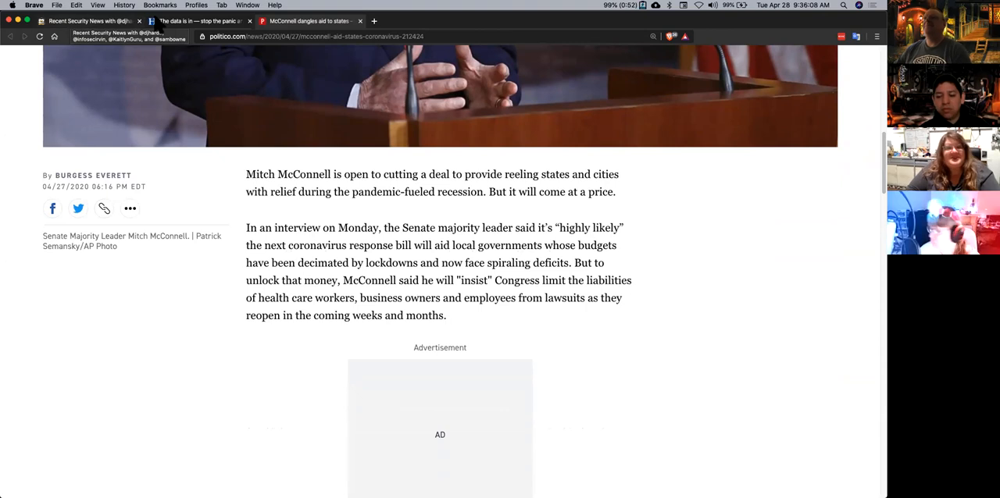
# Return to The Hill opinion piece and scroll up to its Fact 4 and Fact 5 passages.
pyautogui.click(200, 22)
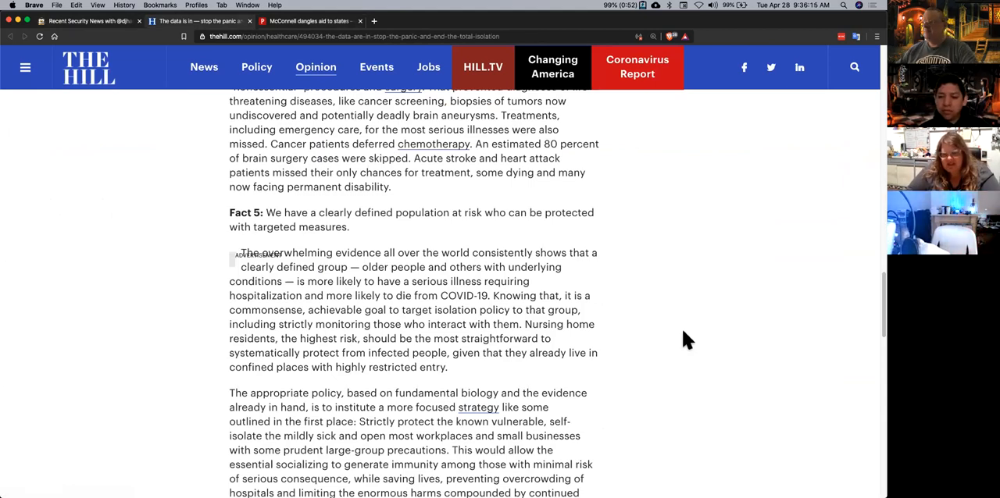
pyautogui.scroll(3)
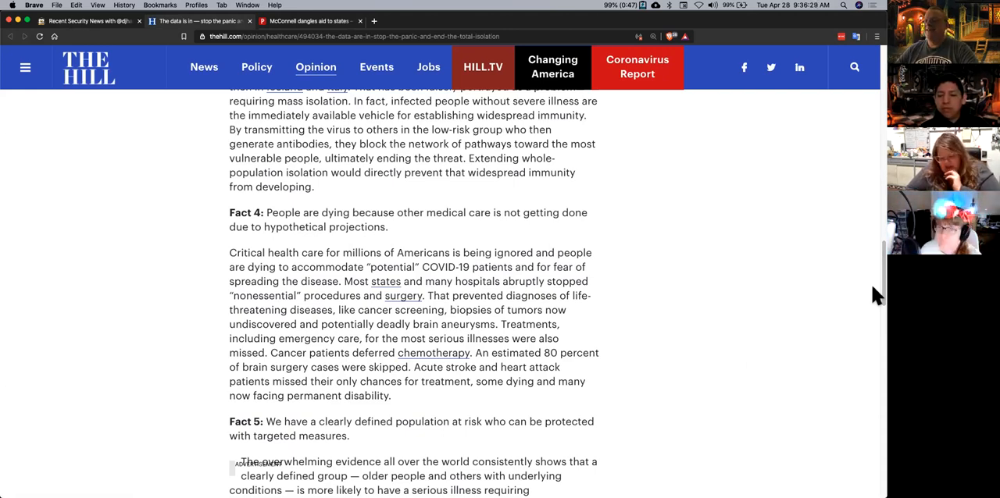
pyautogui.moveTo(819, 285)
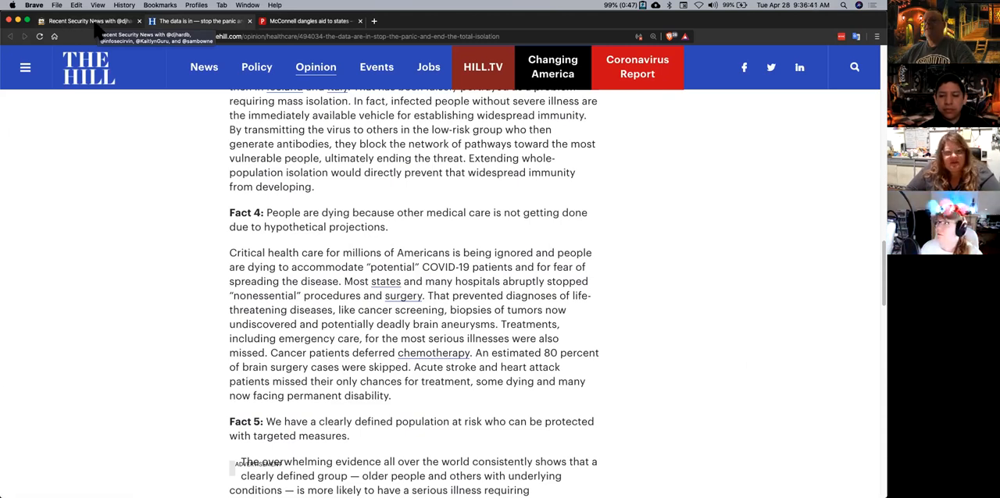
# Return to the Recent Security News link list with the read stories marked visited.
pyautogui.click(87, 22)
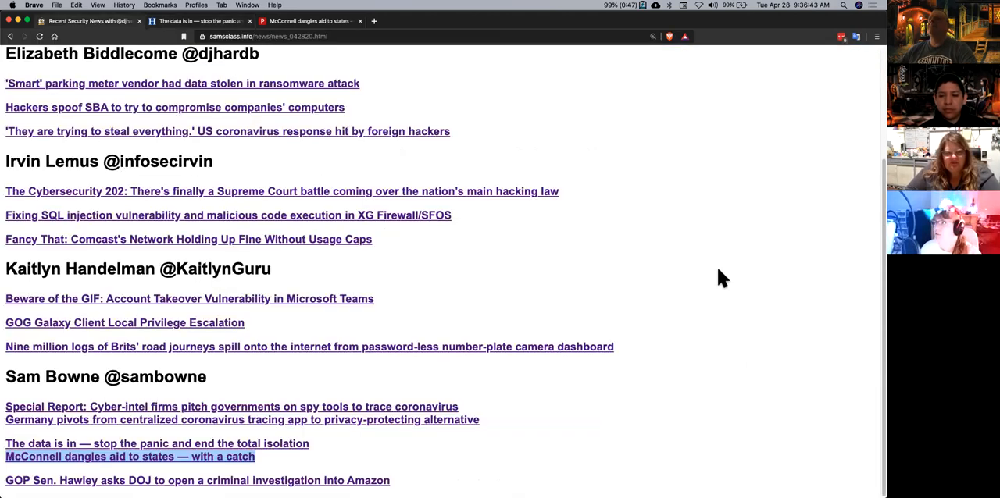
pyautogui.moveTo(790, 307)
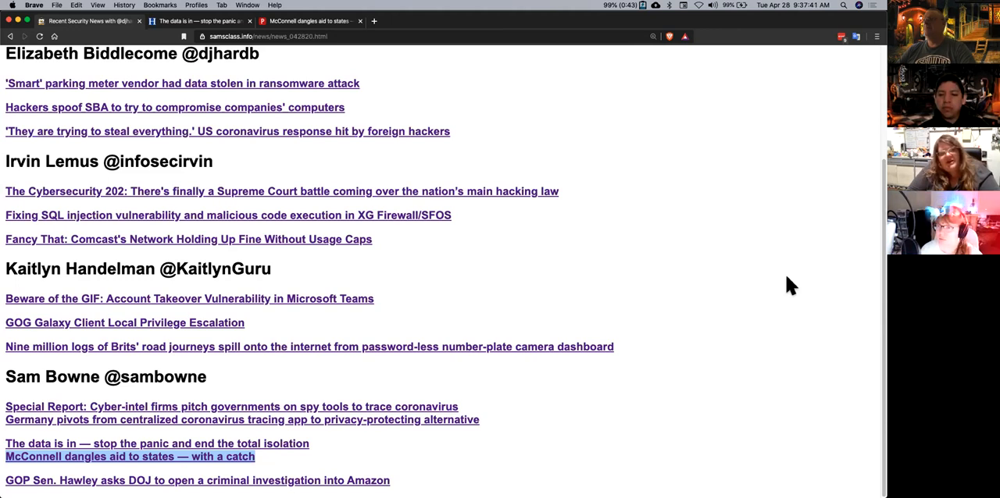
pyautogui.moveTo(565, 266)
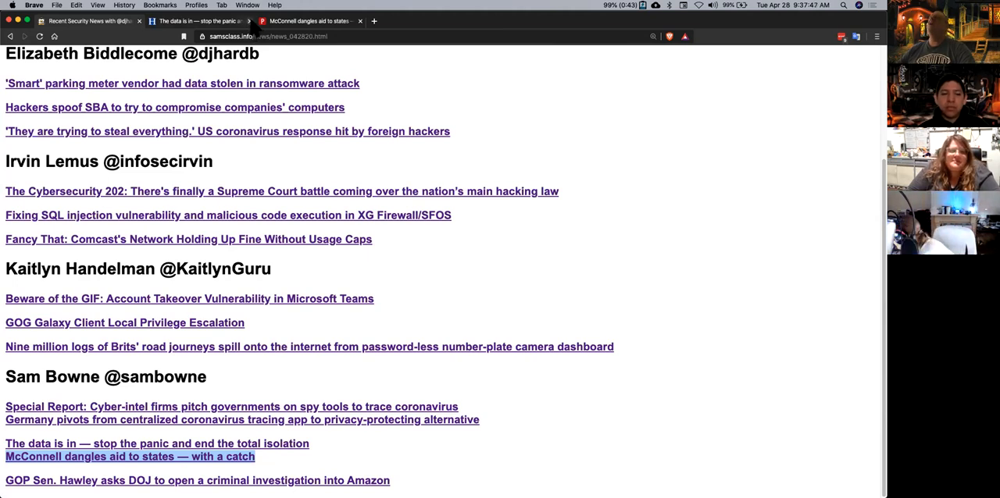
pyautogui.click(250, 22)
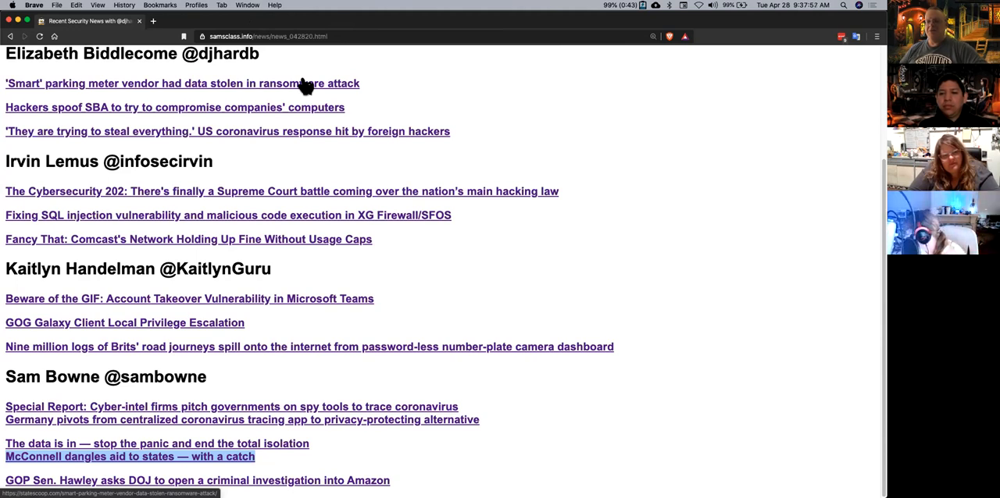
pyautogui.moveTo(487, 110)
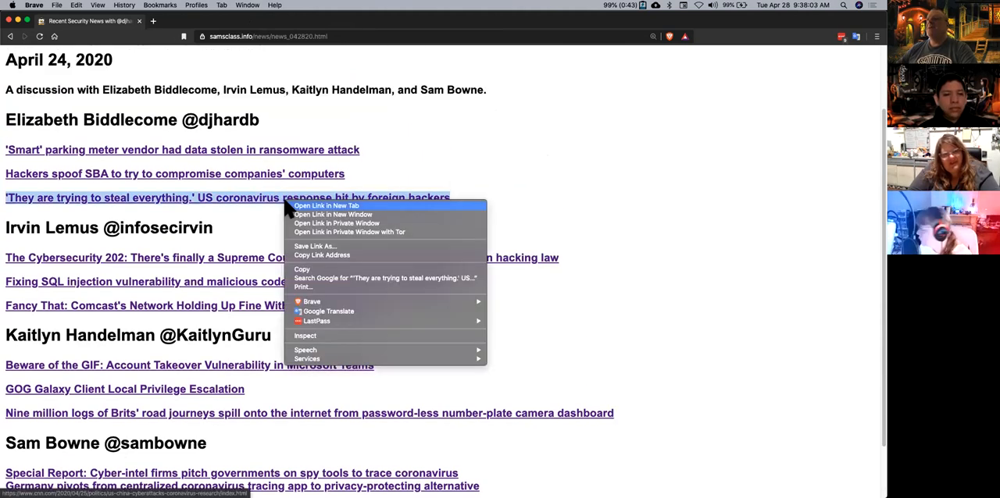
# Open the CNN foreign-hackers story in a new tab and read down through the article.
pyautogui.click(325, 206)
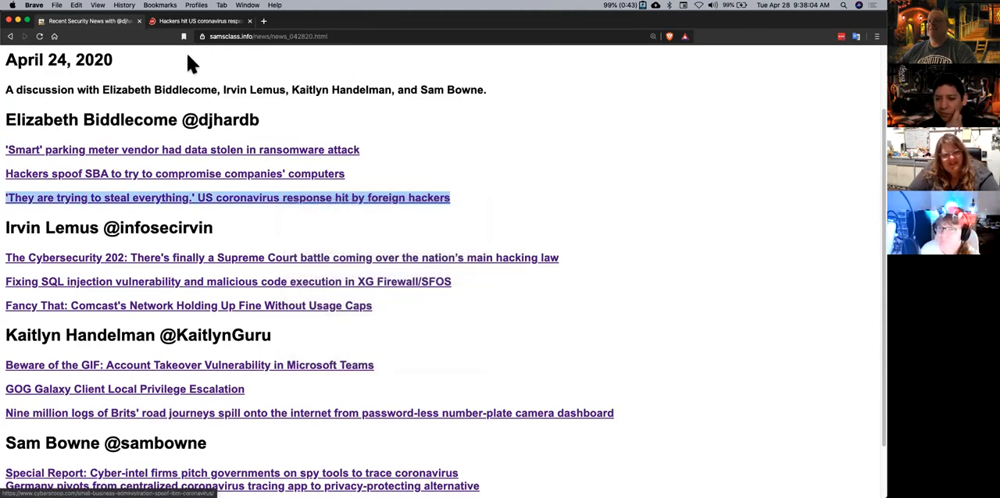
pyautogui.moveTo(210, 50)
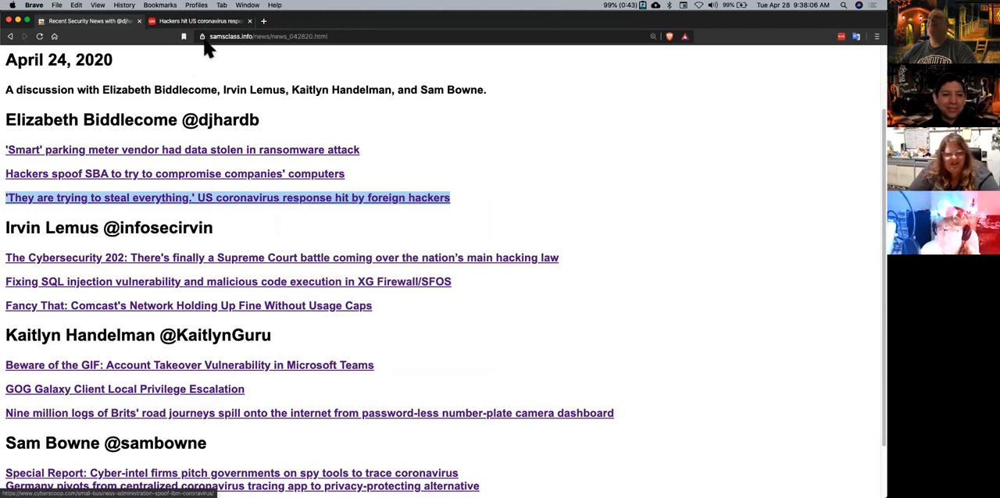
pyautogui.click(228, 197)
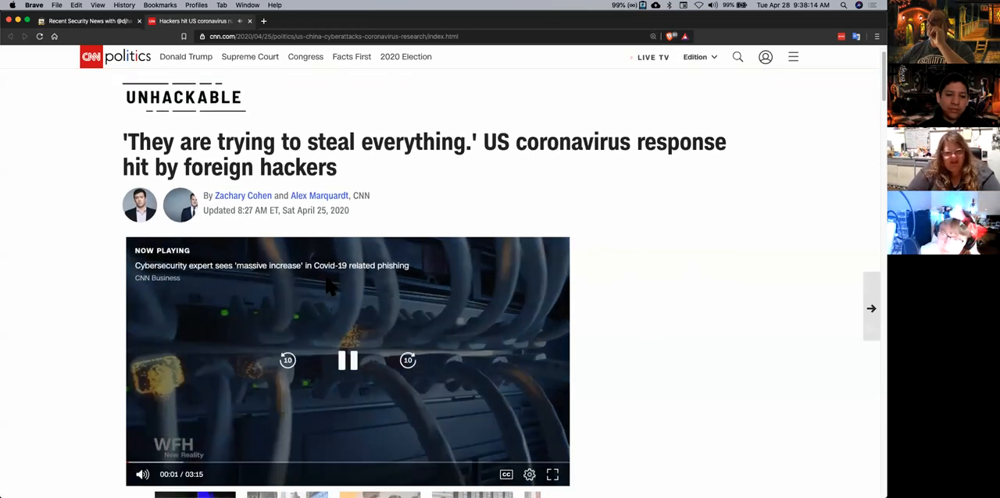
pyautogui.scroll(-3)
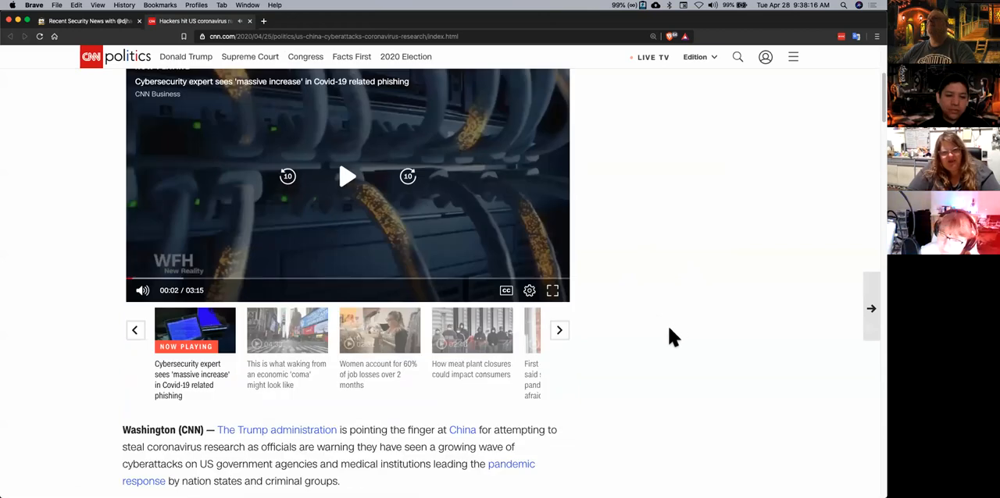
pyautogui.scroll(-3)
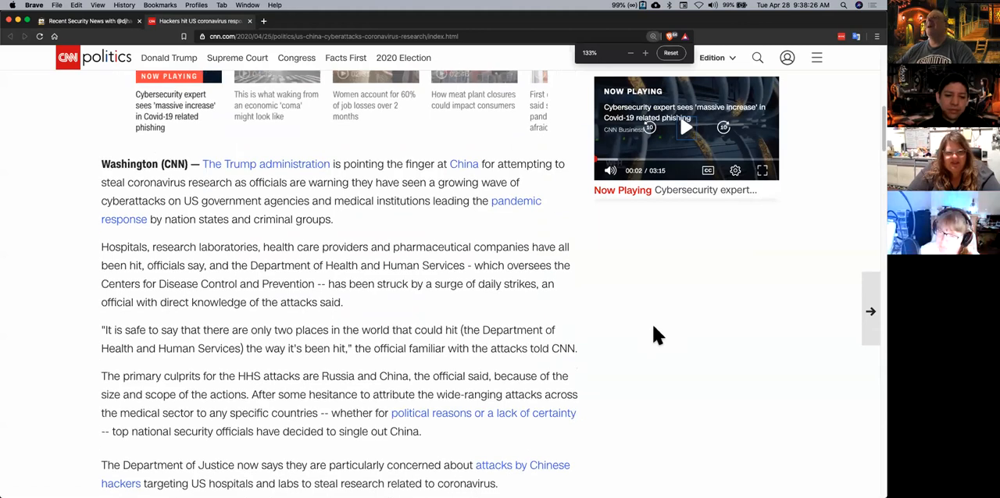
pyautogui.scroll(-3)
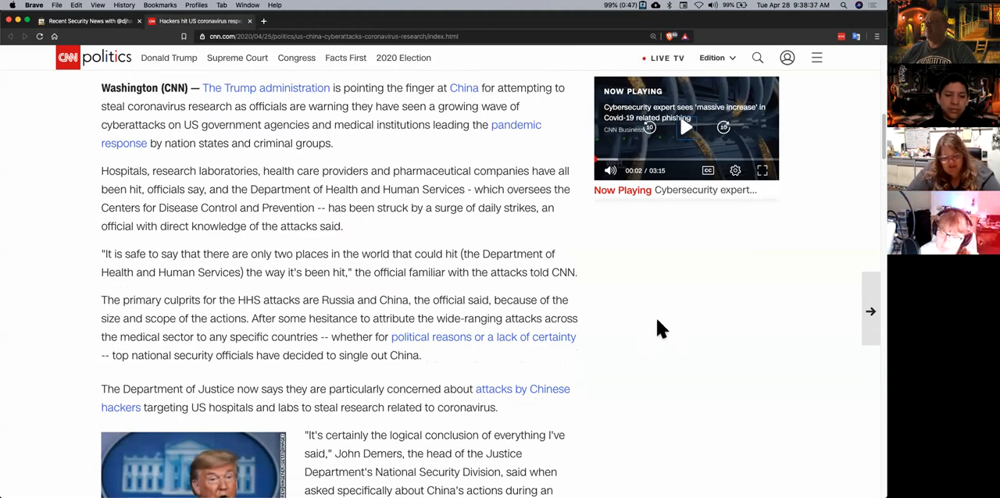
pyautogui.scroll(-3)
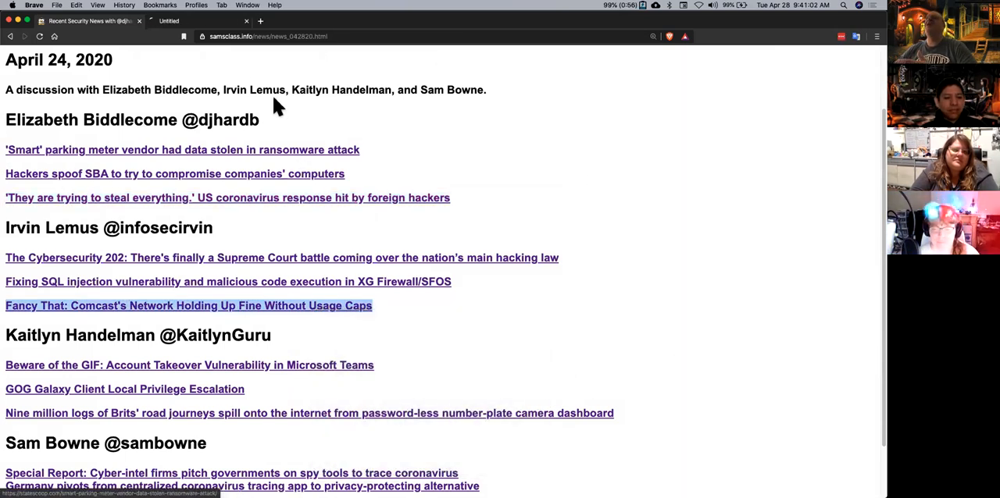
pyautogui.click(188, 306)
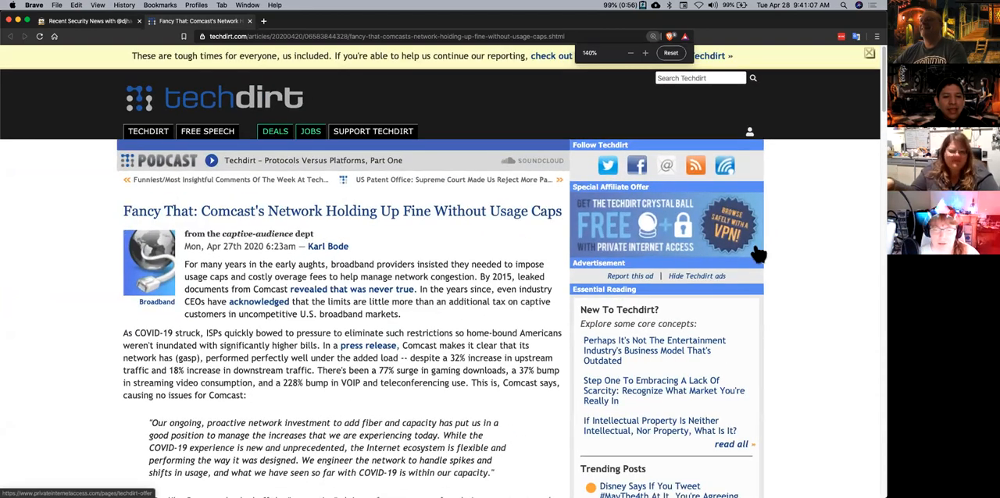
pyautogui.click(670, 53)
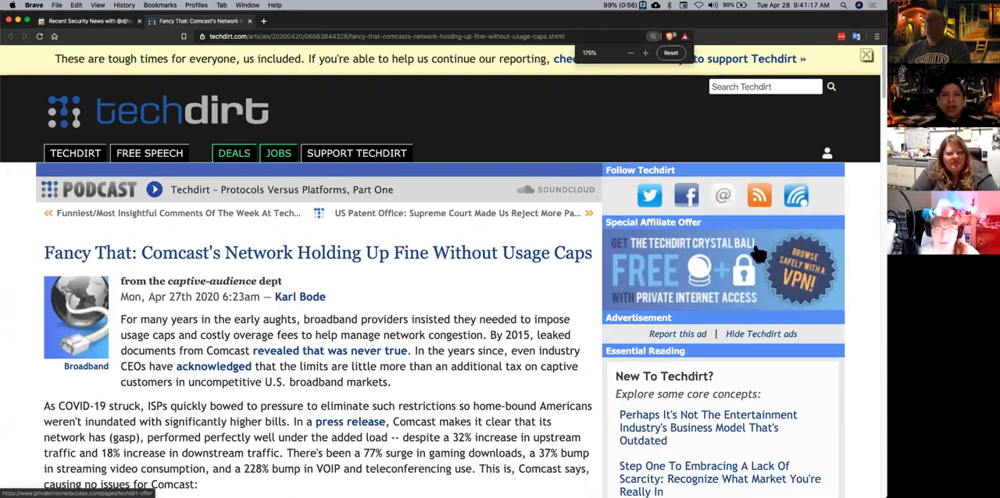
pyautogui.scroll(-3)
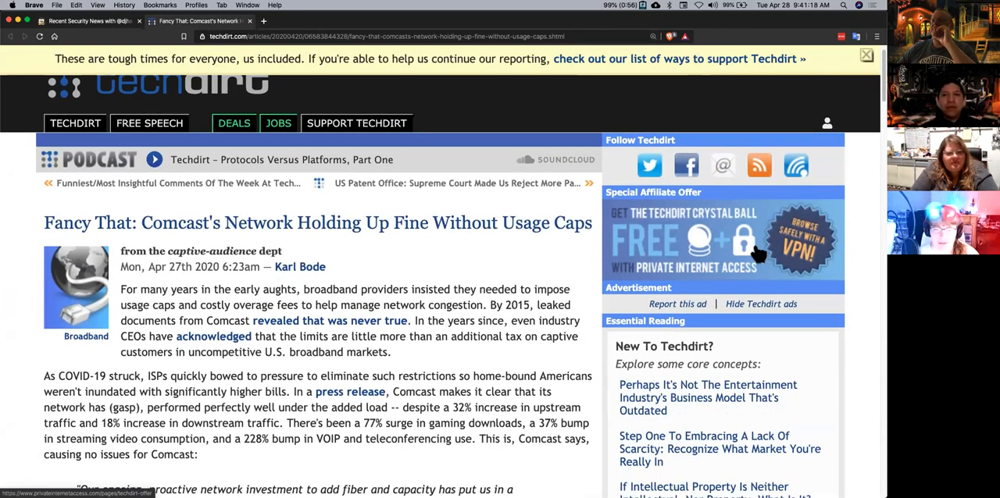
pyautogui.scroll(-3)
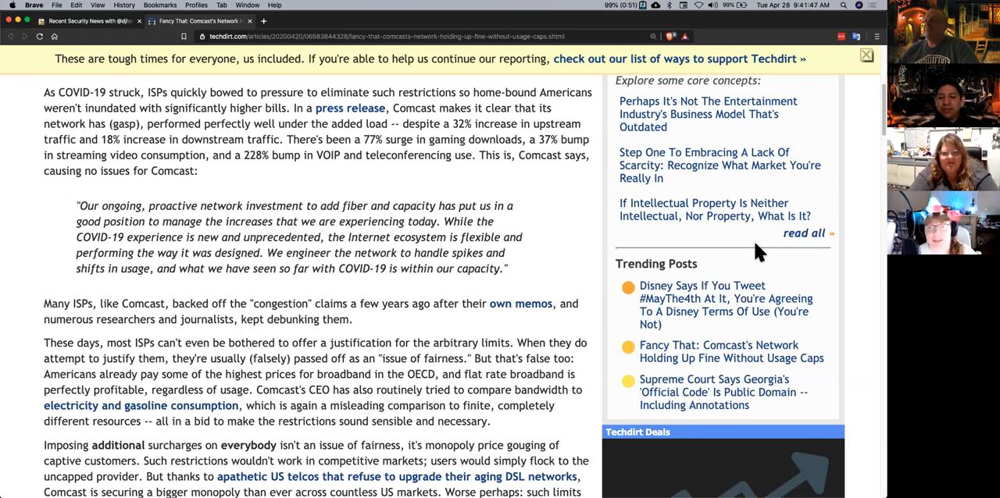
pyautogui.scroll(-3)
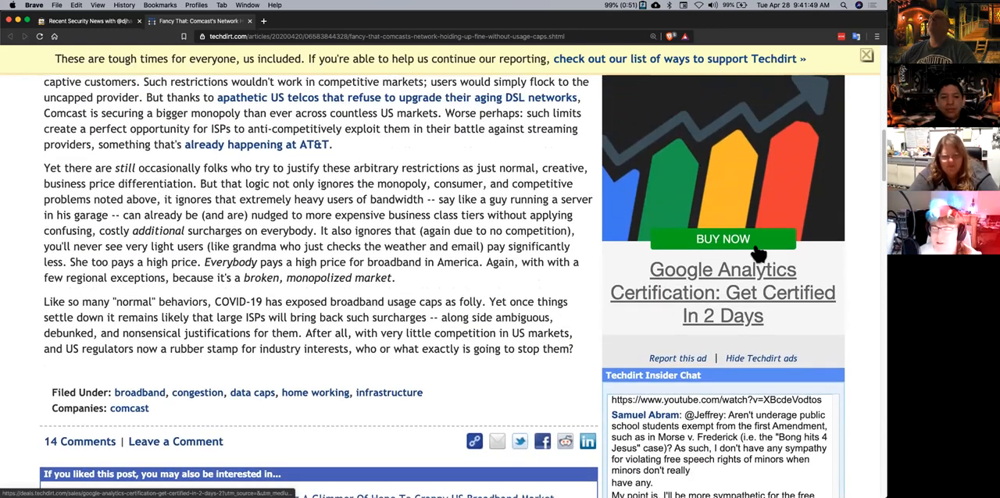
pyautogui.scroll(3)
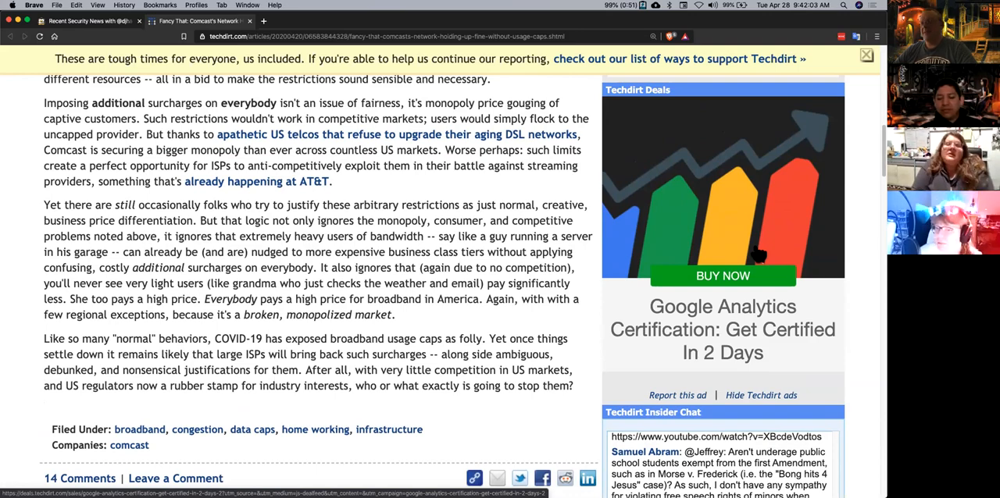
pyautogui.scroll(3)
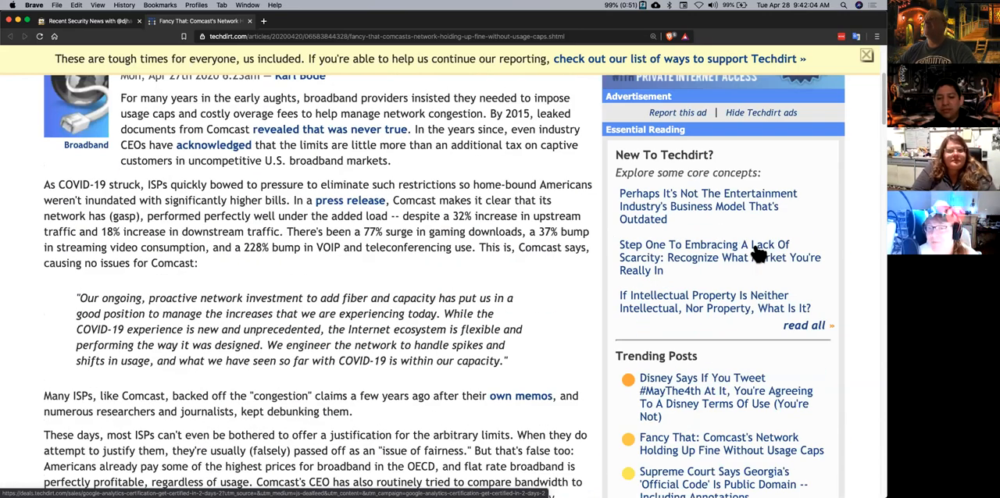
pyautogui.scroll(3)
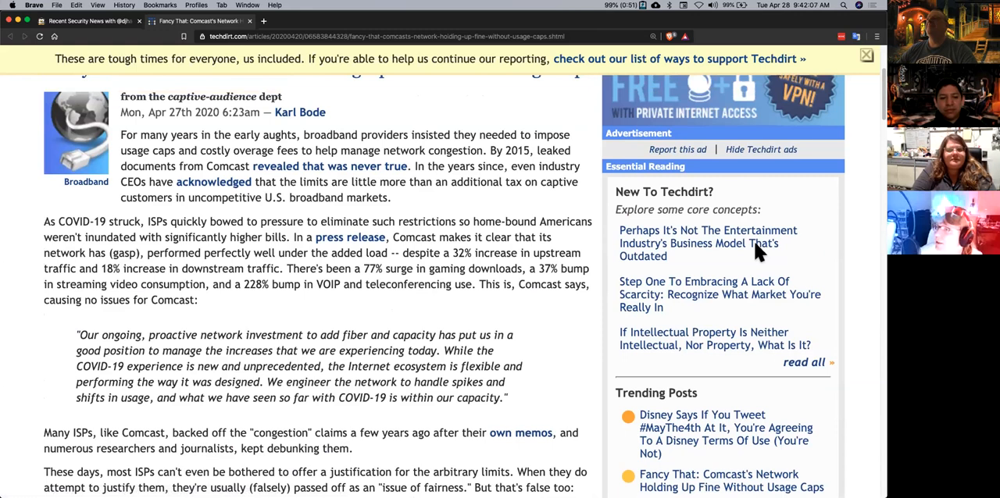
pyautogui.scroll(3)
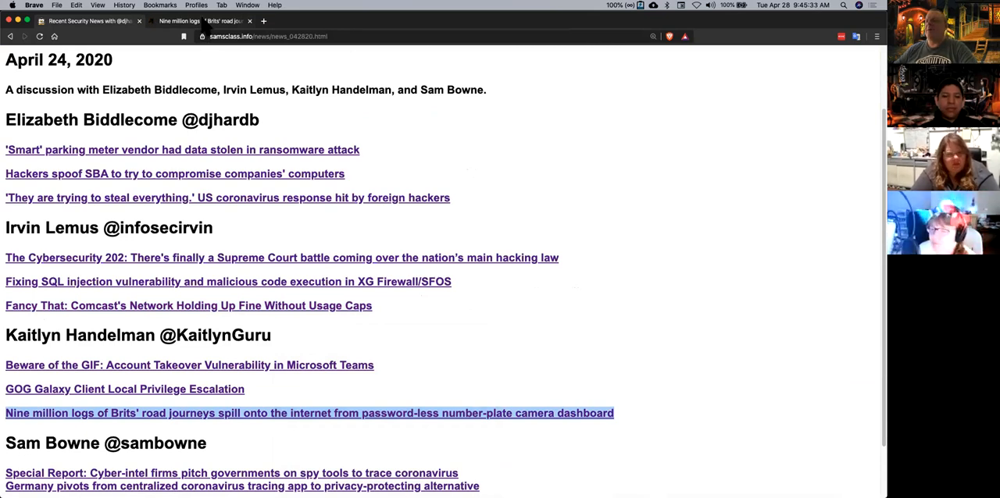
pyautogui.click(309, 412)
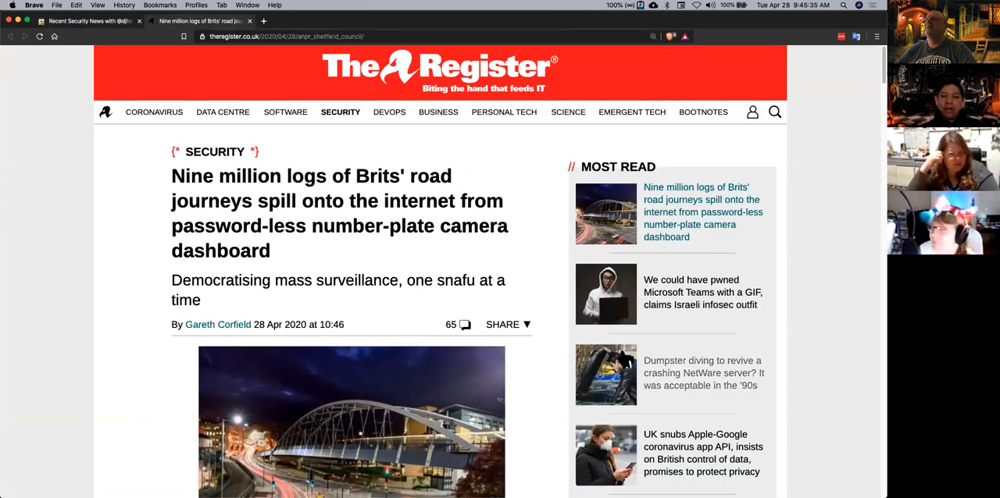
pyautogui.moveTo(539, 318)
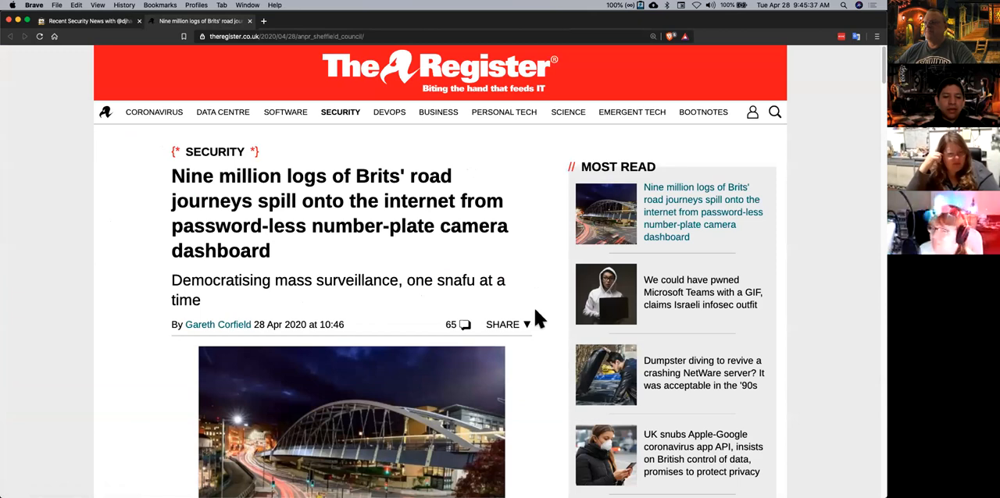
pyautogui.moveTo(48, 314)
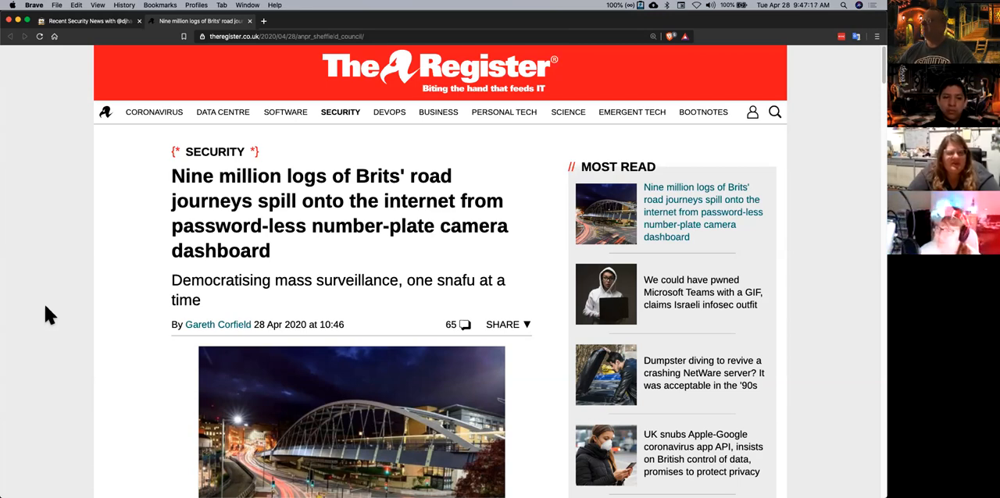
pyautogui.moveTo(72, 217)
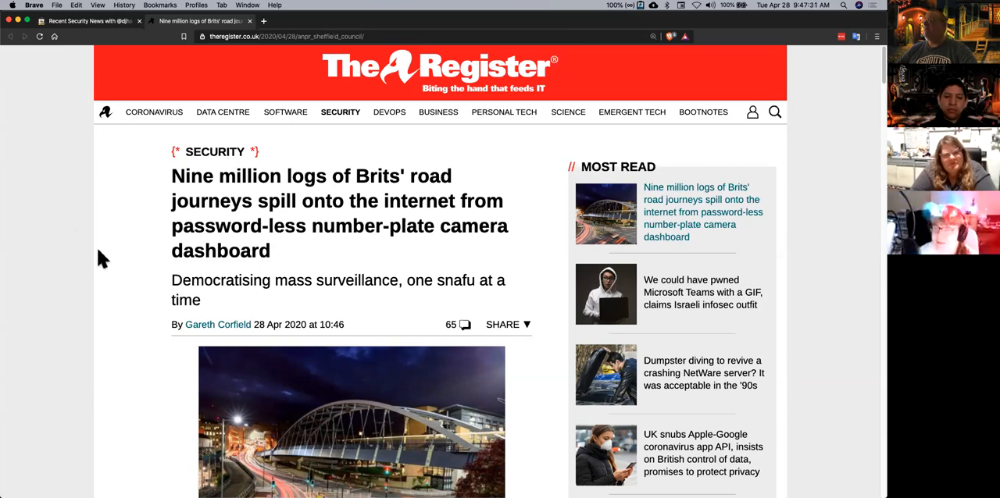
# Read down the Register number-plate camera article toward the leaked dashboard screenshot.
pyautogui.scroll(-3)
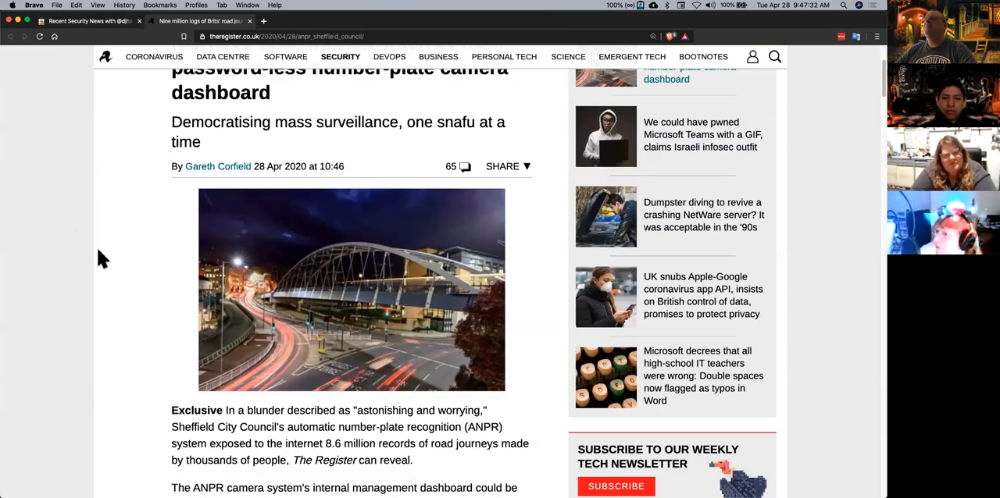
pyautogui.scroll(-3)
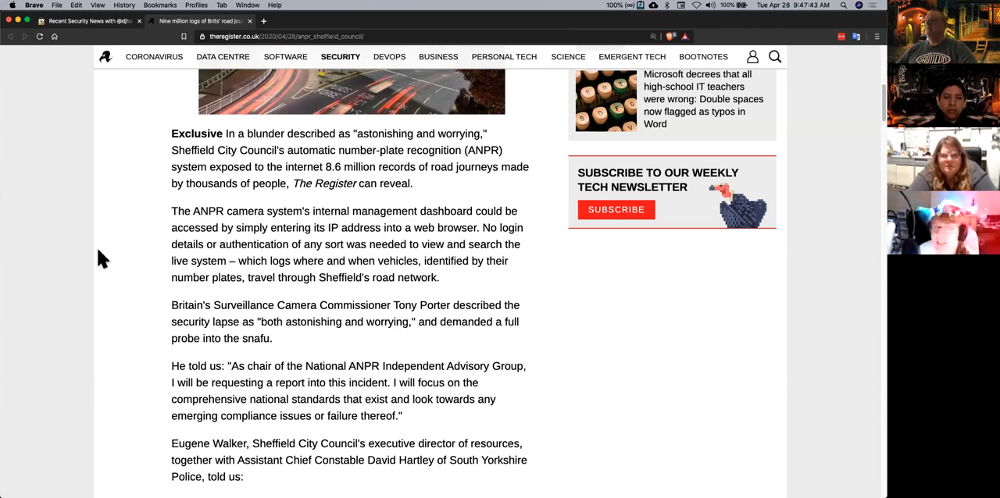
pyautogui.scroll(-3)
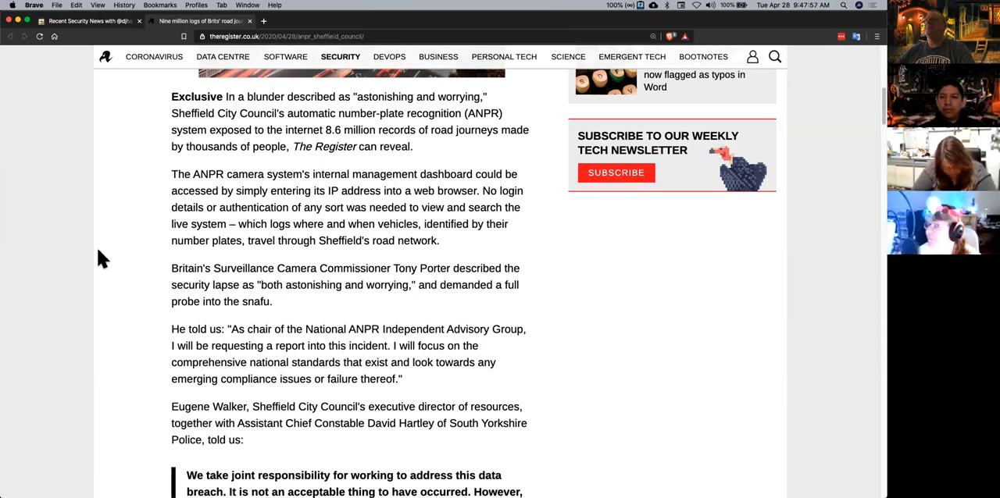
pyautogui.scroll(-3)
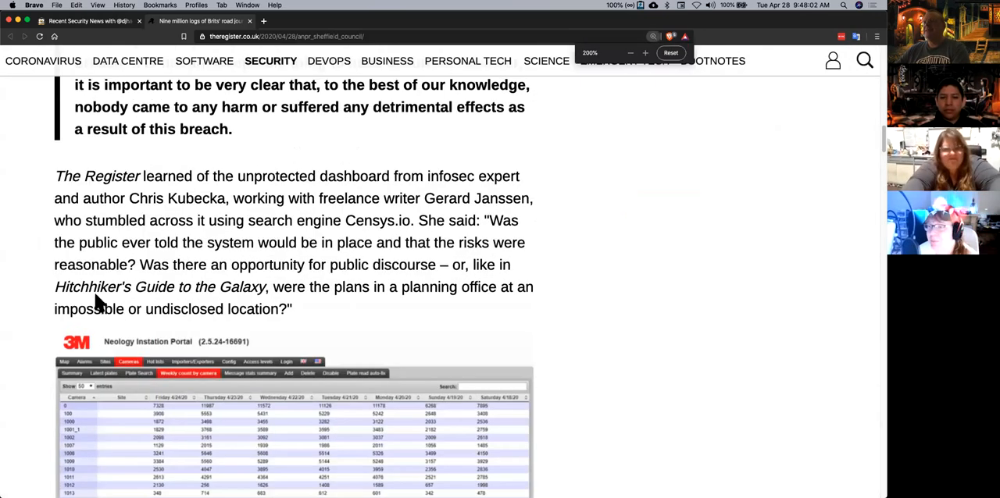
pyautogui.scroll(-3)
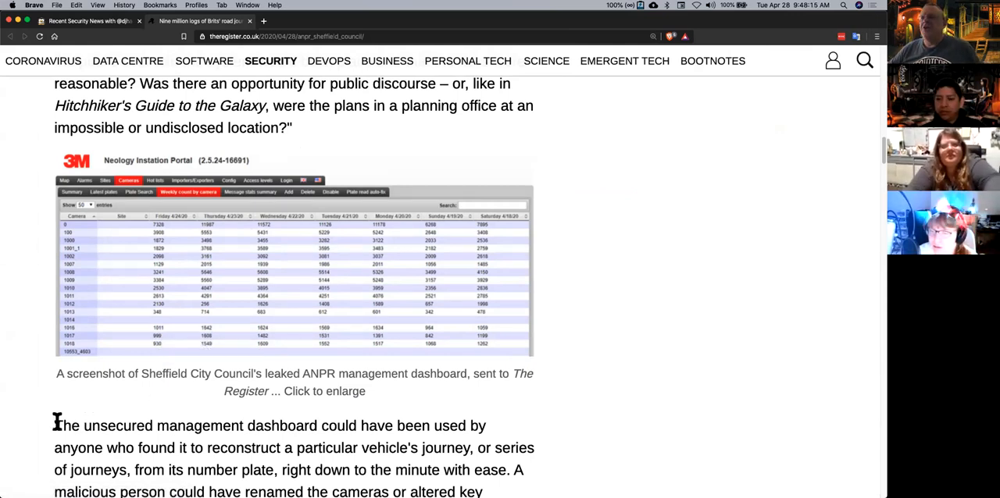
pyautogui.moveTo(643, 254)
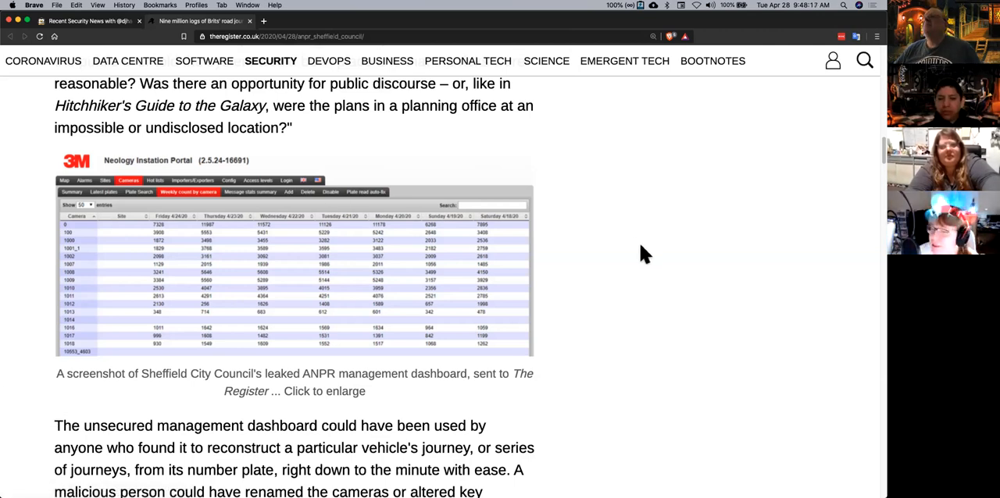
# Review the dashboard screenshot and continue reading past it.
pyautogui.scroll(3)
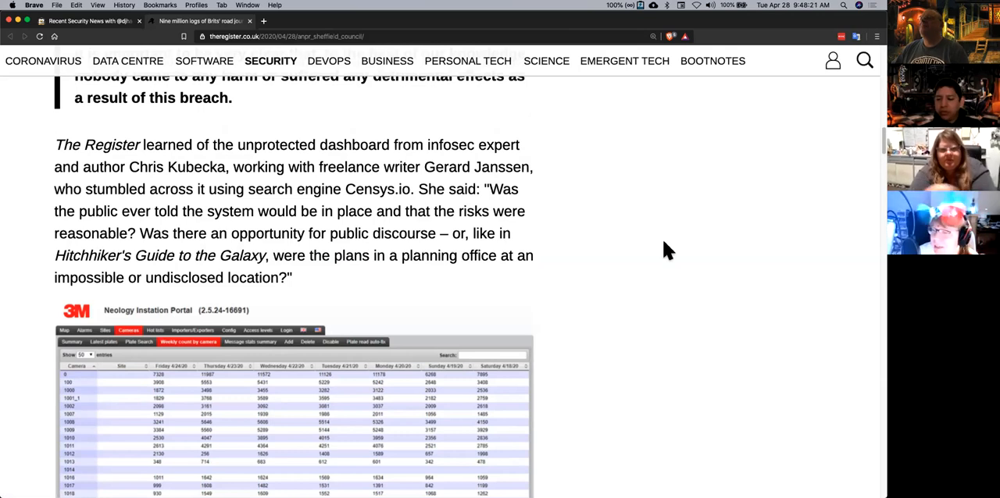
pyautogui.scroll(-3)
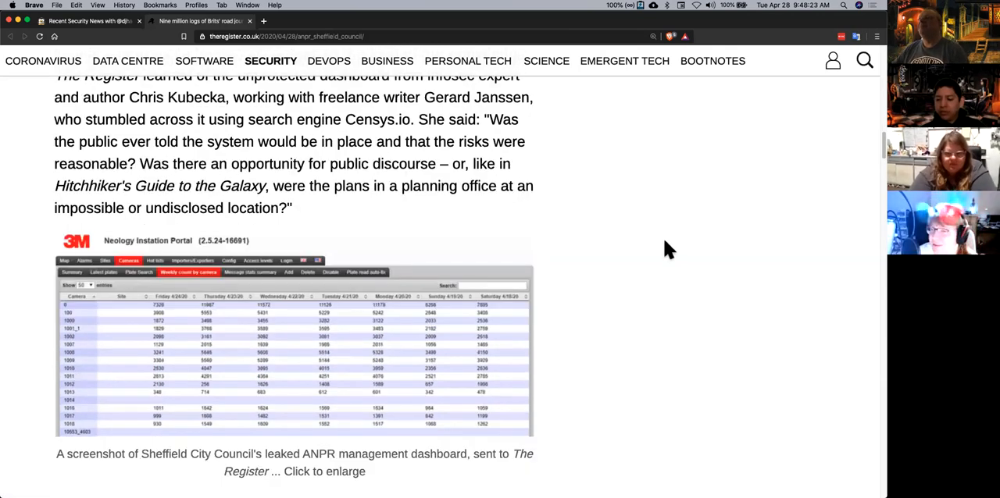
pyautogui.scroll(-3)
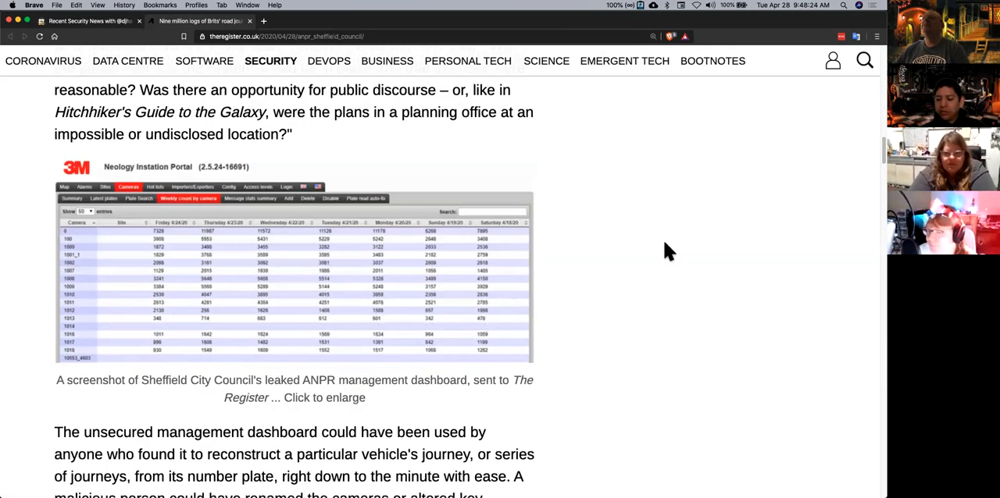
pyautogui.scroll(-3)
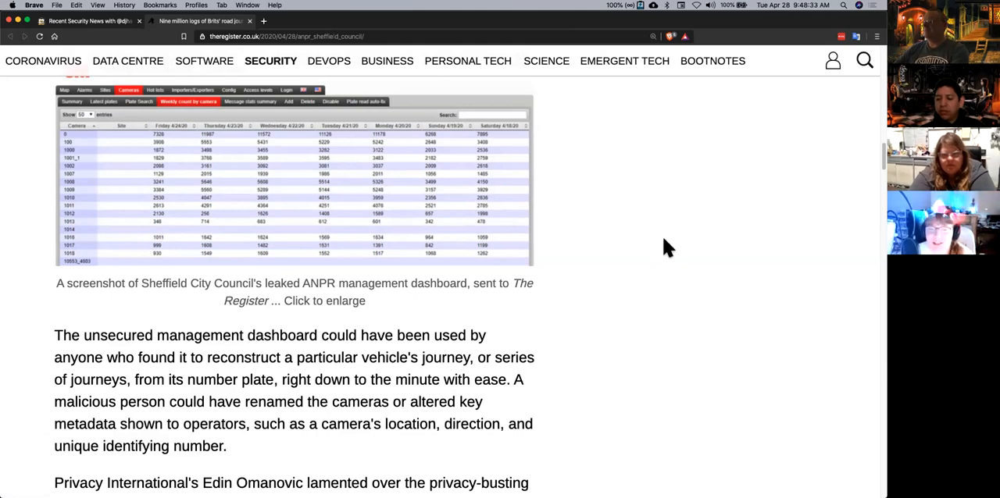
pyautogui.scroll(-3)
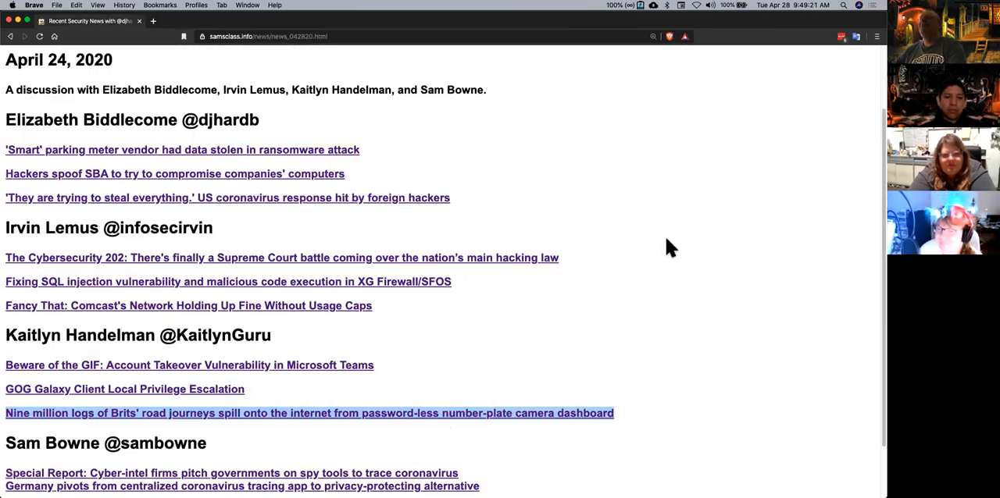
# Open the CNBC Hawley-Amazon DOJ story in a new tab, zoom in and read down to the Sherman Act paragraph.
pyautogui.scroll(-3)
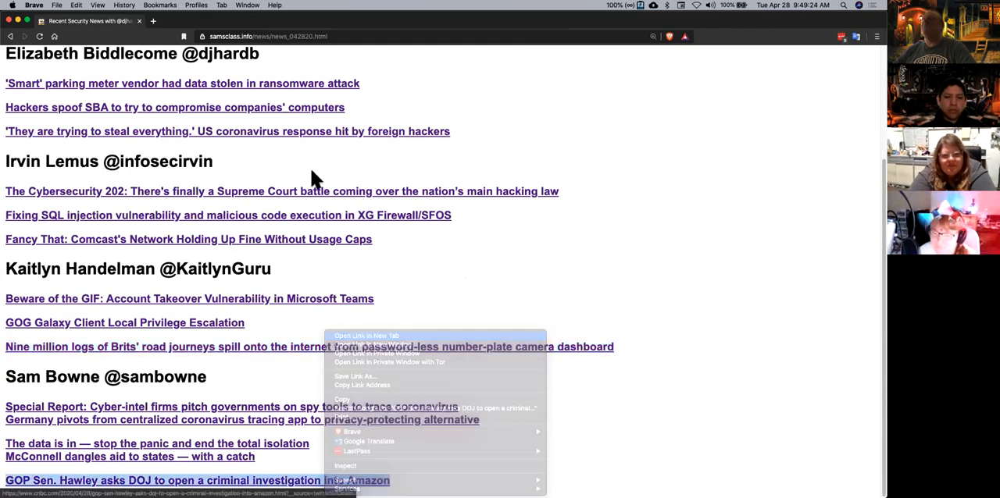
pyautogui.click(366, 336)
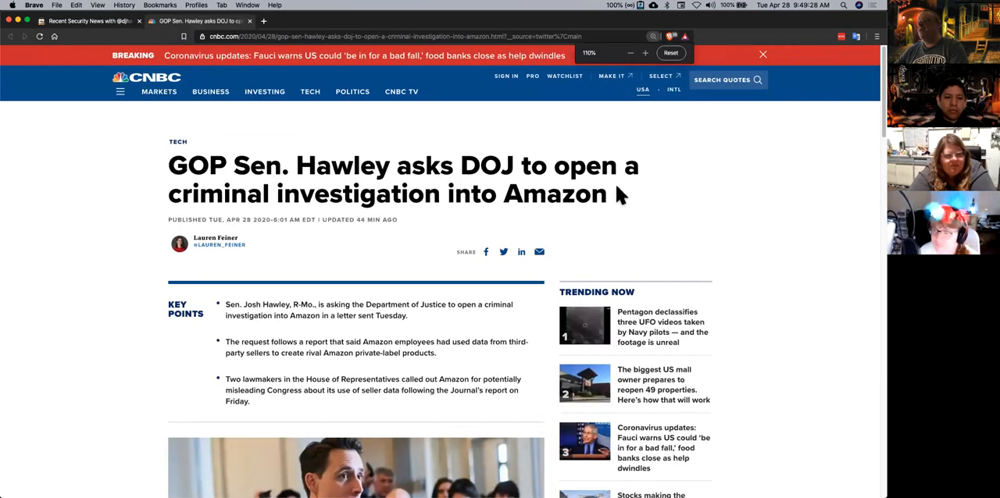
pyautogui.click(643, 53)
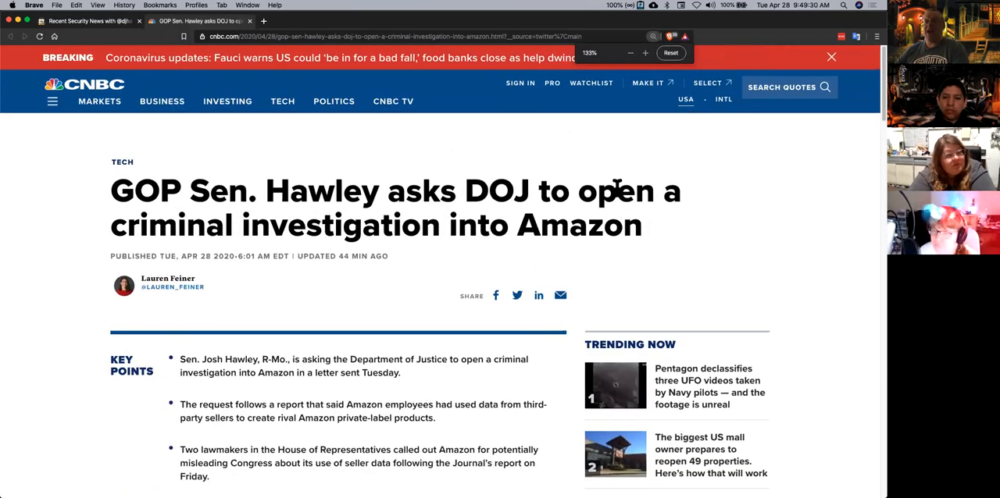
pyautogui.scroll(-3)
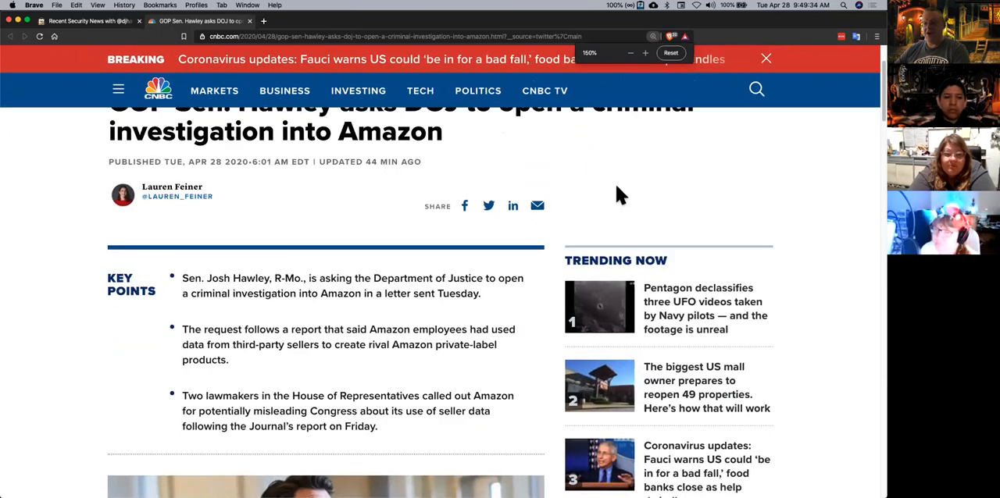
pyautogui.scroll(-3)
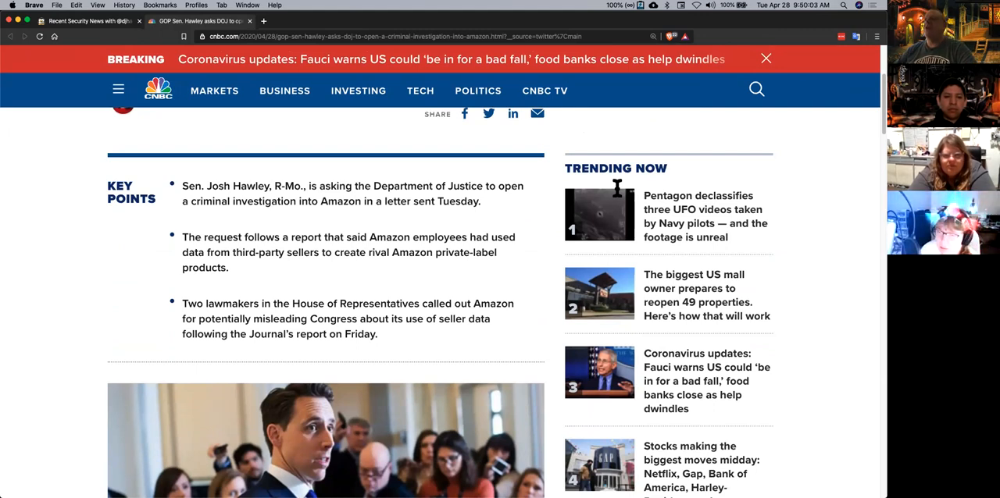
pyautogui.scroll(-3)
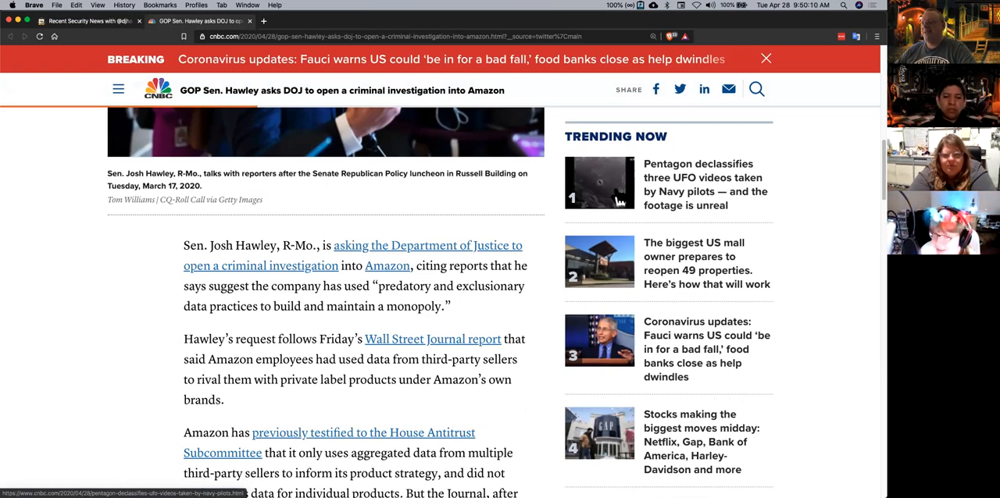
pyautogui.scroll(-3)
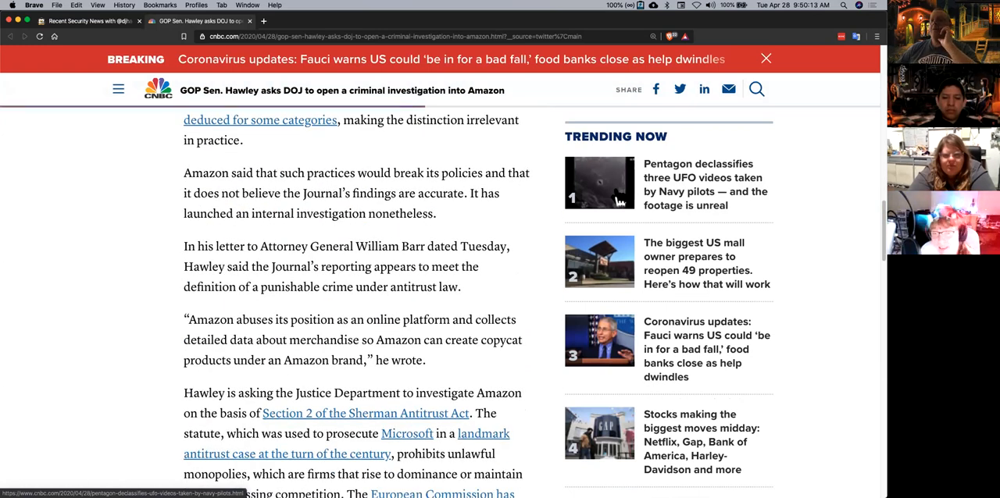